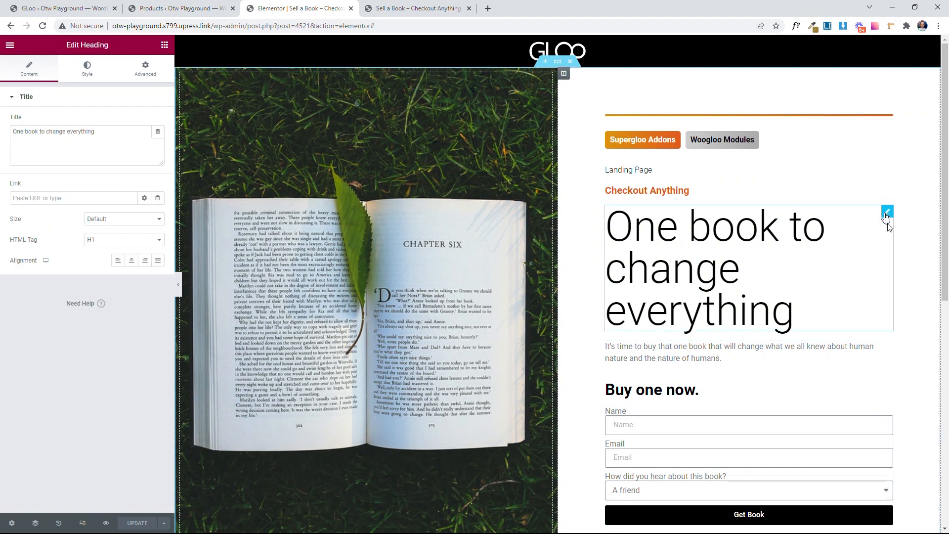
- Review the form's Email field settings in the Form Fields list, then collapse them
{"action": "scroll", "scroll_direction": "down", "scroll_amount": 3}
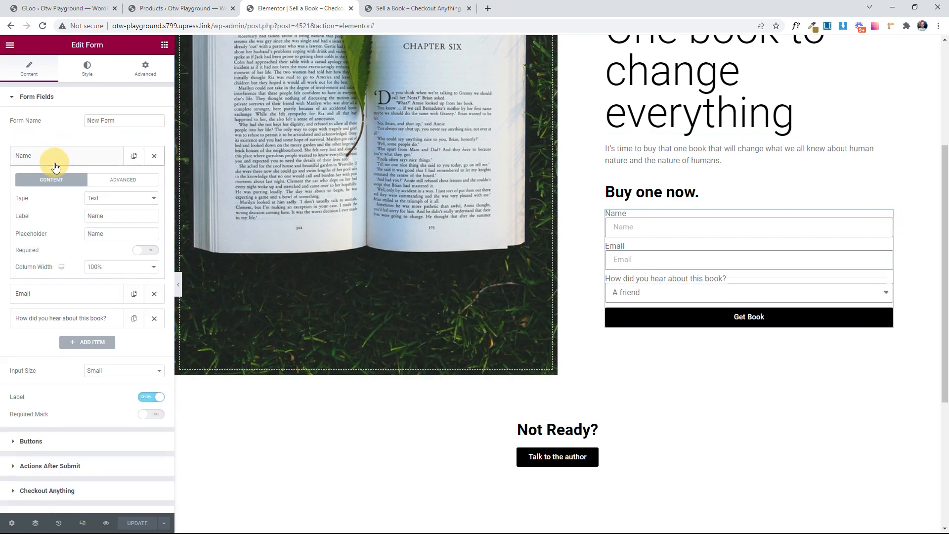
{"action": "left_click", "coordinate": [23, 180]}
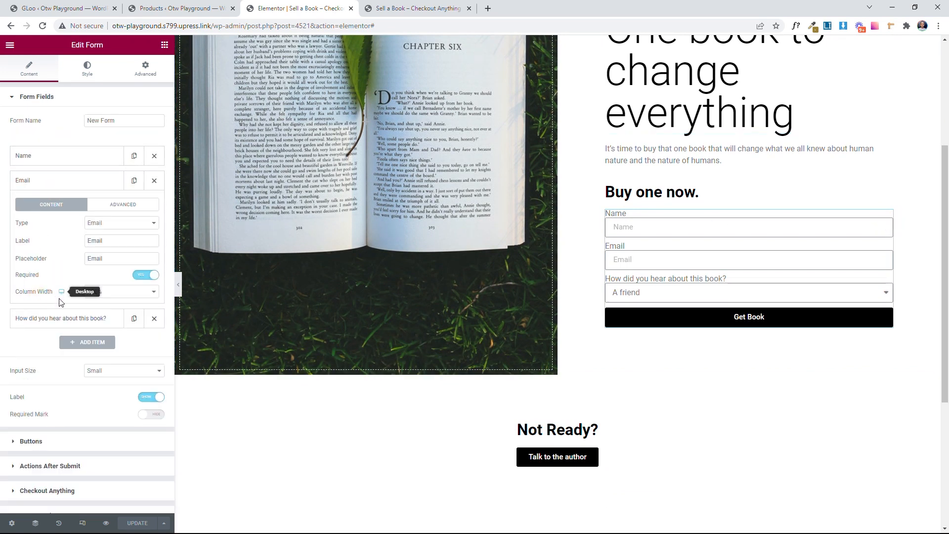
{"action": "left_click", "coordinate": [60, 317]}
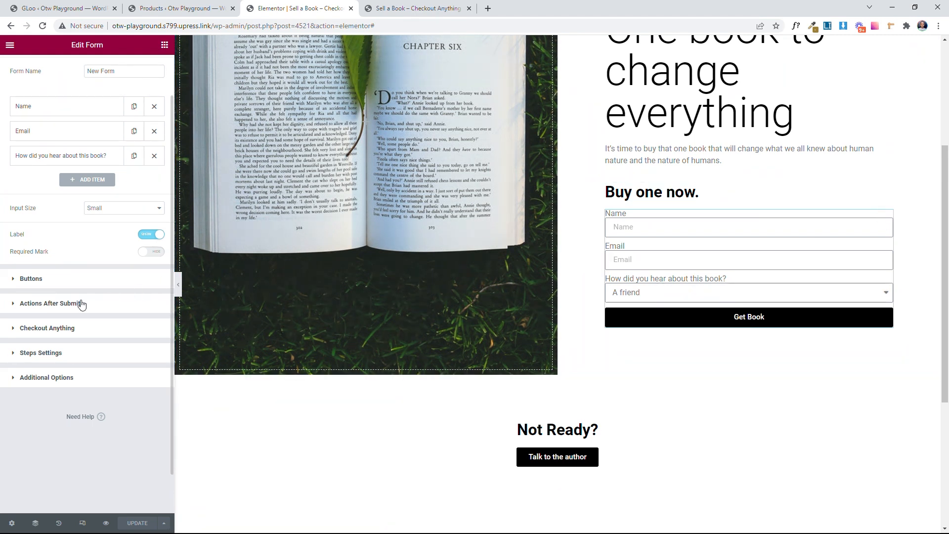
- Enable the Woo Gloo Modules add-on under Supergloo Addons and go to its settings
{"action": "left_click", "coordinate": [179, 8]}
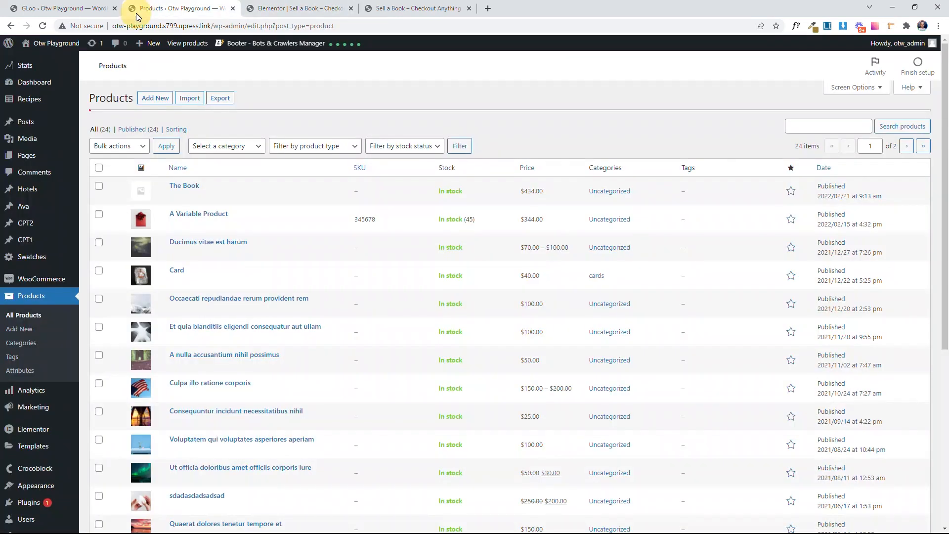
{"action": "left_click", "coordinate": [58, 8]}
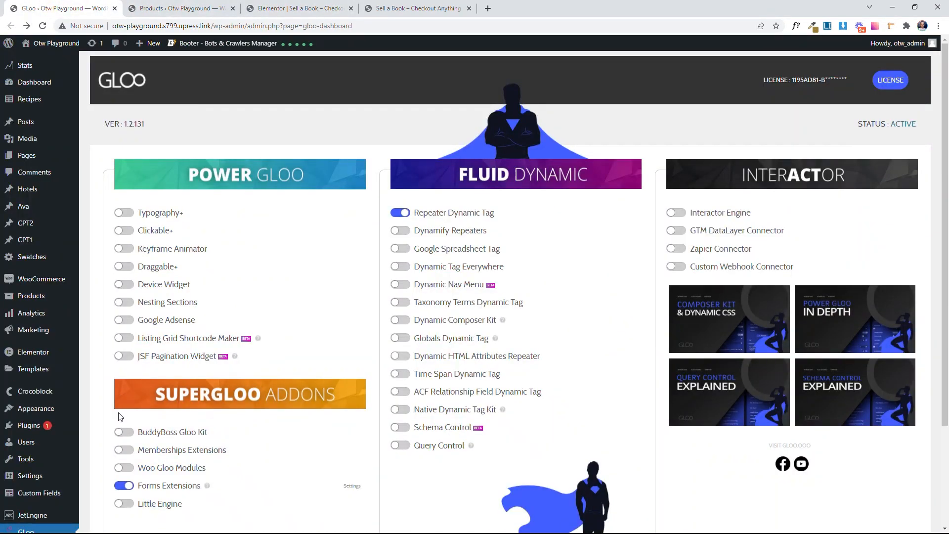
{"action": "left_click", "coordinate": [124, 467]}
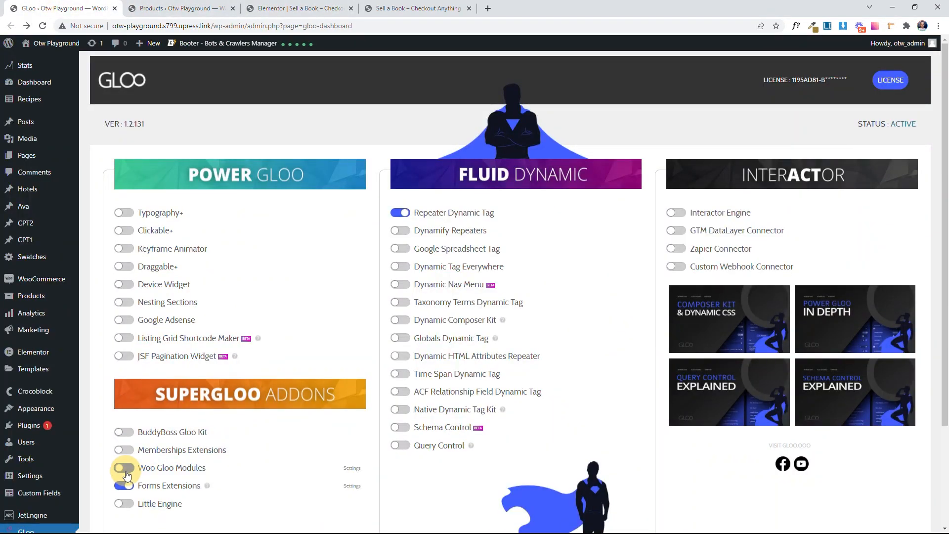
{"action": "left_click", "coordinate": [124, 467]}
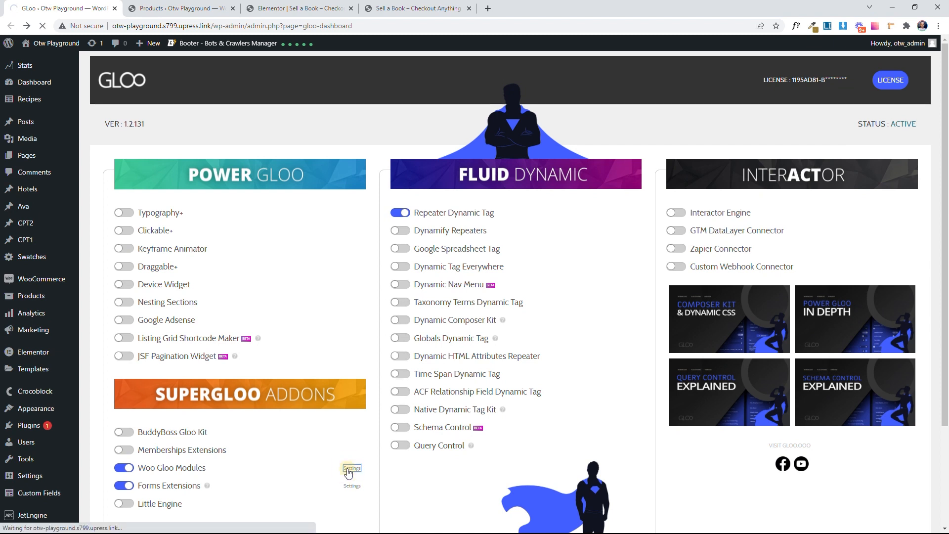
{"action": "left_click", "coordinate": [352, 468]}
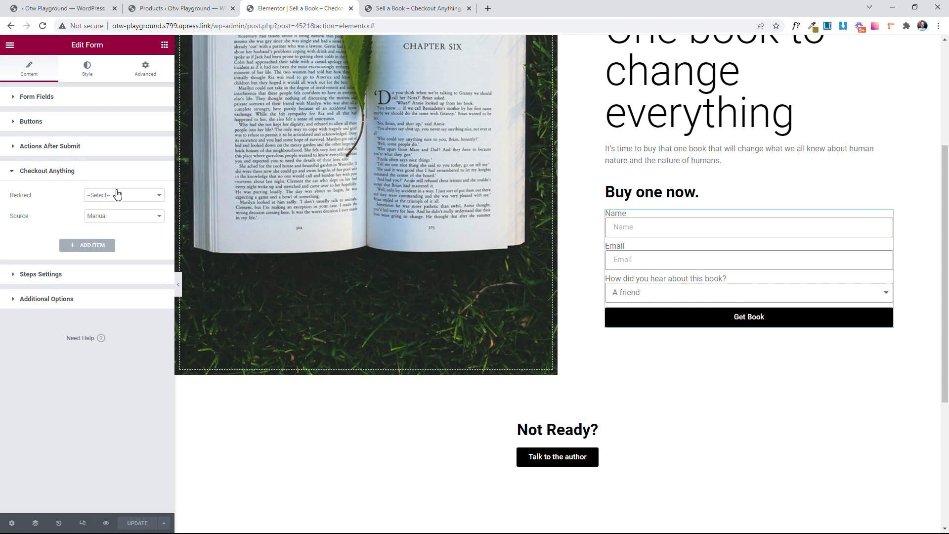
- Set Checkout Anything to redirect to Checkout with a Manual source and add one product item
{"action": "left_click", "coordinate": [124, 195]}
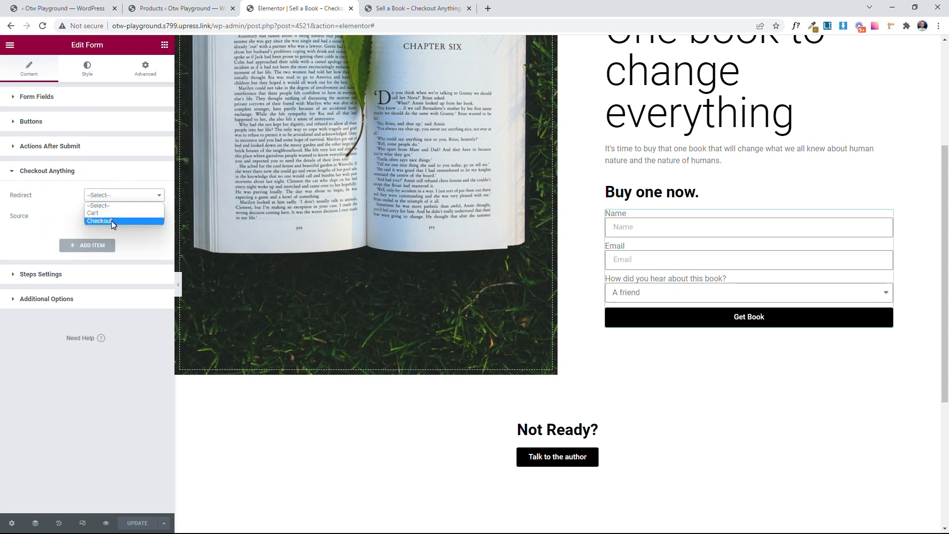
{"action": "left_click", "coordinate": [100, 221]}
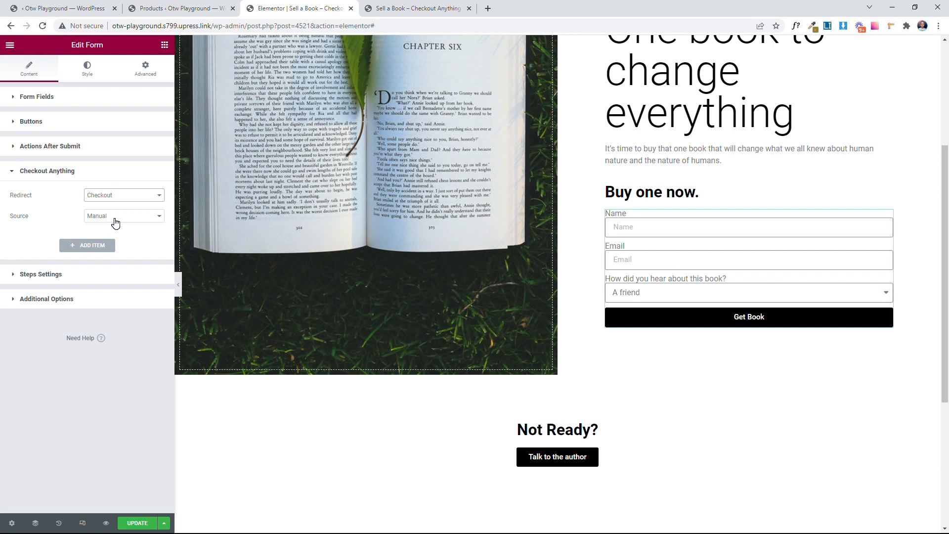
{"action": "left_click", "coordinate": [123, 216]}
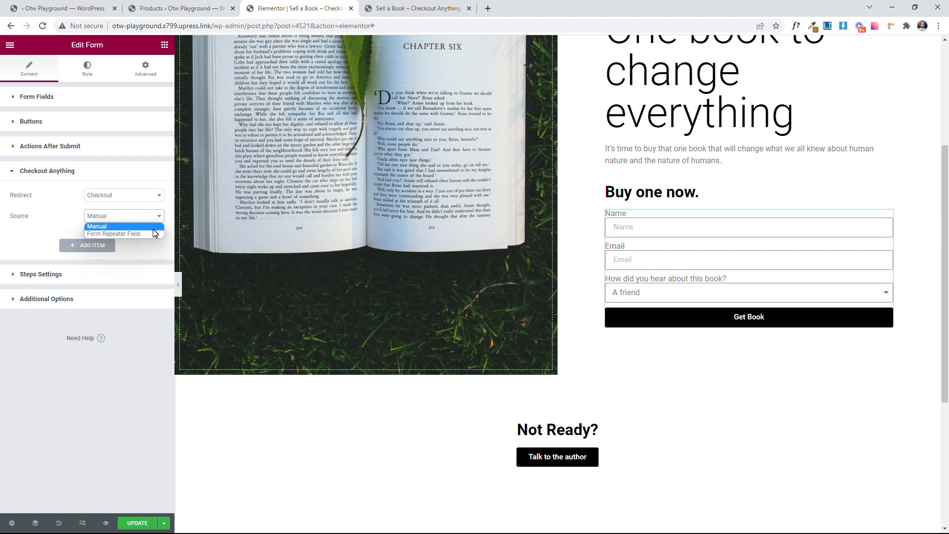
{"action": "left_click", "coordinate": [122, 216]}
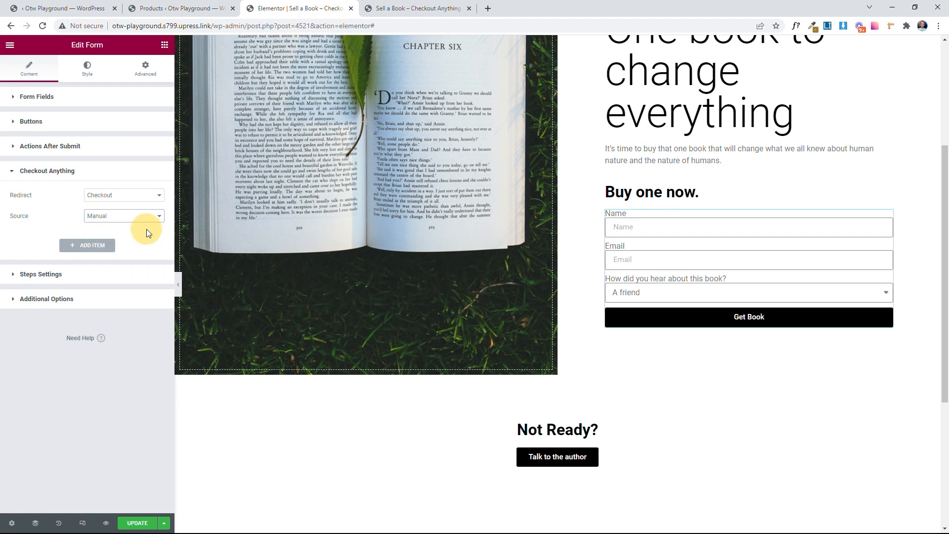
{"action": "left_click", "coordinate": [87, 245]}
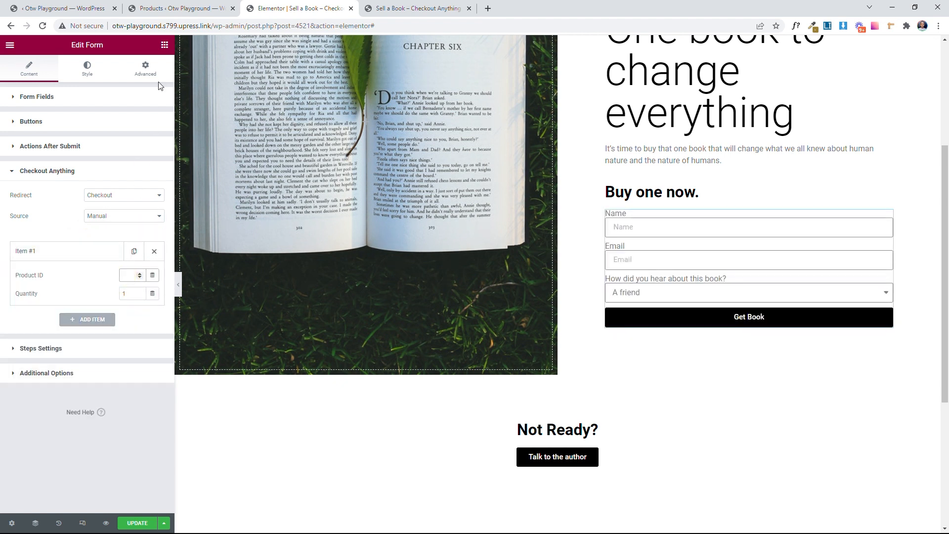
- Select The Book's product ID in the WooCommerce products list for copying
{"action": "left_click", "coordinate": [179, 8]}
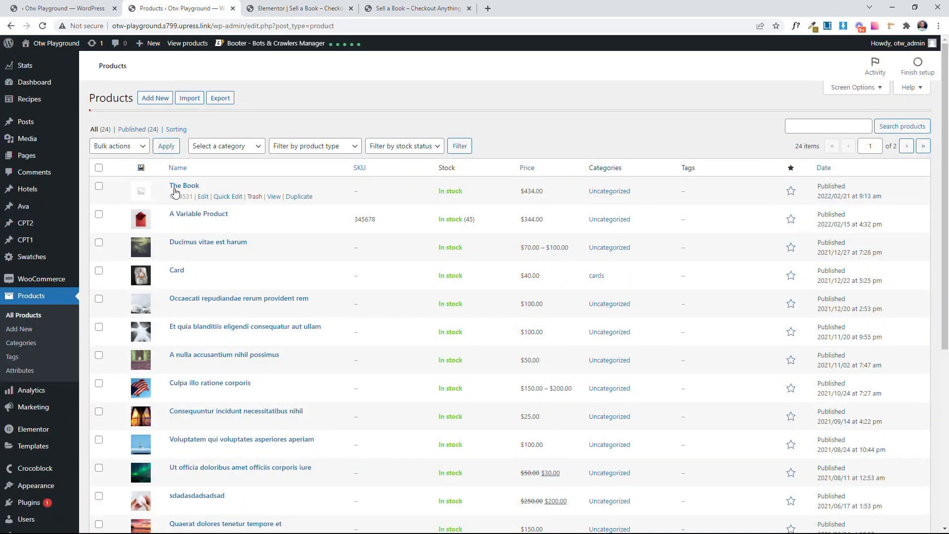
{"action": "double_click", "coordinate": [185, 196]}
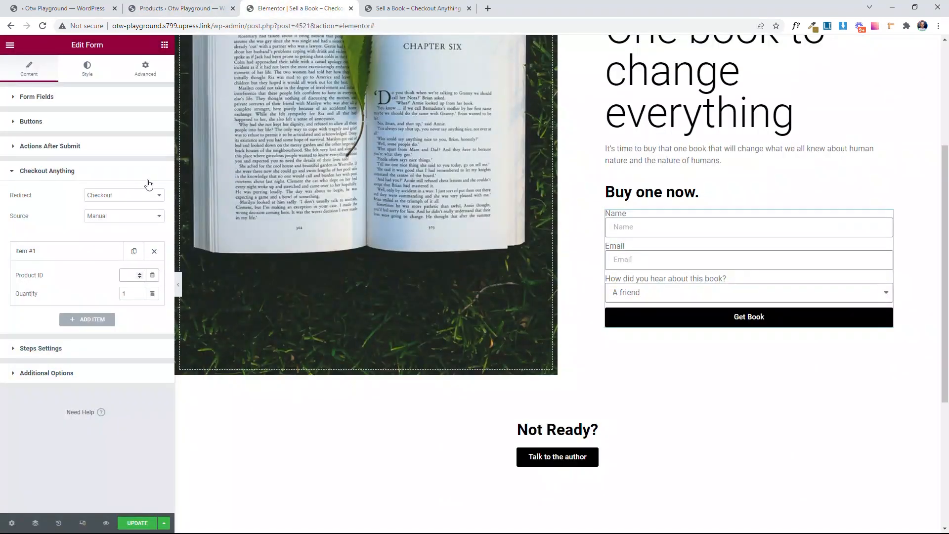
- Give Item #1 the Product ID 4531 with quantity 1 and collapse the item
{"action": "type", "text": "4531"}
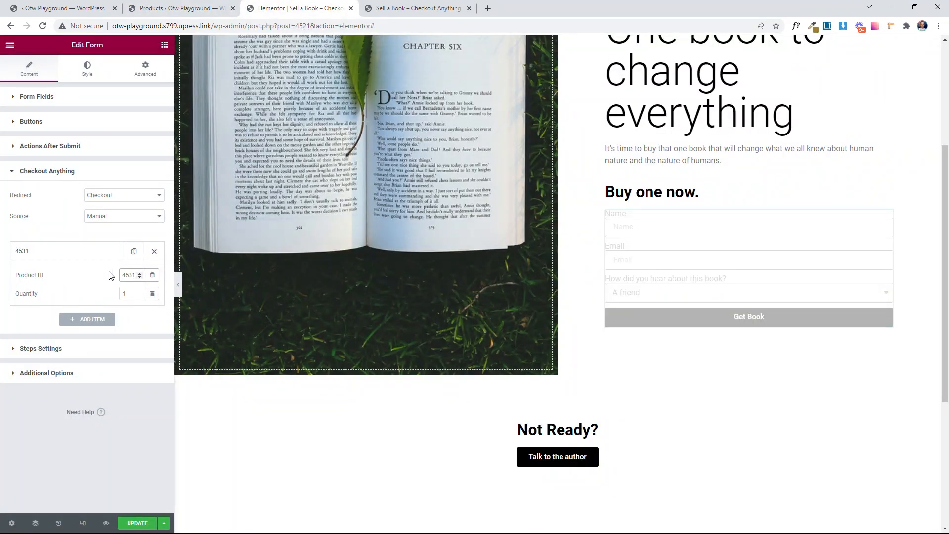
{"action": "left_click", "coordinate": [128, 294]}
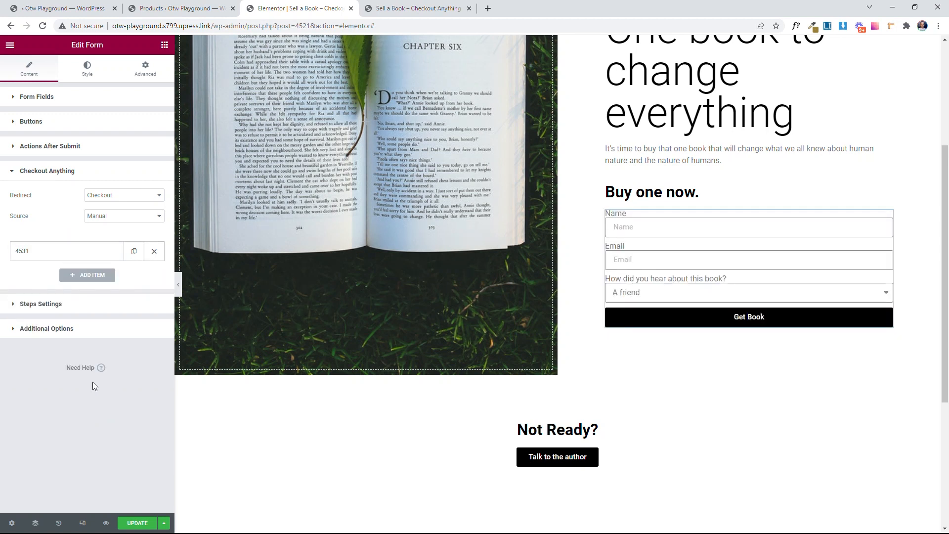
{"action": "left_click", "coordinate": [137, 523]}
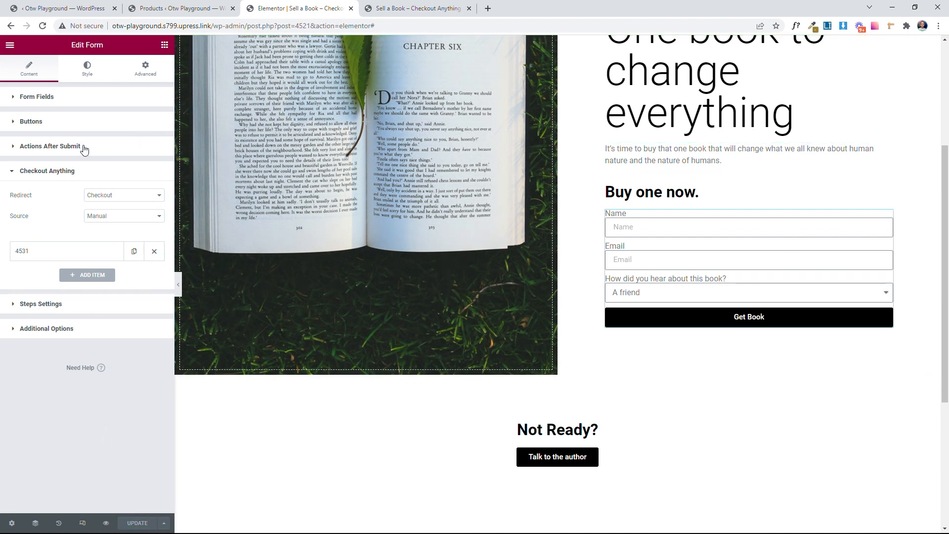
- Confirm Checkout Anything is the form's after-submit action, then go to the live Sell a Book page
{"action": "left_click", "coordinate": [49, 146]}
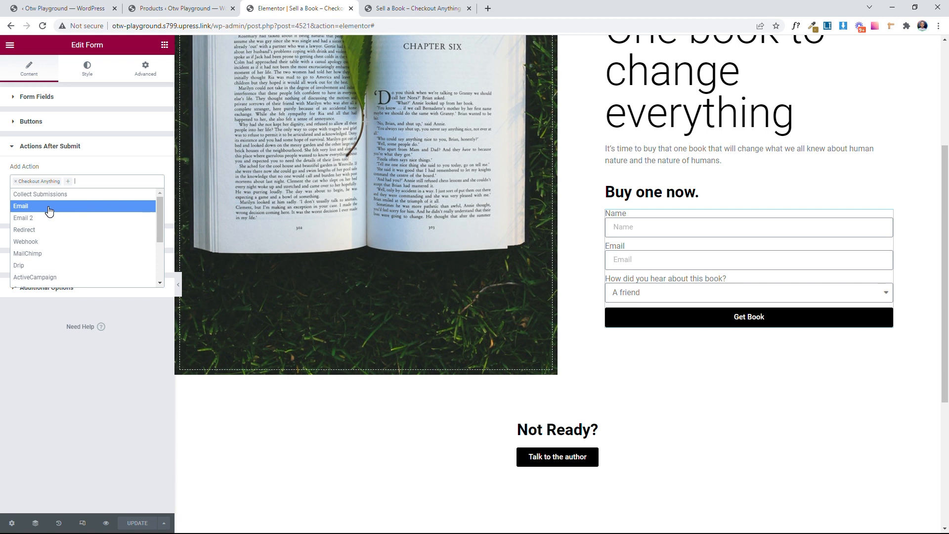
{"action": "mouse_move", "coordinate": [28, 241]}
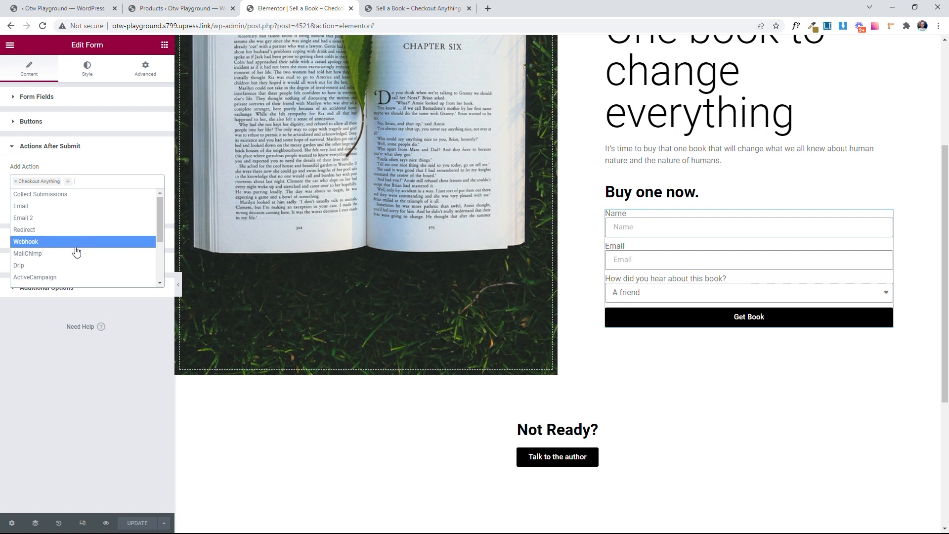
{"action": "scroll", "scroll_direction": "down", "scroll_amount": 3}
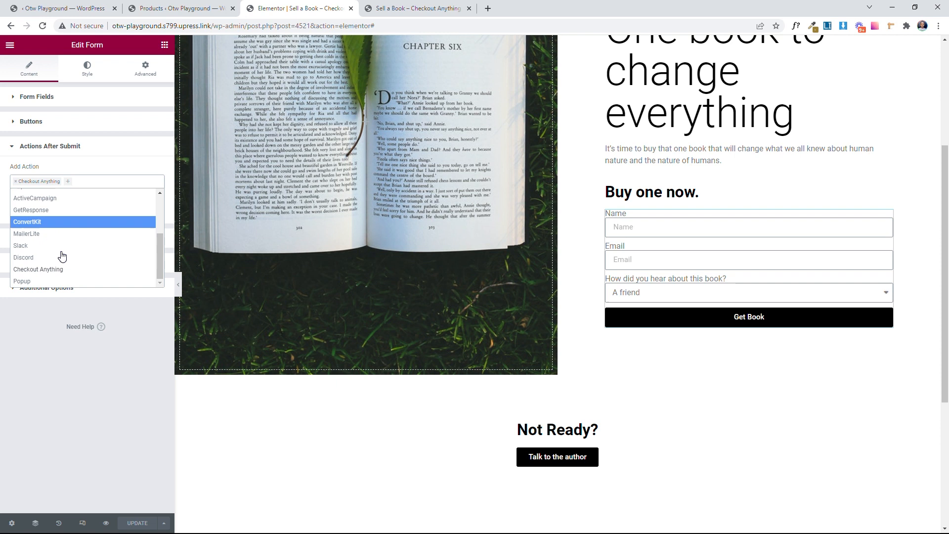
{"action": "left_click", "coordinate": [38, 269]}
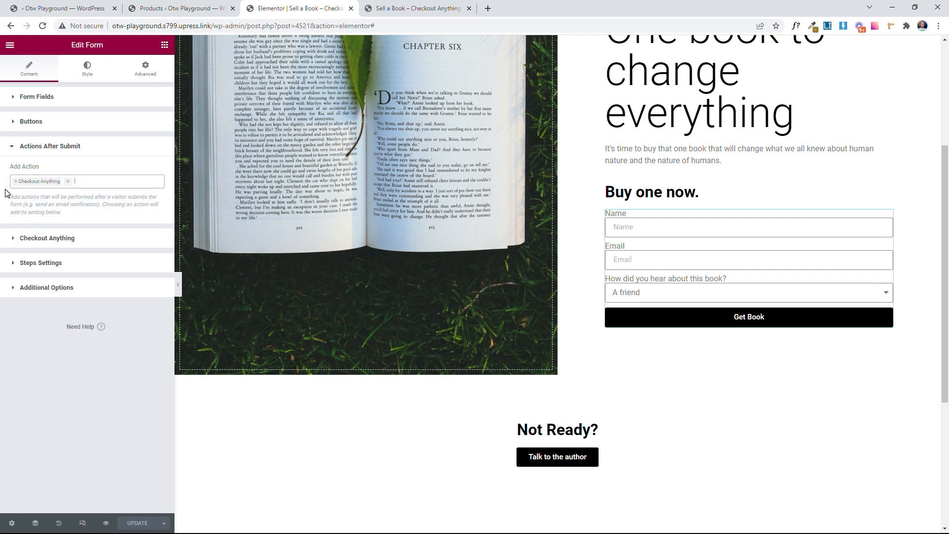
{"action": "left_click", "coordinate": [414, 8]}
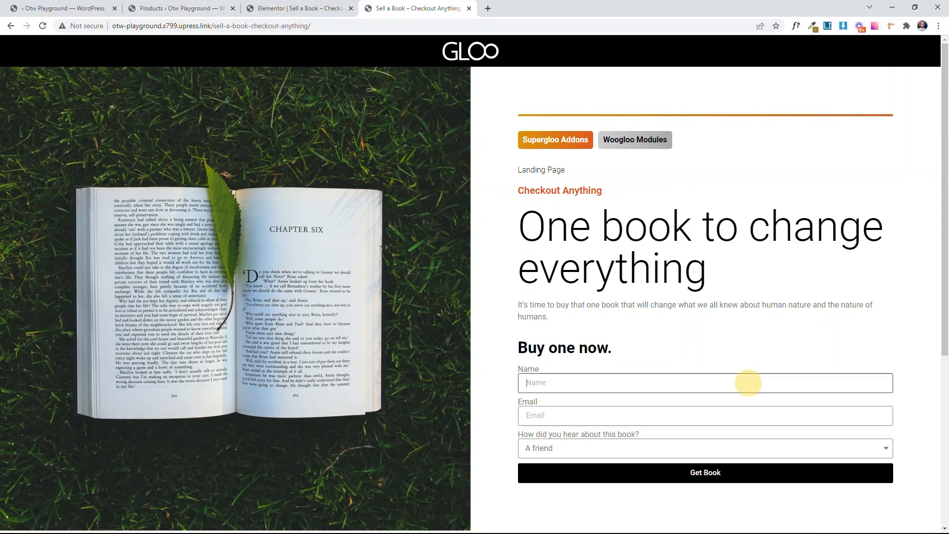
{"action": "type", "text": "You"}
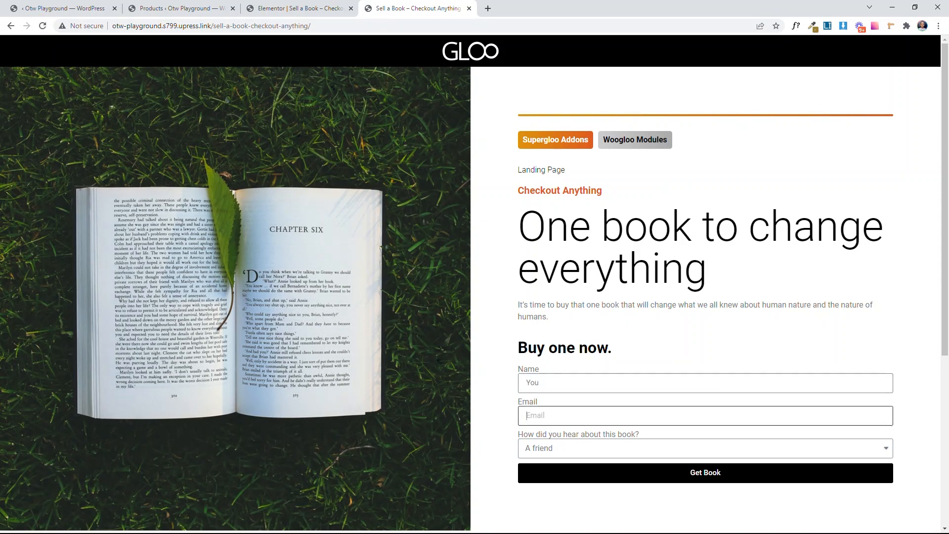
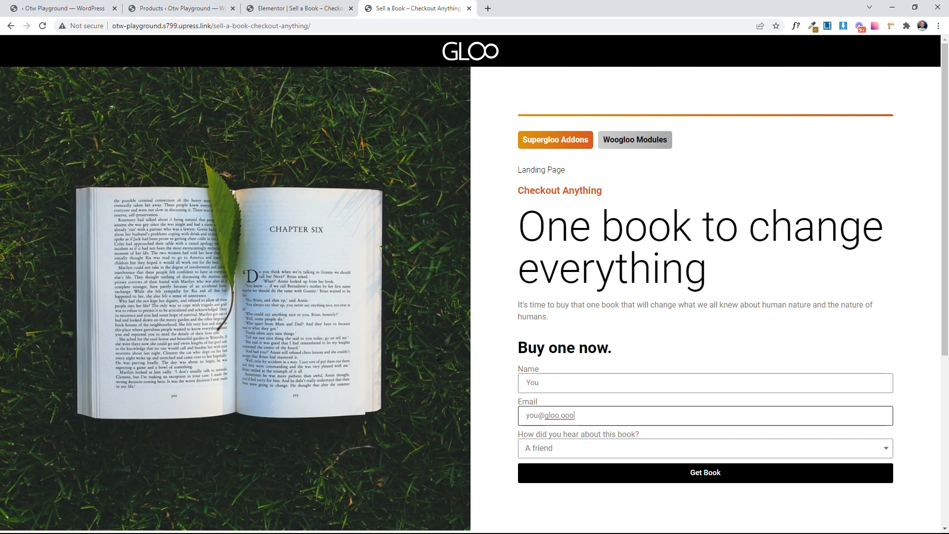
{"action": "left_click", "coordinate": [704, 447]}
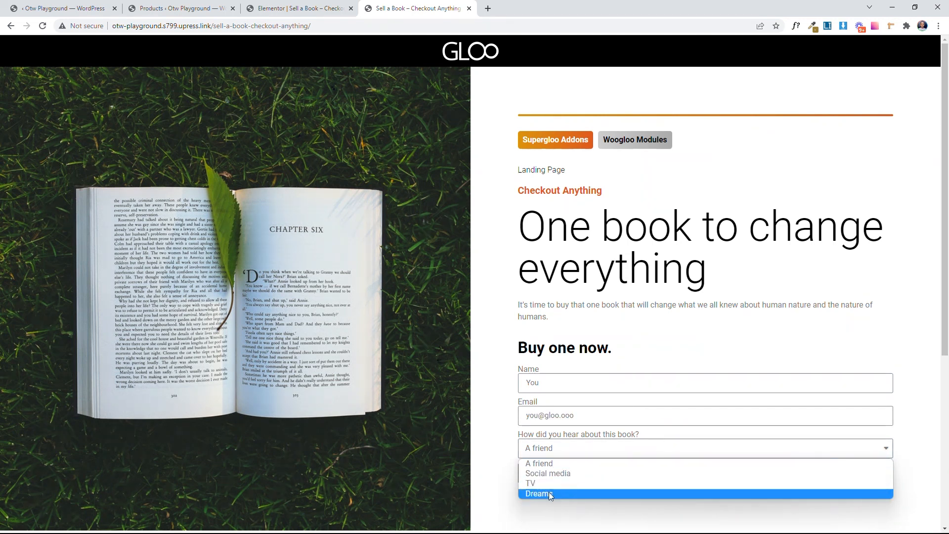
{"action": "left_click", "coordinate": [537, 494]}
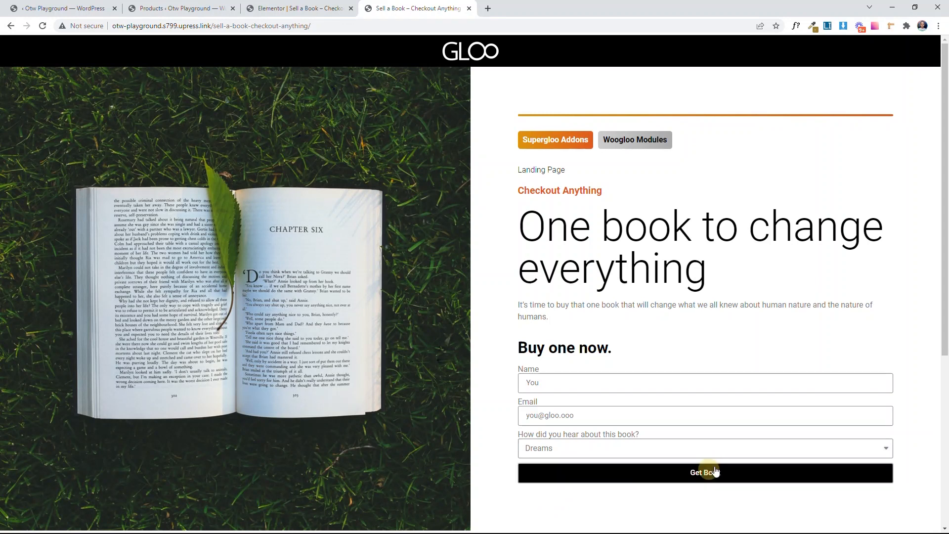
{"action": "left_click", "coordinate": [704, 472]}
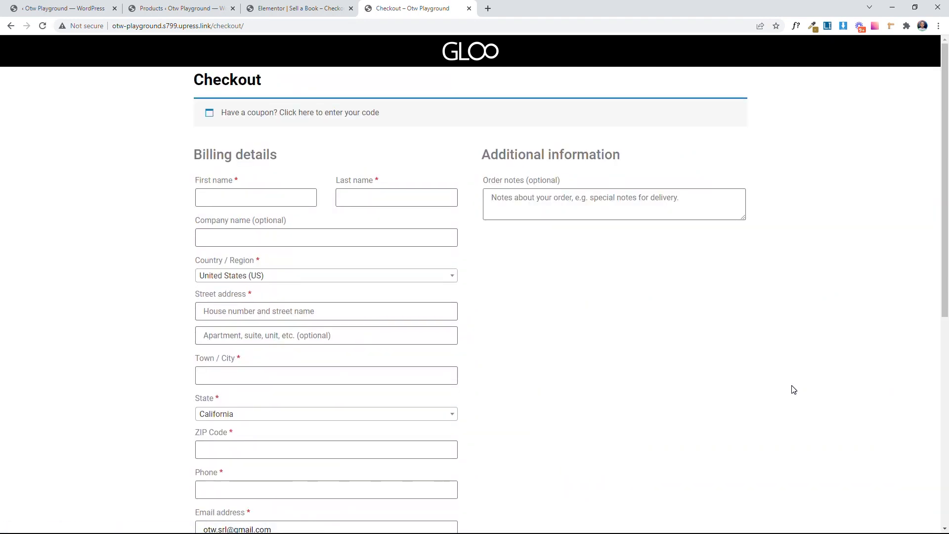
- Bring the checkout order table into view and highlight The Book line totalling $868.00
{"action": "scroll", "scroll_direction": "down", "scroll_amount": 3}
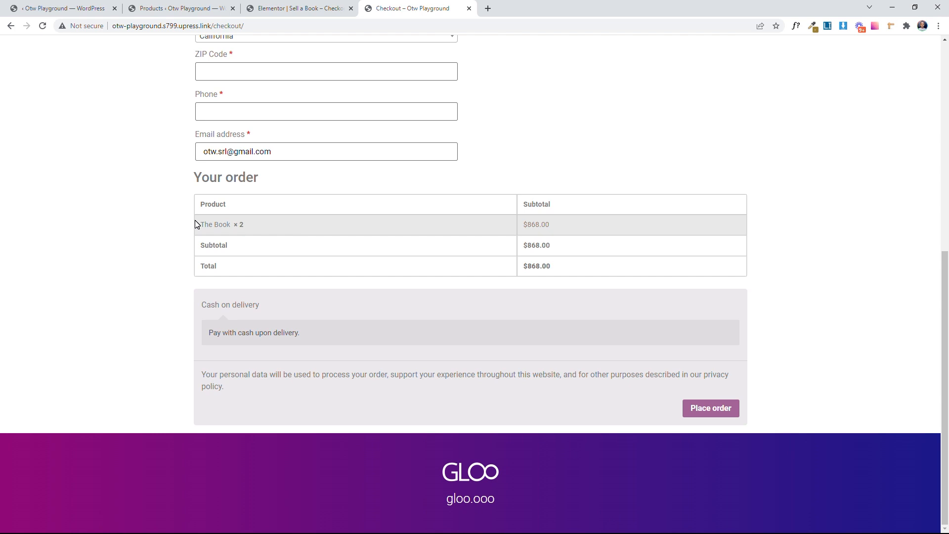
{"action": "double_click", "coordinate": [214, 224]}
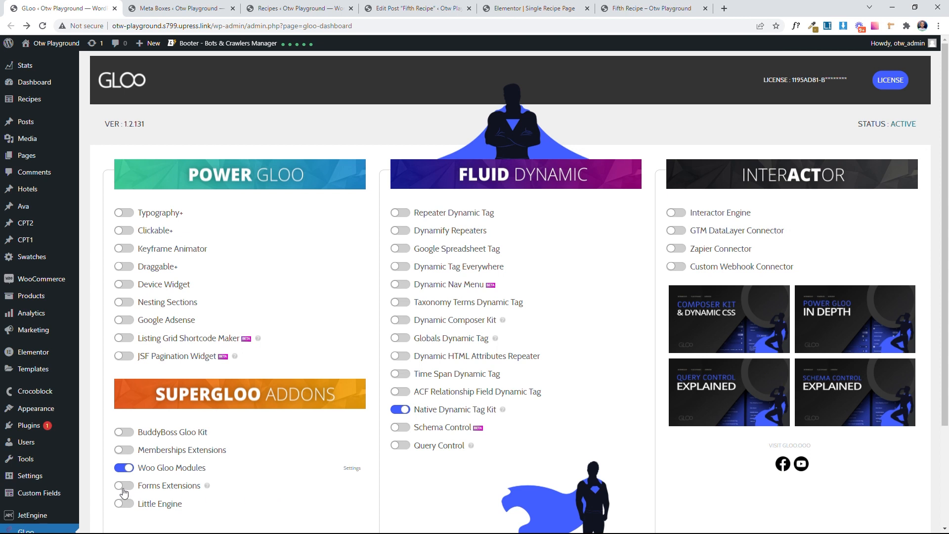
- Enable the Forms Extensions module and the Repeater Field extension in its Forms+ settings
{"action": "left_click", "coordinate": [124, 484]}
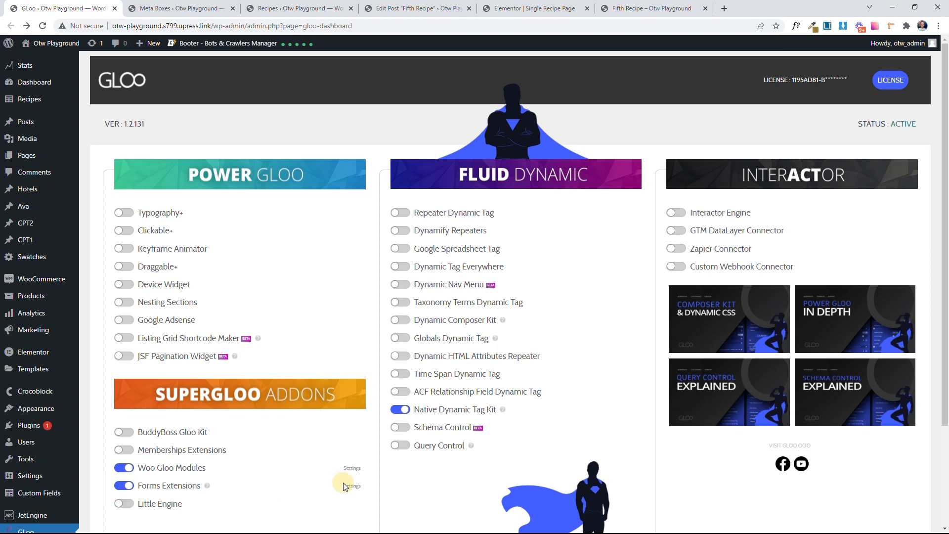
{"action": "left_click", "coordinate": [352, 486]}
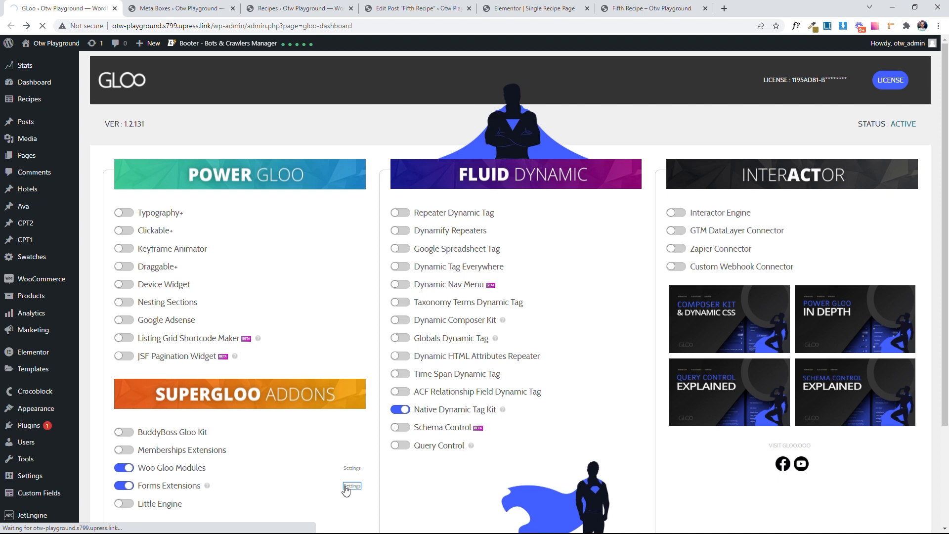
{"action": "left_click", "coordinate": [351, 487]}
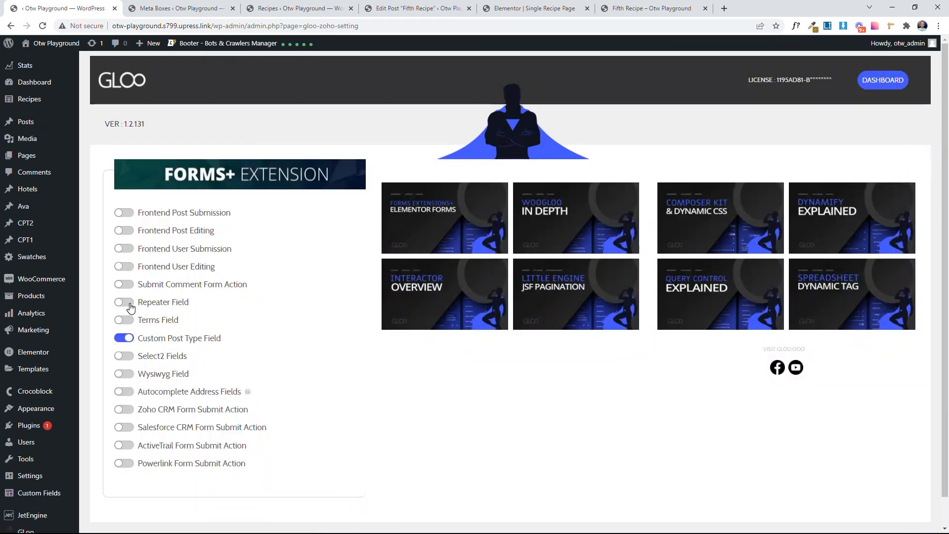
{"action": "left_click", "coordinate": [123, 303]}
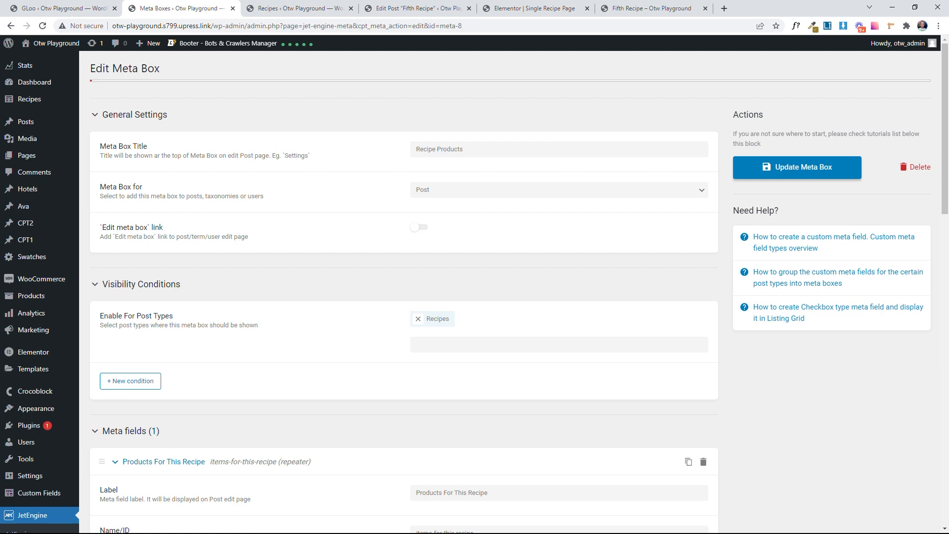
{"action": "mouse_move", "coordinate": [29, 98]}
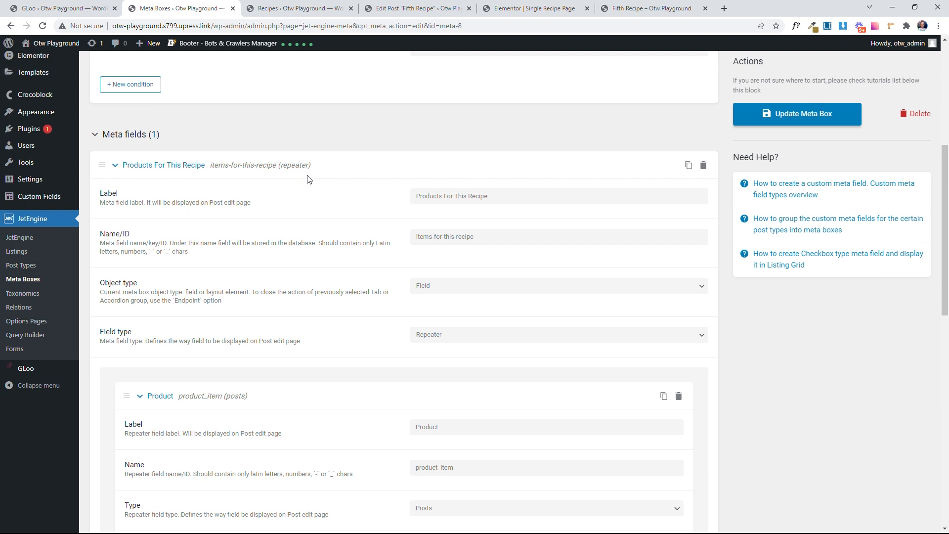
- Review the Recipe Products repeater's Product and Recommended Number fields, then go to the Fifth Recipe post
{"action": "scroll", "scroll_direction": "down", "scroll_amount": 3}
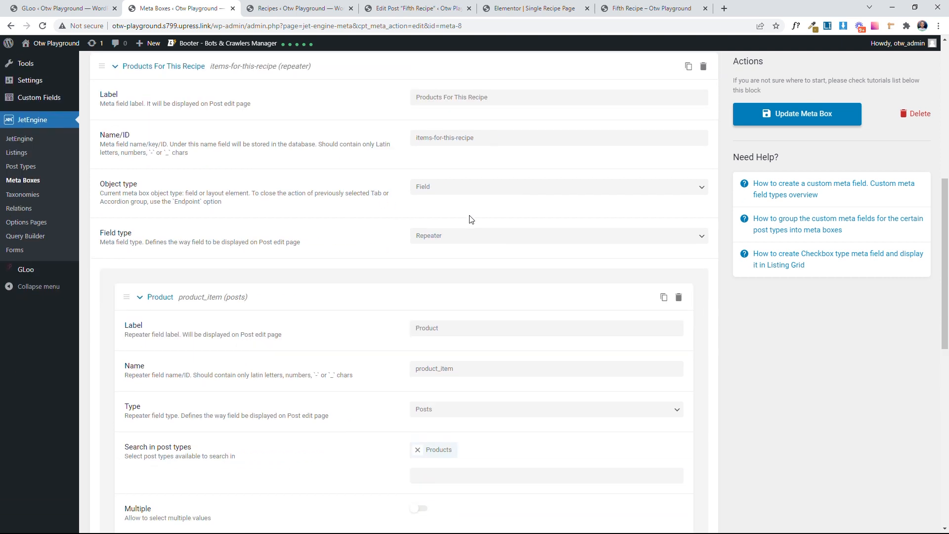
{"action": "mouse_move", "coordinate": [358, 227]}
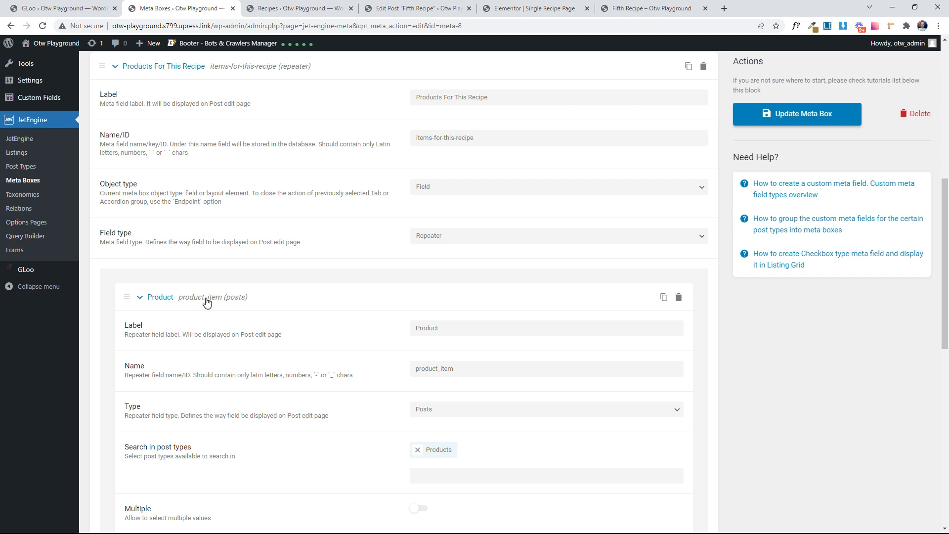
{"action": "scroll", "scroll_direction": "down", "scroll_amount": 3}
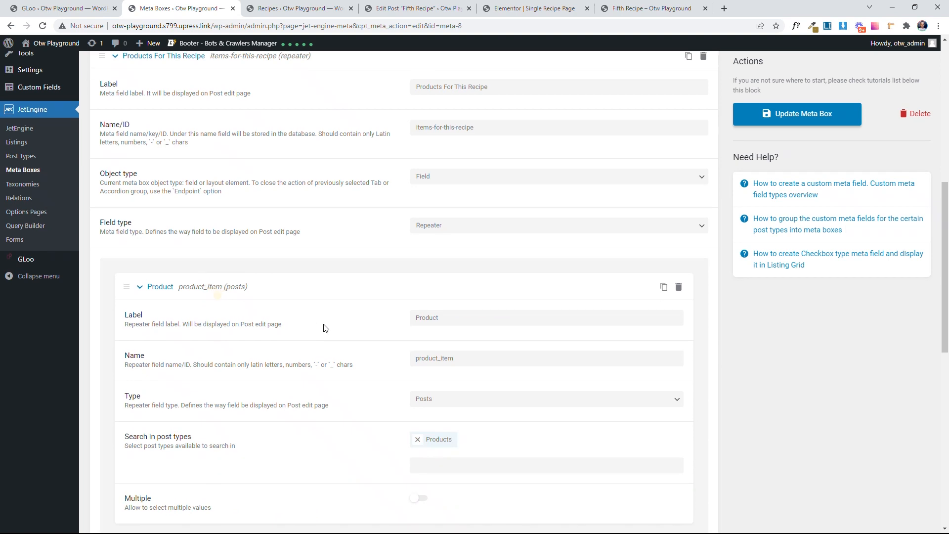
{"action": "scroll", "scroll_direction": "down", "scroll_amount": 3}
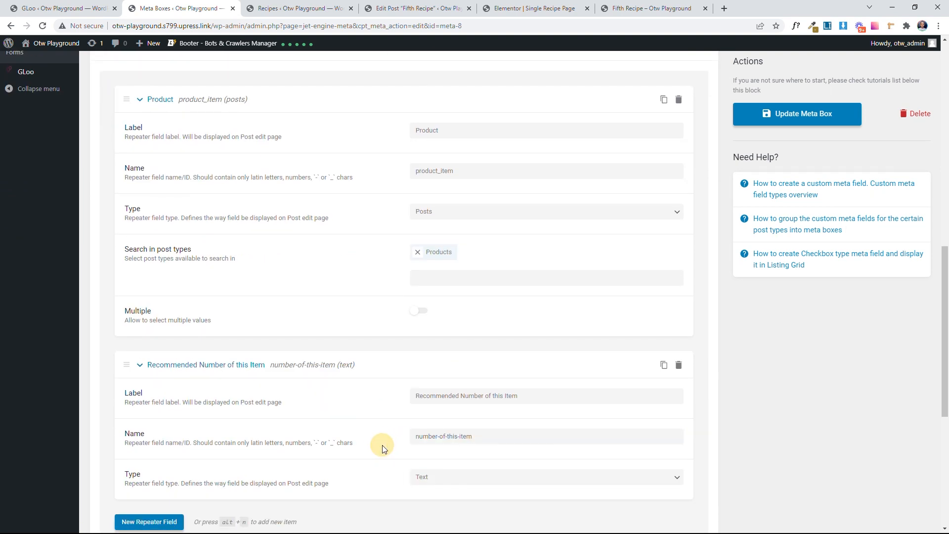
{"action": "mouse_move", "coordinate": [465, 220]}
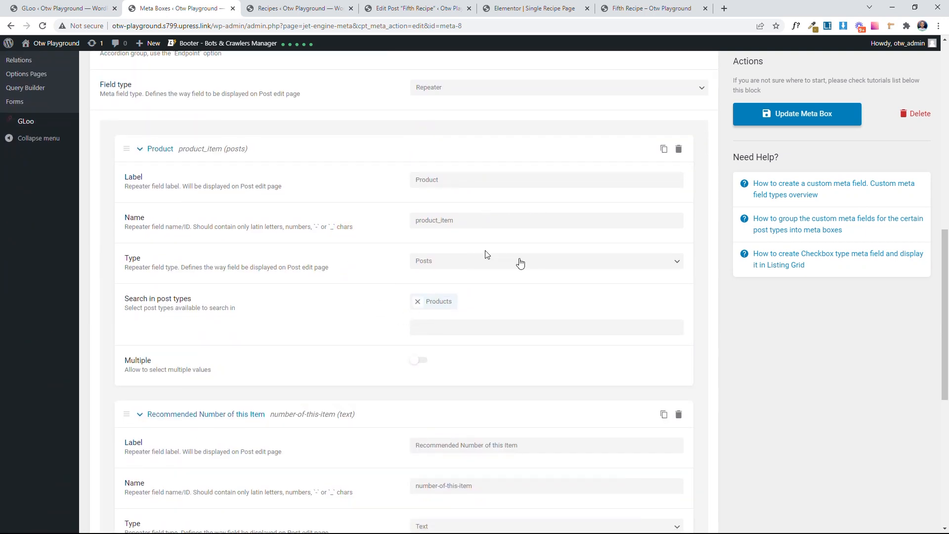
{"action": "scroll", "scroll_direction": "down", "scroll_amount": 3}
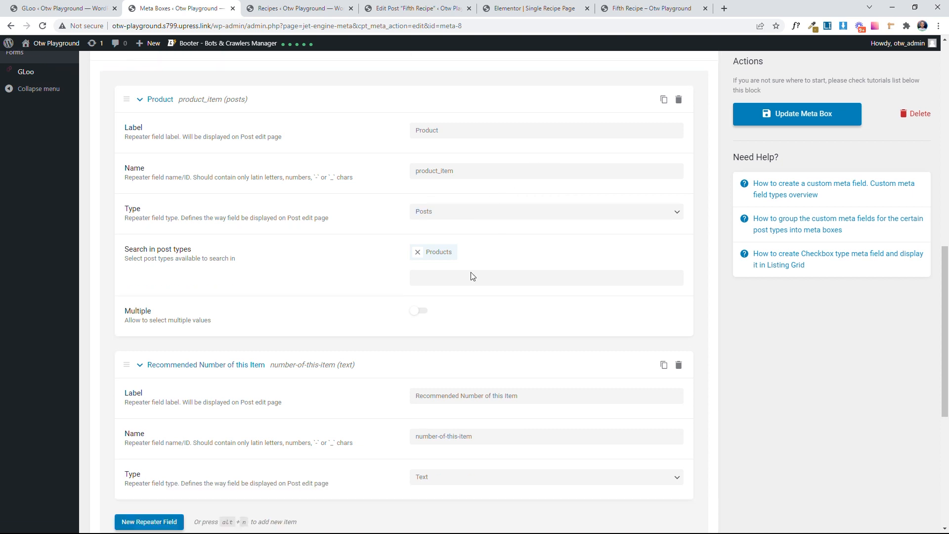
{"action": "scroll", "scroll_direction": "down", "scroll_amount": 3}
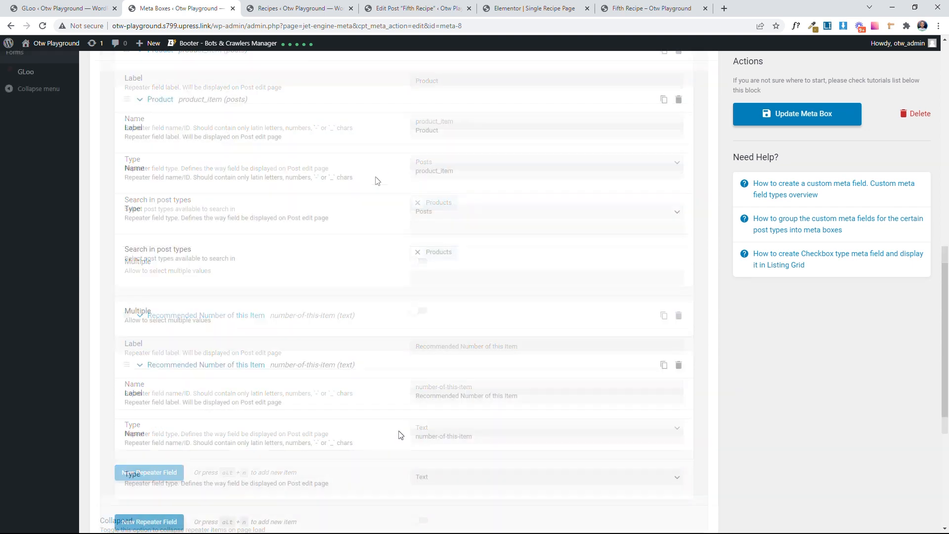
{"action": "left_click", "coordinate": [297, 8]}
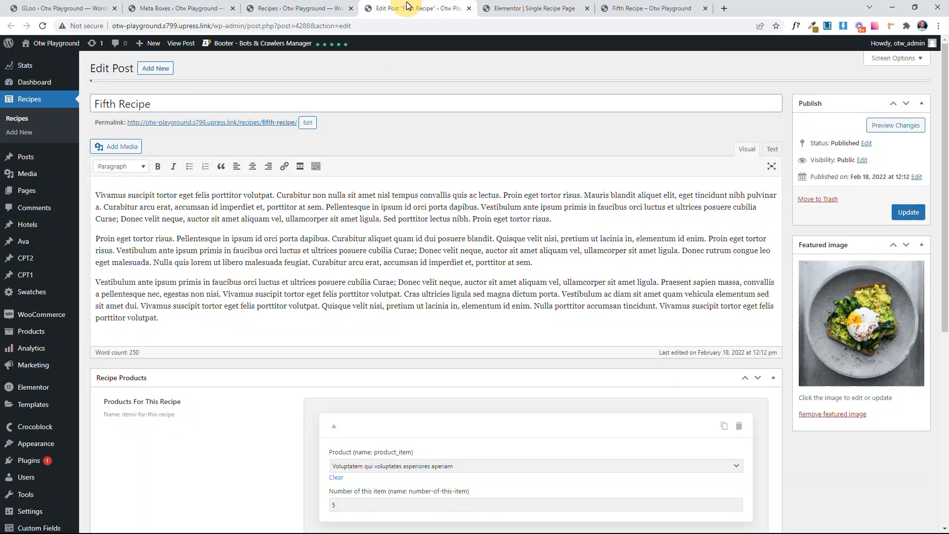
{"action": "scroll", "scroll_direction": "down", "scroll_amount": 3}
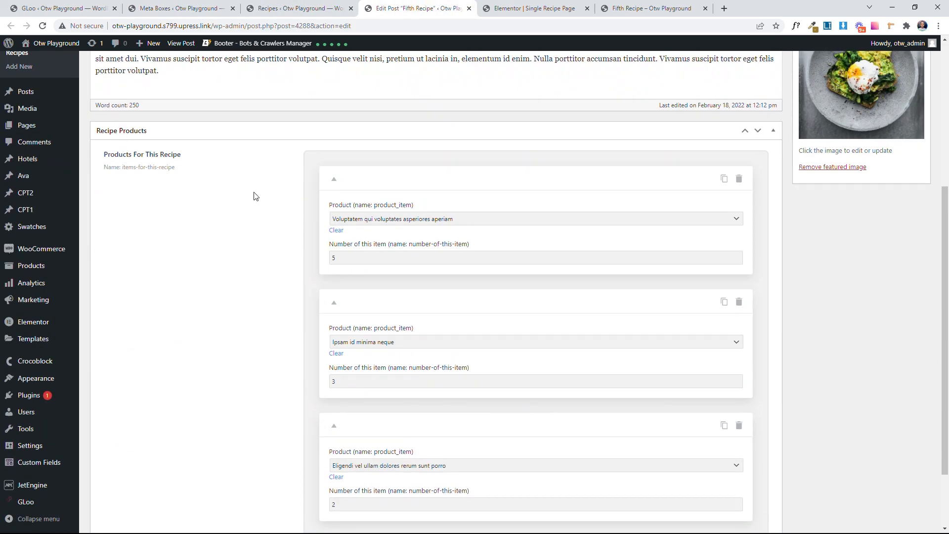
{"action": "scroll", "scroll_direction": "down", "scroll_amount": 3}
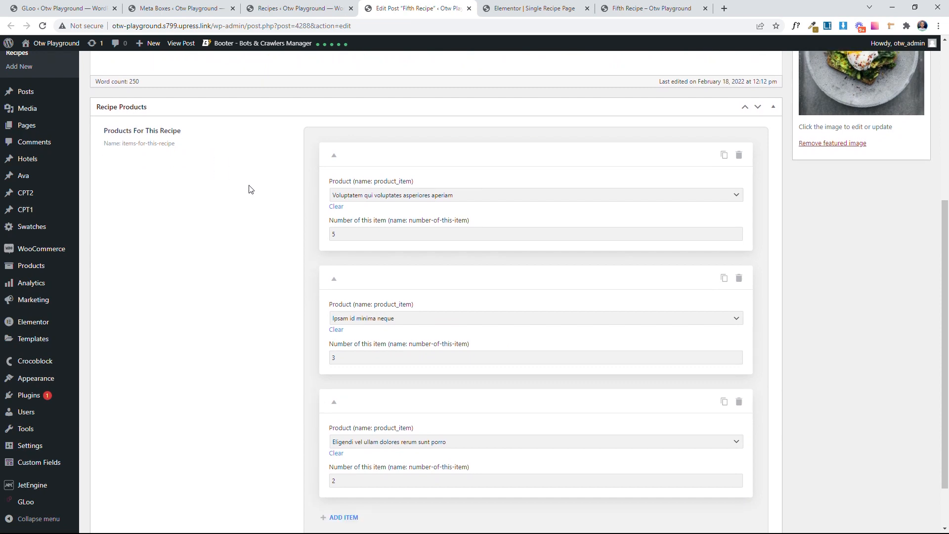
{"action": "scroll", "scroll_direction": "down", "scroll_amount": 3}
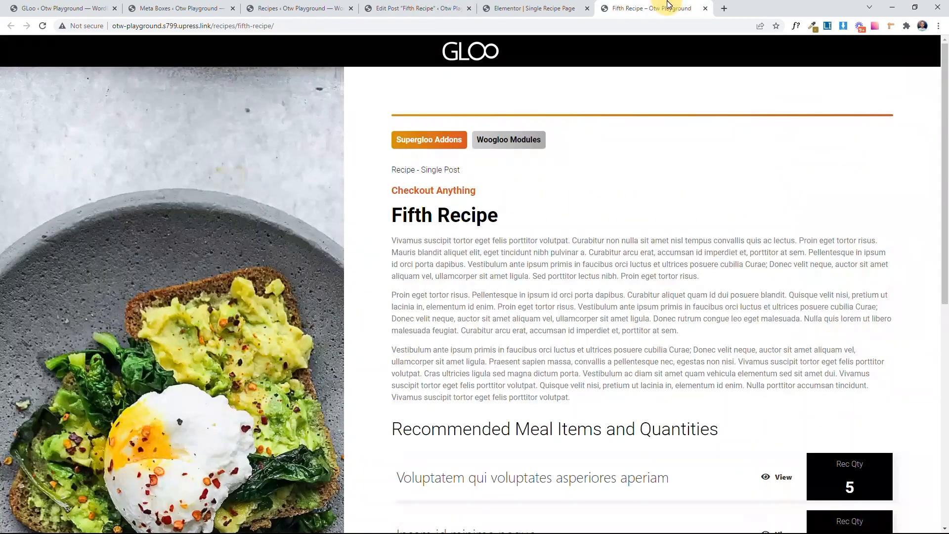
- Review the live Fifth Recipe title, description and meal items down to the Purchase items form's Name of Cook field
{"action": "scroll", "scroll_direction": "down", "scroll_amount": 3}
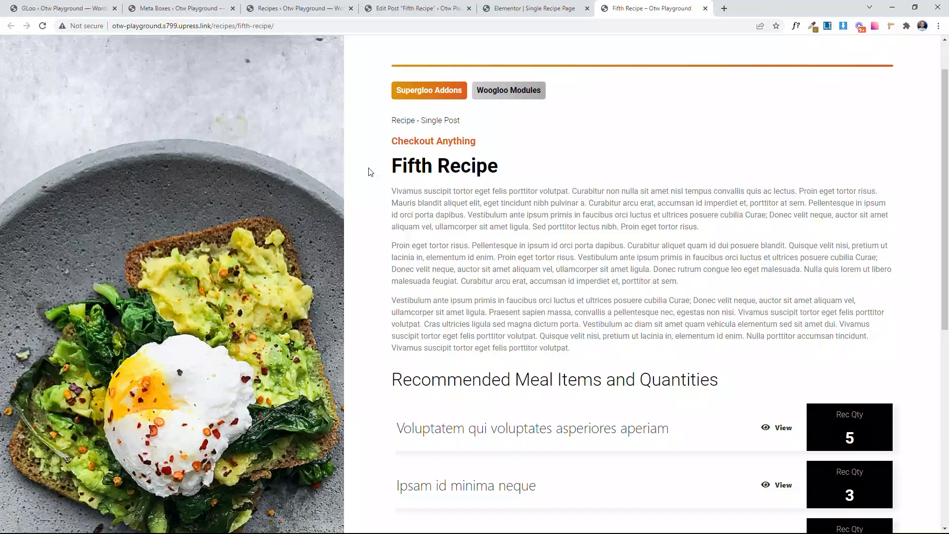
{"action": "double_click", "coordinate": [443, 166]}
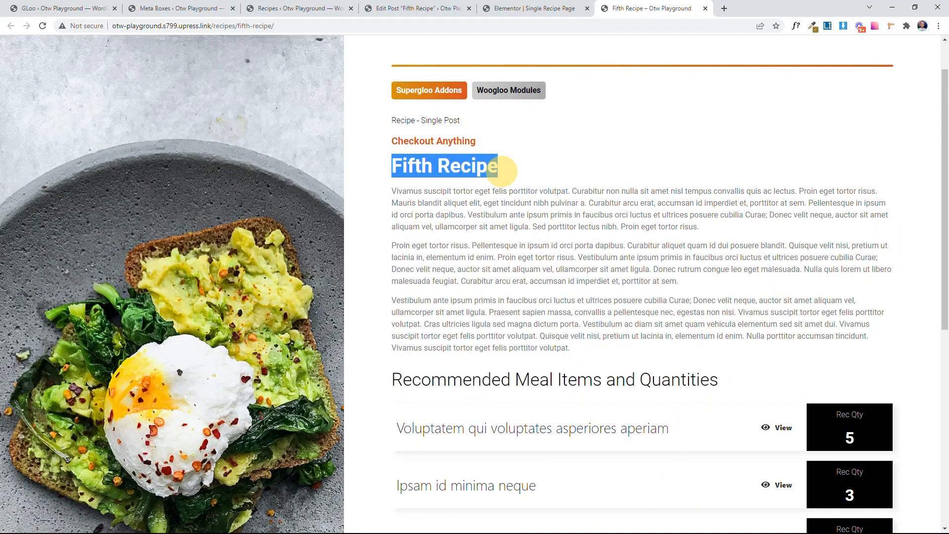
{"action": "left_click_drag", "start_coordinate": [496, 168], "coordinate": [586, 354]}
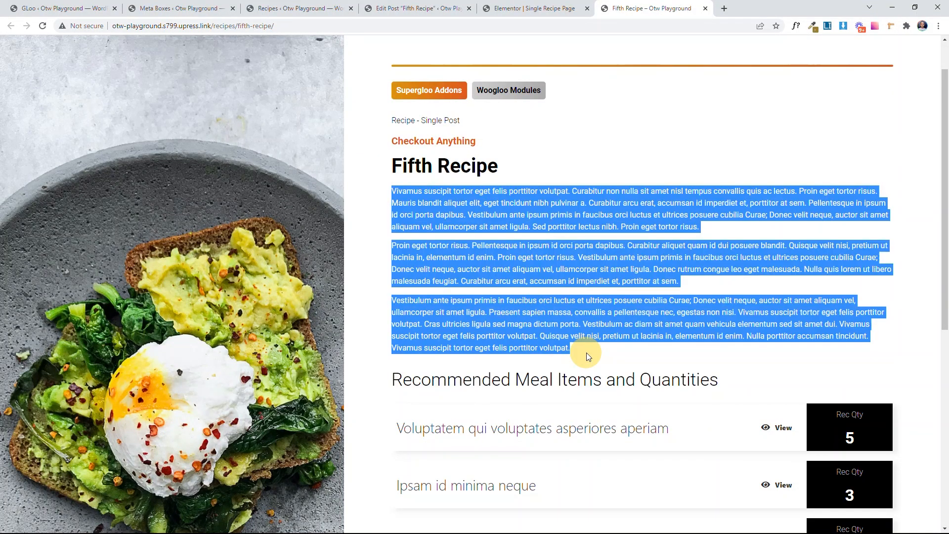
{"action": "scroll", "scroll_direction": "down", "scroll_amount": 3}
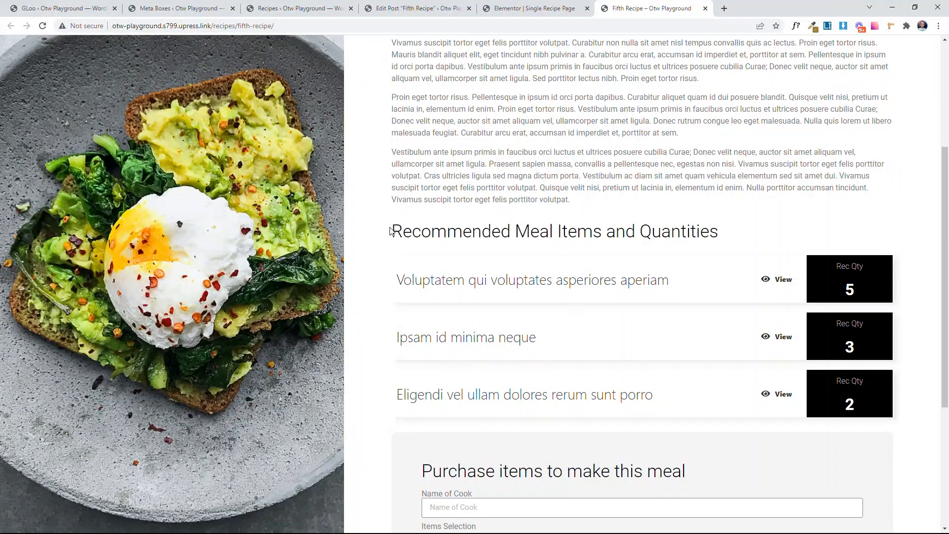
{"action": "mouse_move", "coordinate": [431, 358]}
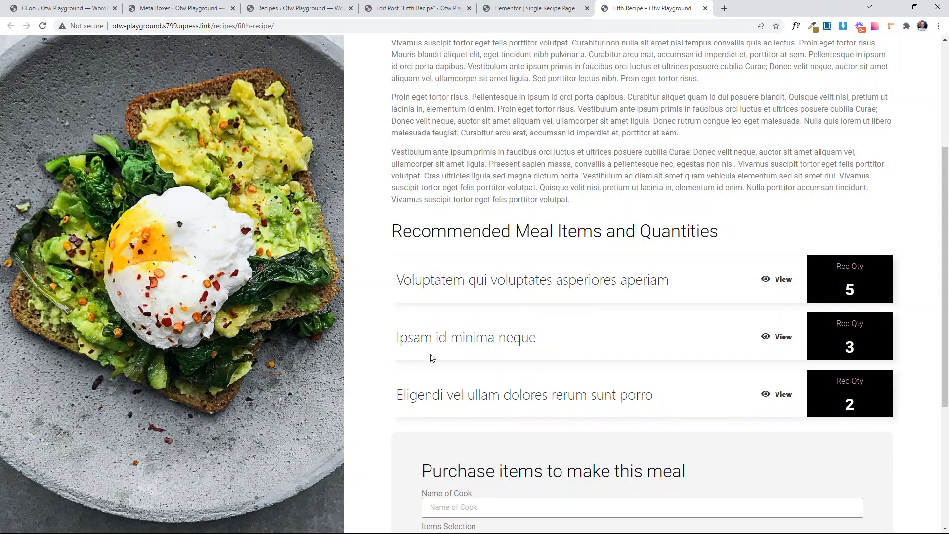
{"action": "mouse_move", "coordinate": [532, 250]}
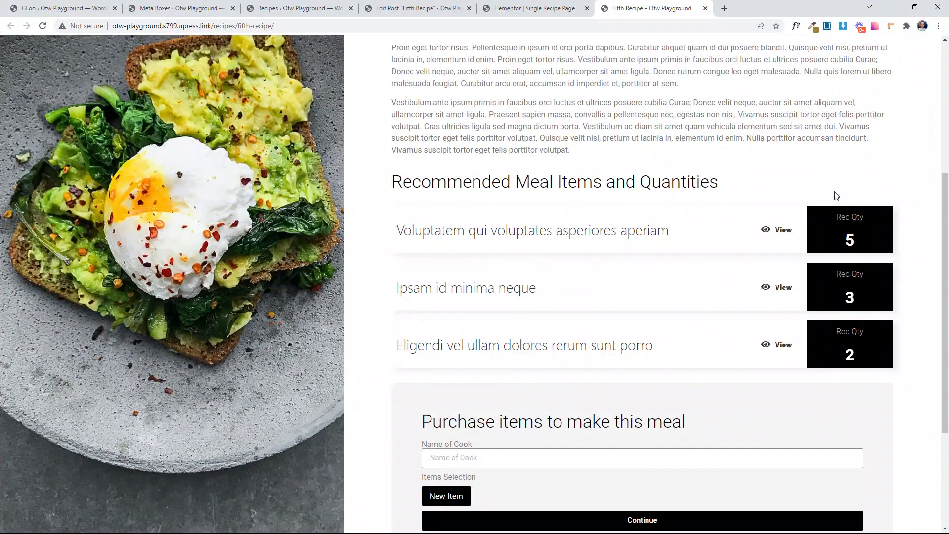
{"action": "mouse_move", "coordinate": [912, 353]}
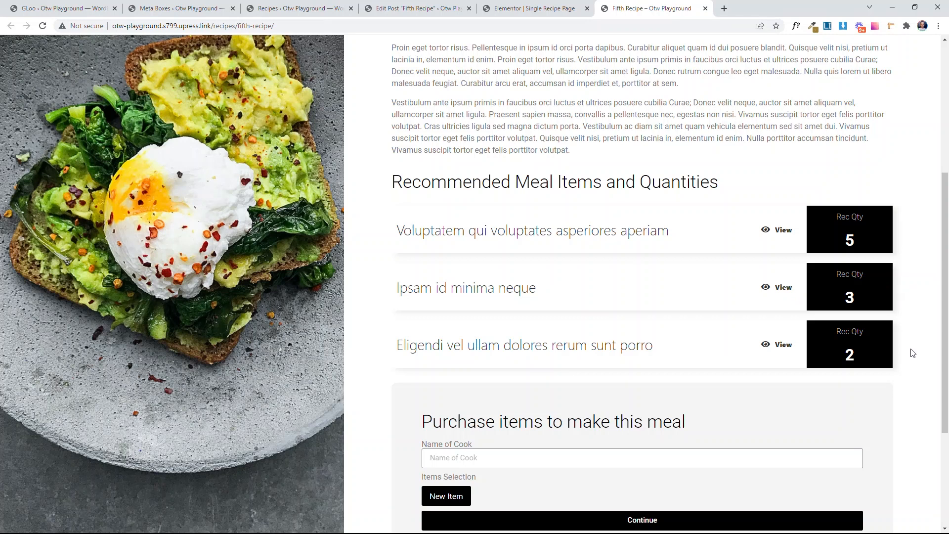
{"action": "mouse_move", "coordinate": [397, 365]}
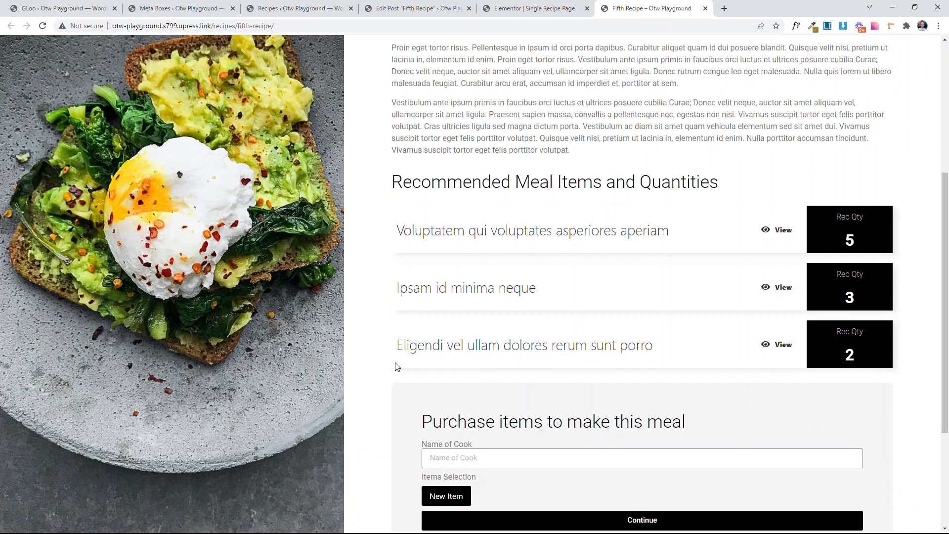
{"action": "mouse_move", "coordinate": [887, 218]}
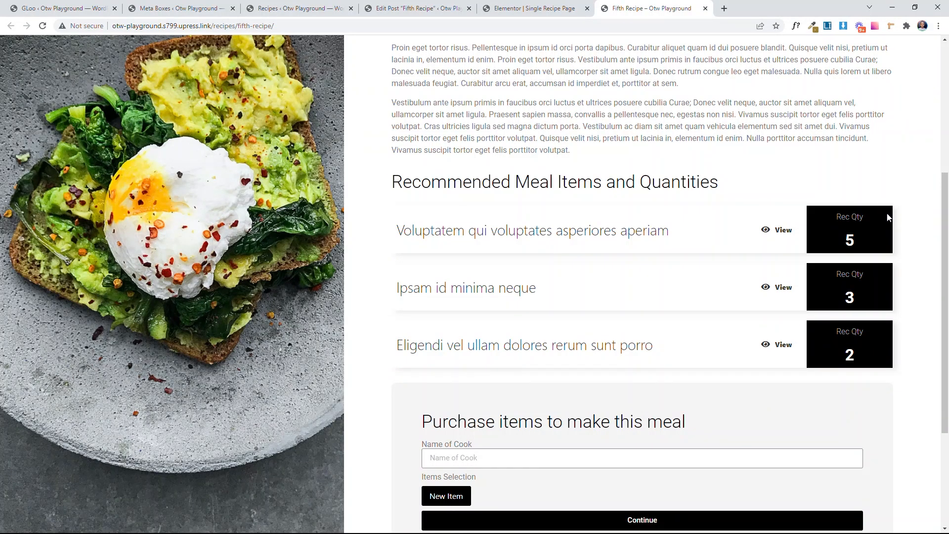
{"action": "scroll", "scroll_direction": "down", "scroll_amount": 3}
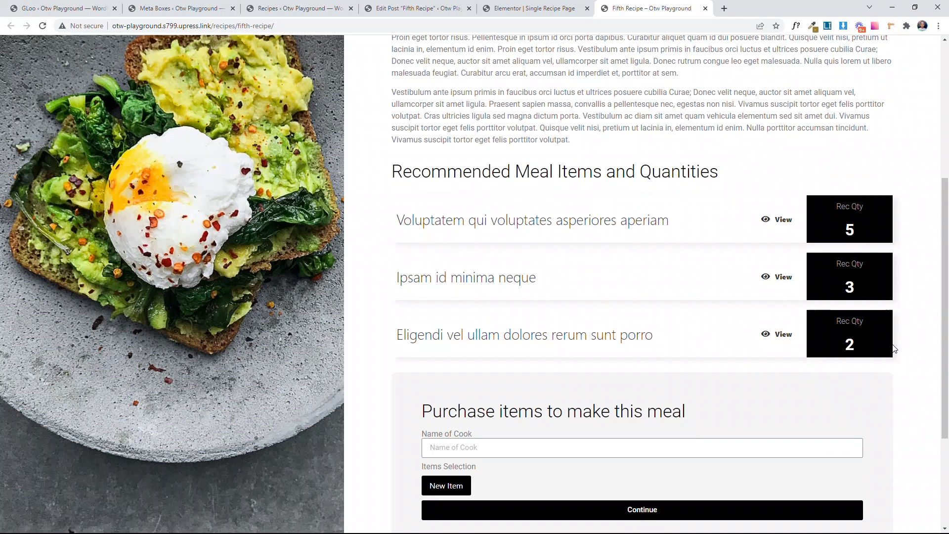
{"action": "scroll", "scroll_direction": "down", "scroll_amount": 3}
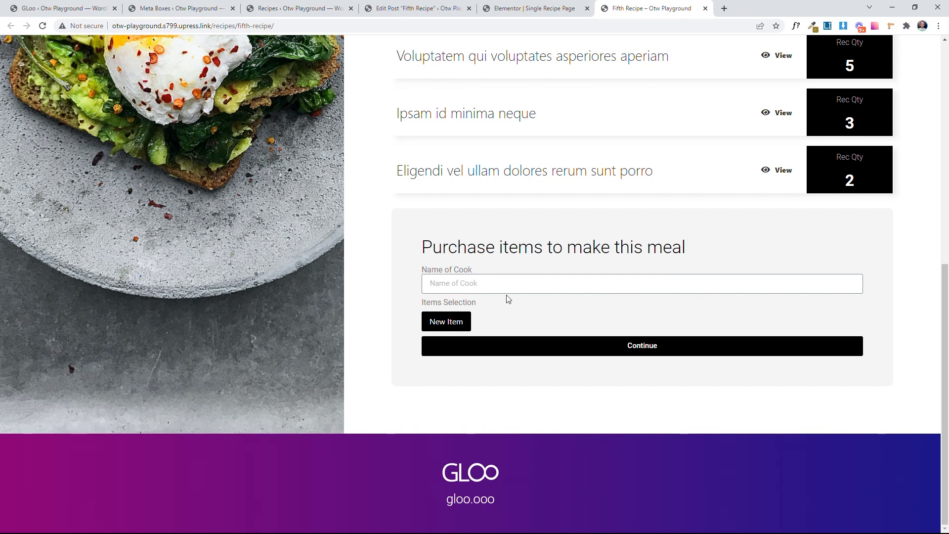
{"action": "left_click", "coordinate": [642, 283]}
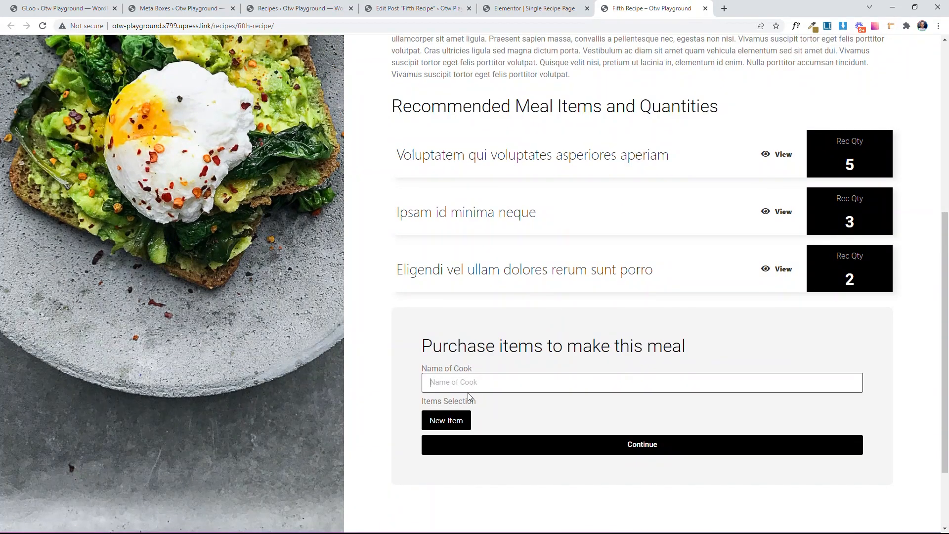
{"action": "mouse_move", "coordinate": [738, 270]}
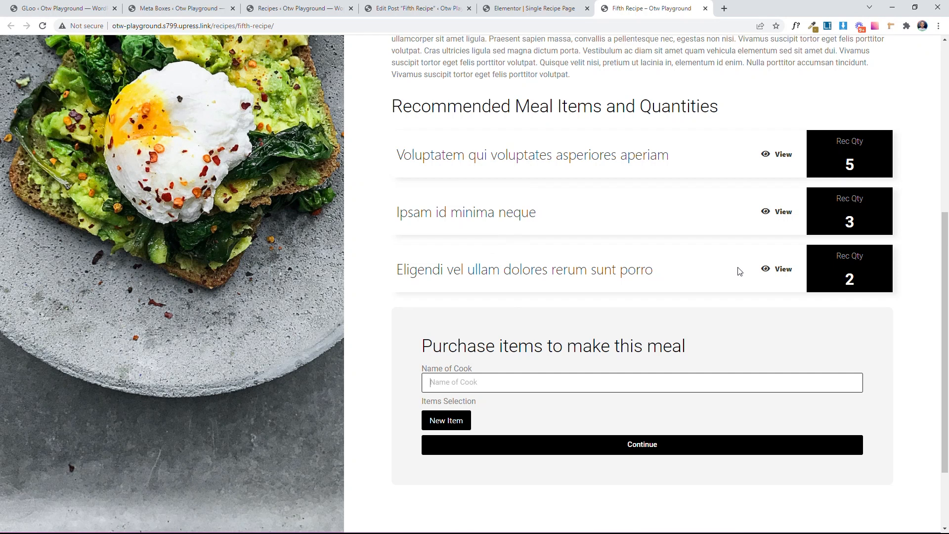
{"action": "mouse_move", "coordinate": [794, 261]}
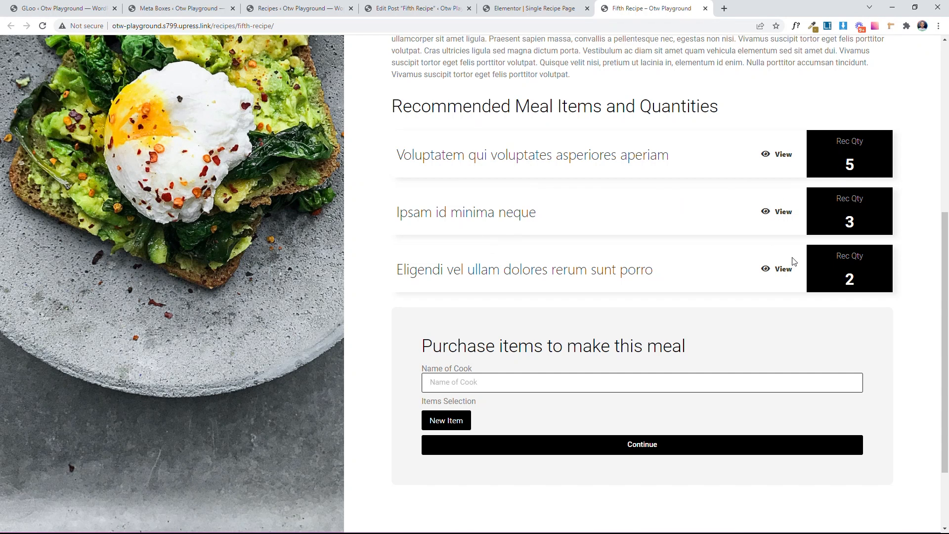
{"action": "mouse_move", "coordinate": [523, 362]}
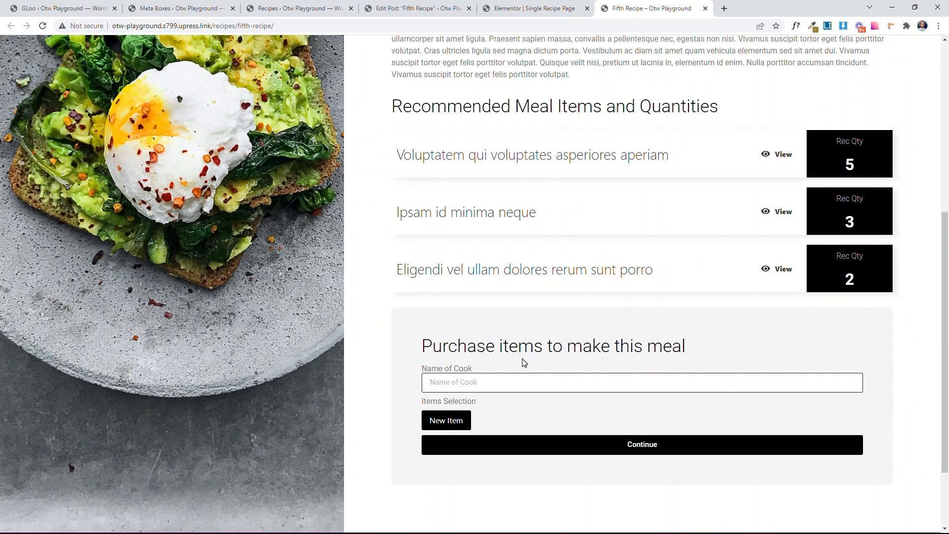
{"action": "mouse_move", "coordinate": [761, 333]}
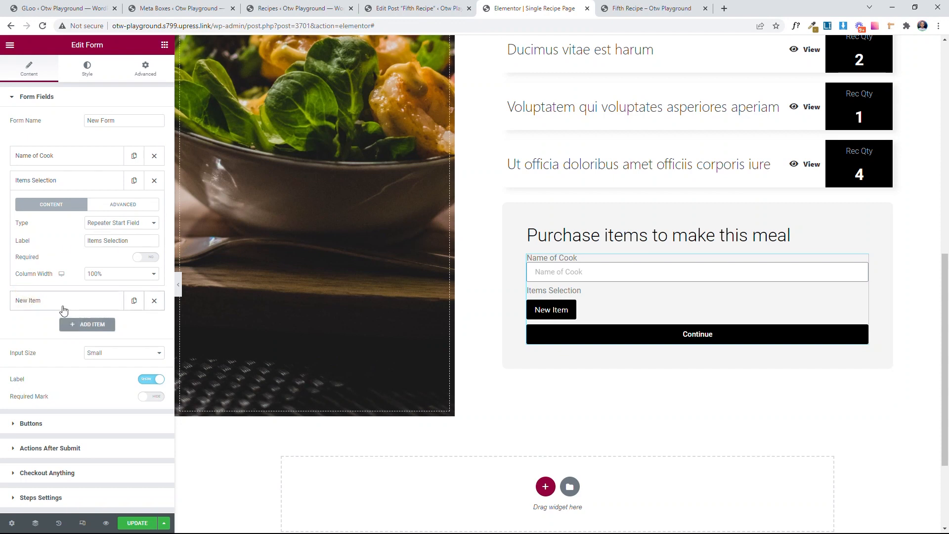
- Collapse the Items Selection repeater field, then move to the Fifth Recipe post editor
{"action": "left_click", "coordinate": [66, 205]}
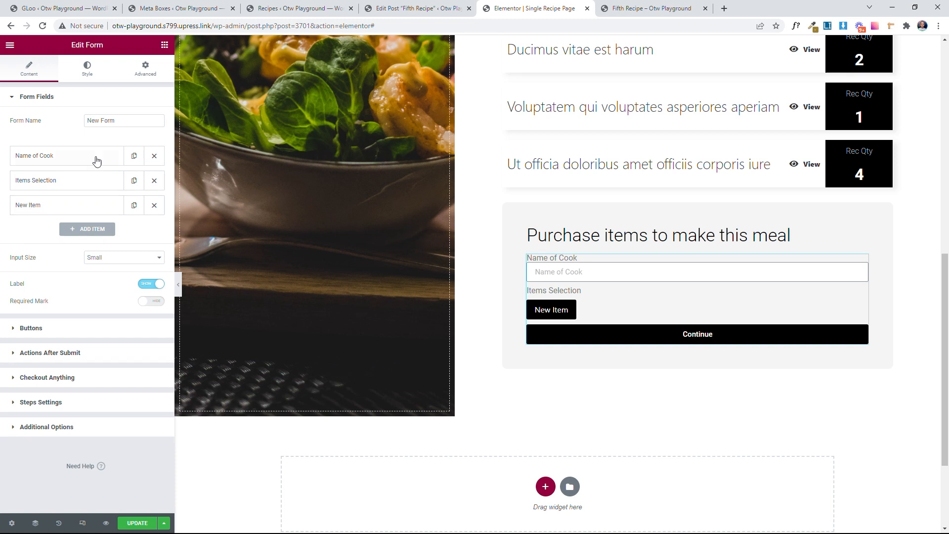
{"action": "left_click", "coordinate": [416, 8]}
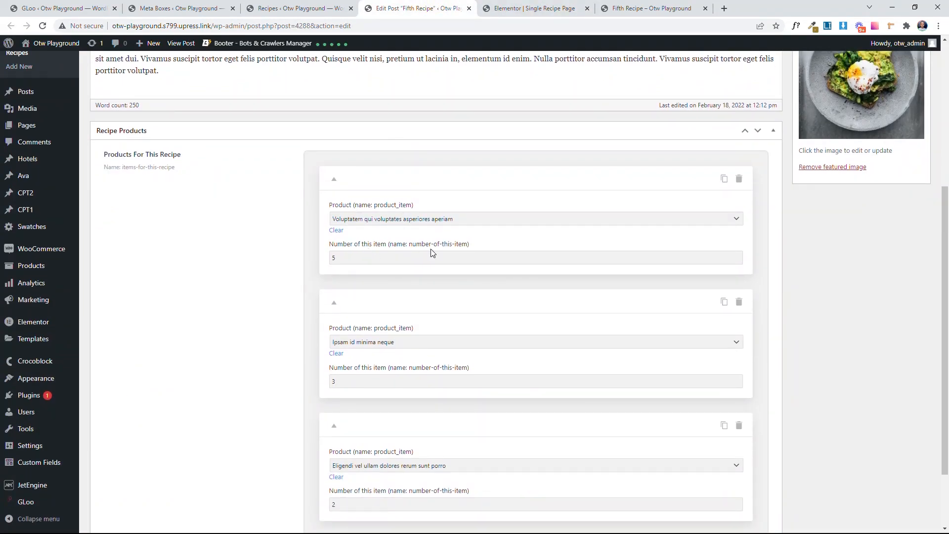
{"action": "mouse_move", "coordinate": [472, 250]}
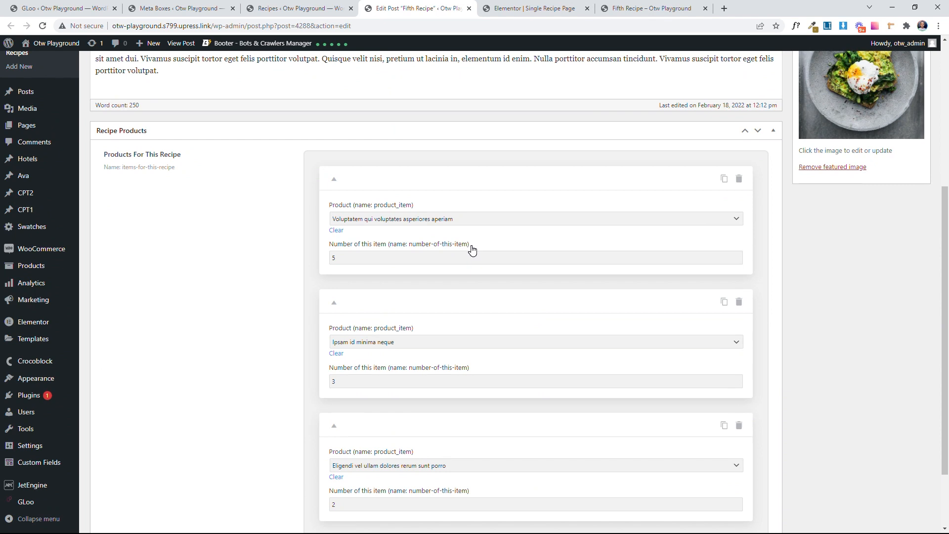
- Return to the Elementor form editor after checking the Recipe Products repeater names
{"action": "left_click", "coordinate": [534, 8]}
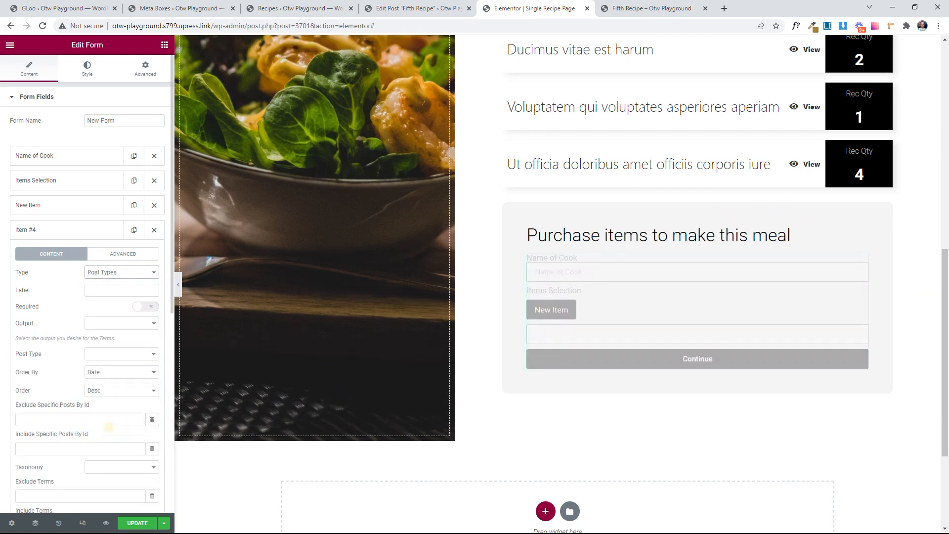
- Label the field Product, output a Select of Products posts, and start dynamic Include Specific Posts By Id
{"action": "type", "text": "Product"}
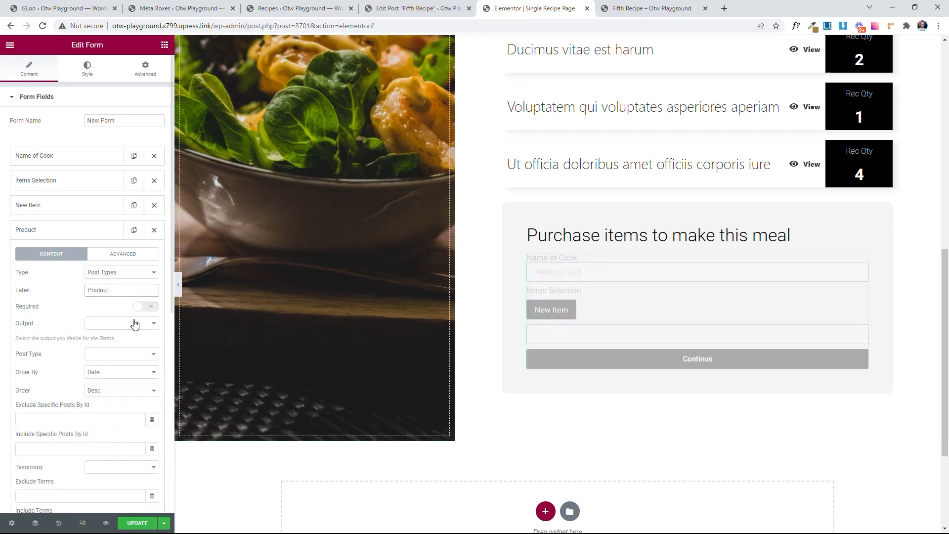
{"action": "left_click", "coordinate": [119, 323]}
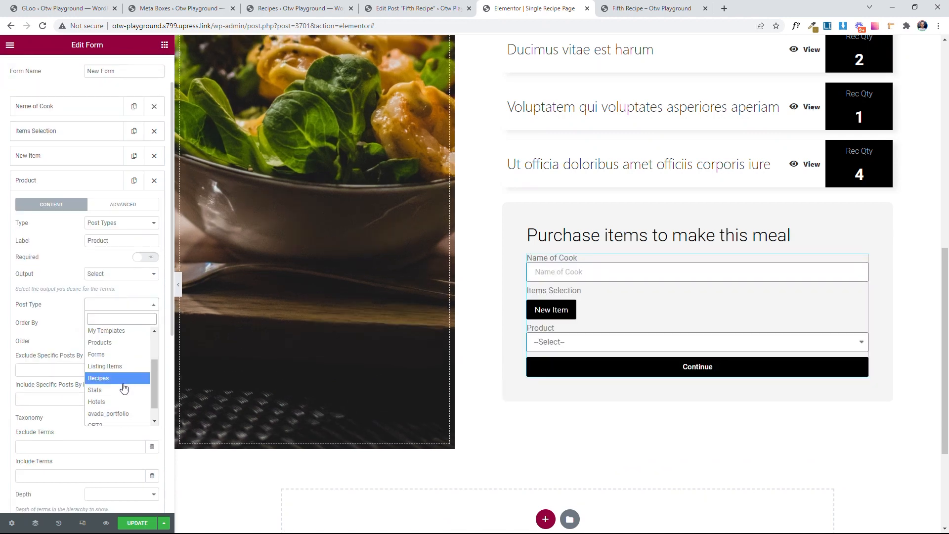
{"action": "left_click", "coordinate": [99, 342]}
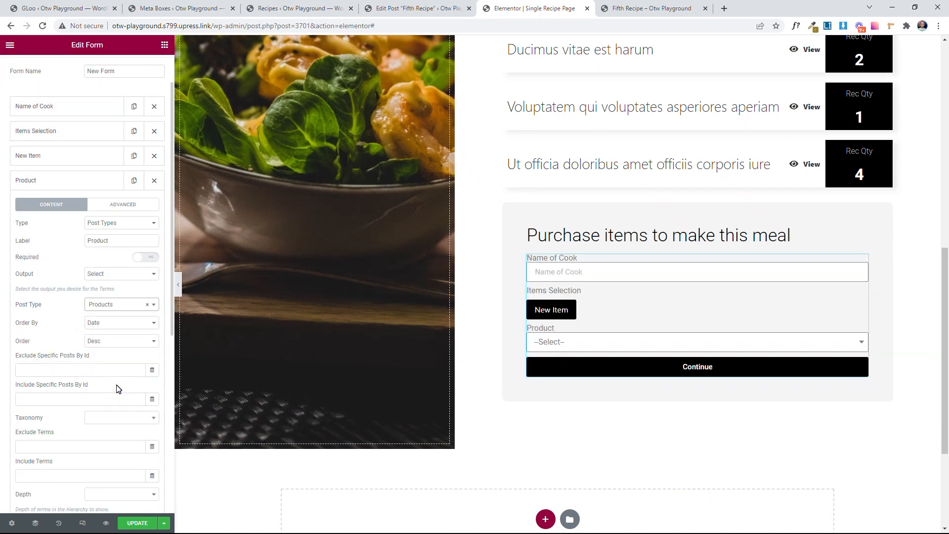
{"action": "scroll", "scroll_direction": "down", "scroll_amount": 3}
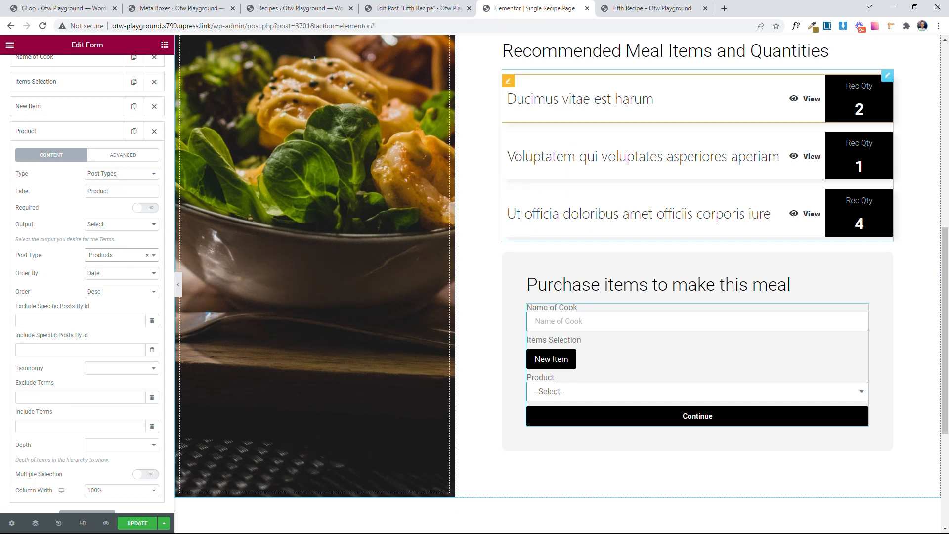
{"action": "mouse_move", "coordinate": [600, 73]}
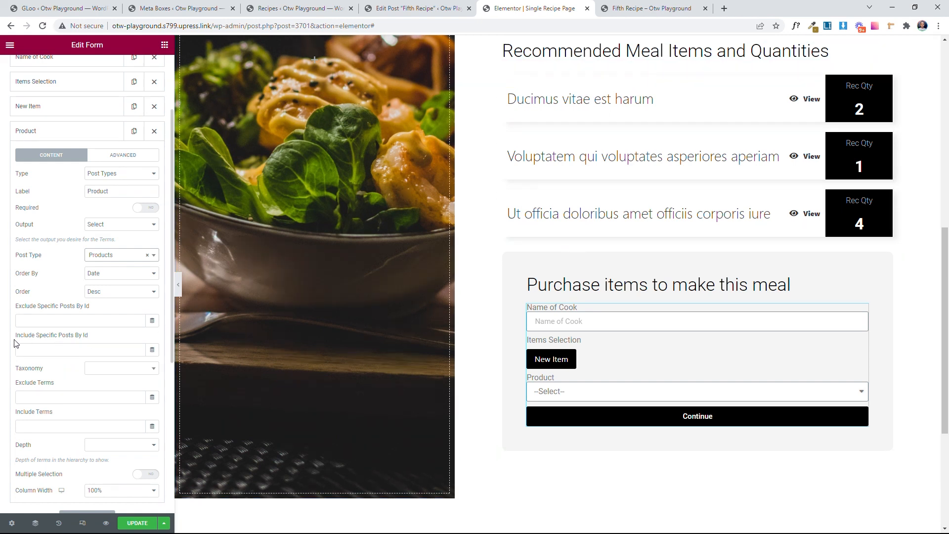
{"action": "mouse_move", "coordinate": [87, 341]}
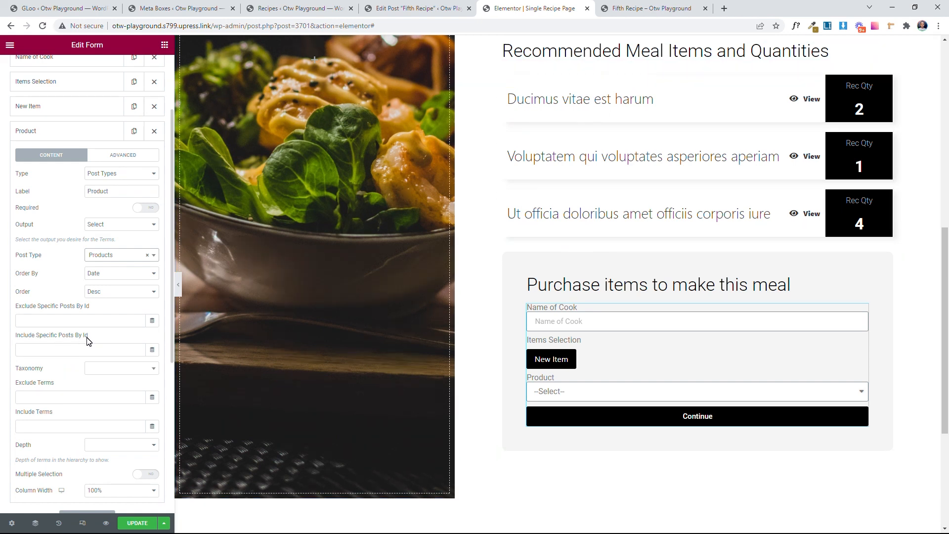
{"action": "left_click", "coordinate": [152, 351]}
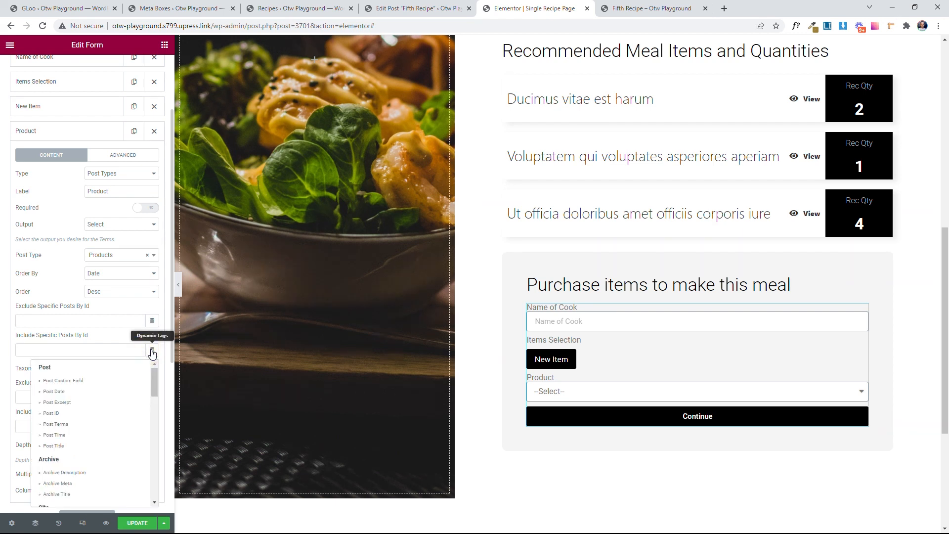
{"action": "scroll", "scroll_direction": "down", "scroll_amount": 3}
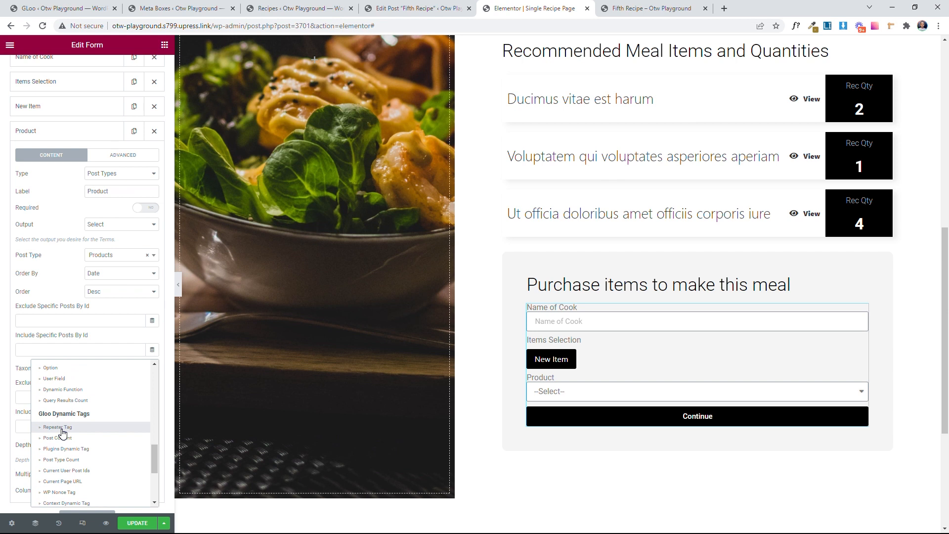
- Source included IDs from a Gloo Repeater Tag using JetEngine, Post context, Current Post
{"action": "left_click", "coordinate": [58, 427]}
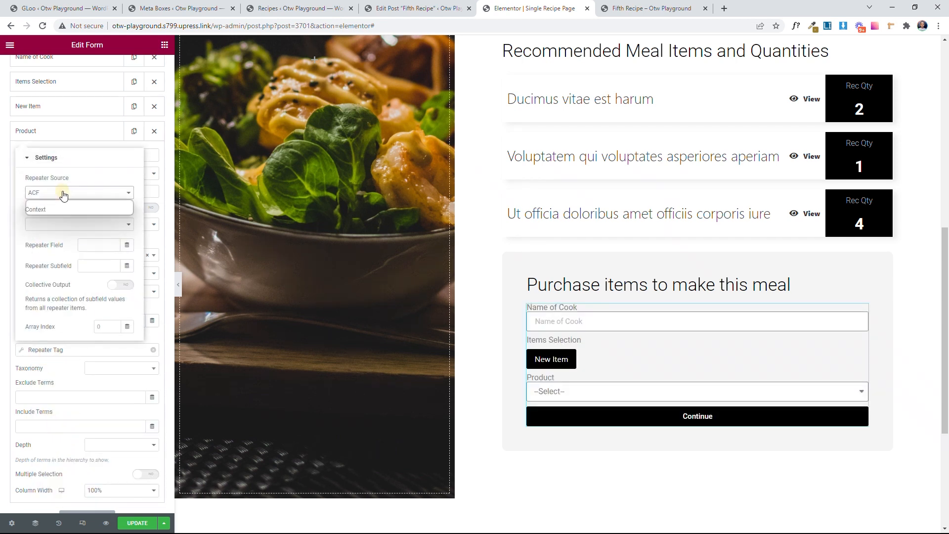
{"action": "left_click", "coordinate": [78, 191]}
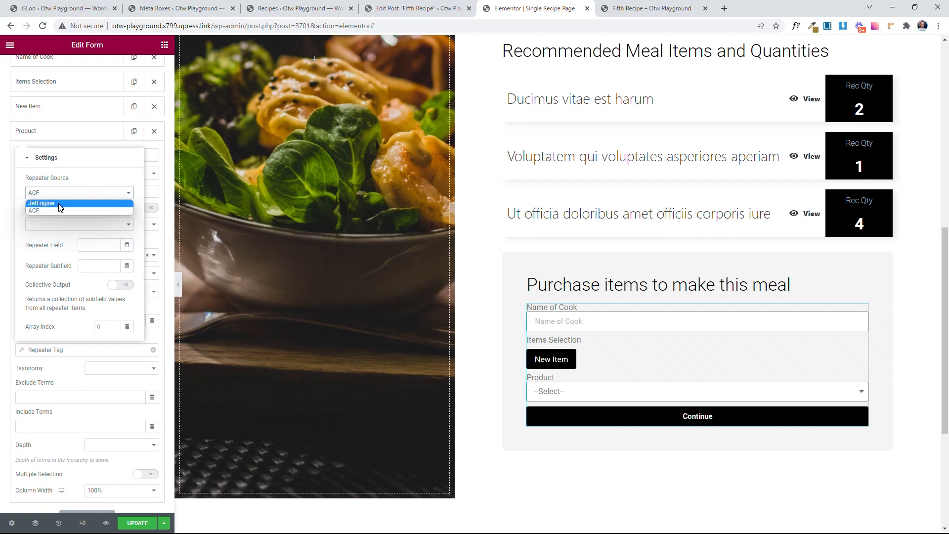
{"action": "left_click", "coordinate": [41, 203]}
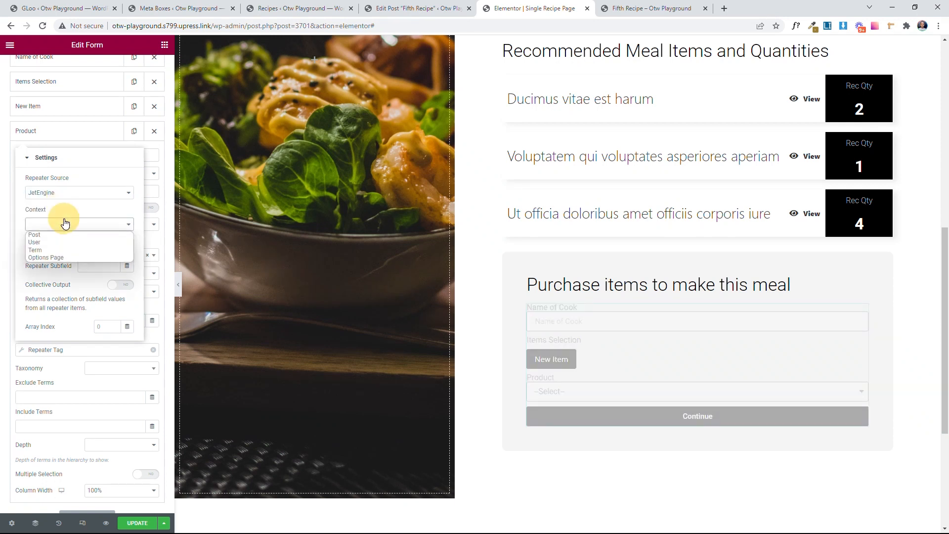
{"action": "left_click", "coordinate": [35, 235]}
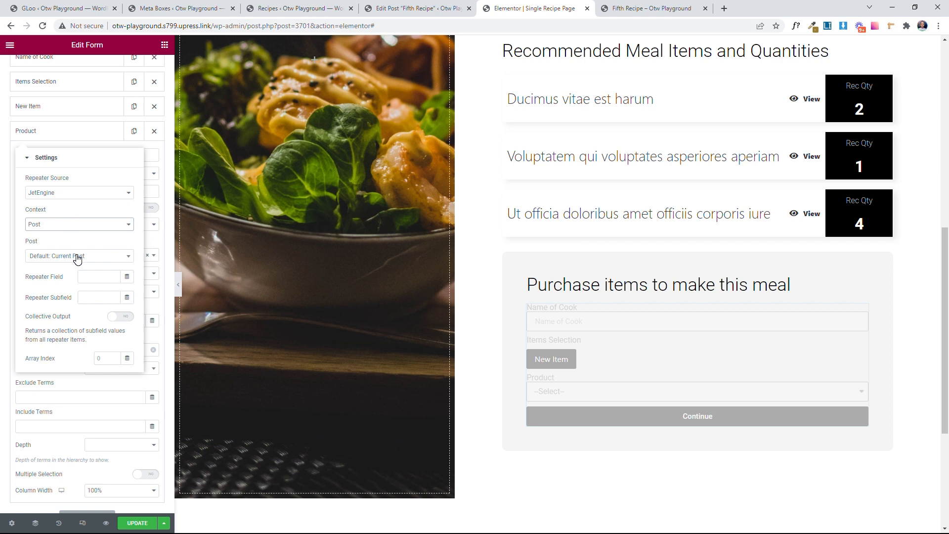
{"action": "left_click", "coordinate": [99, 277]}
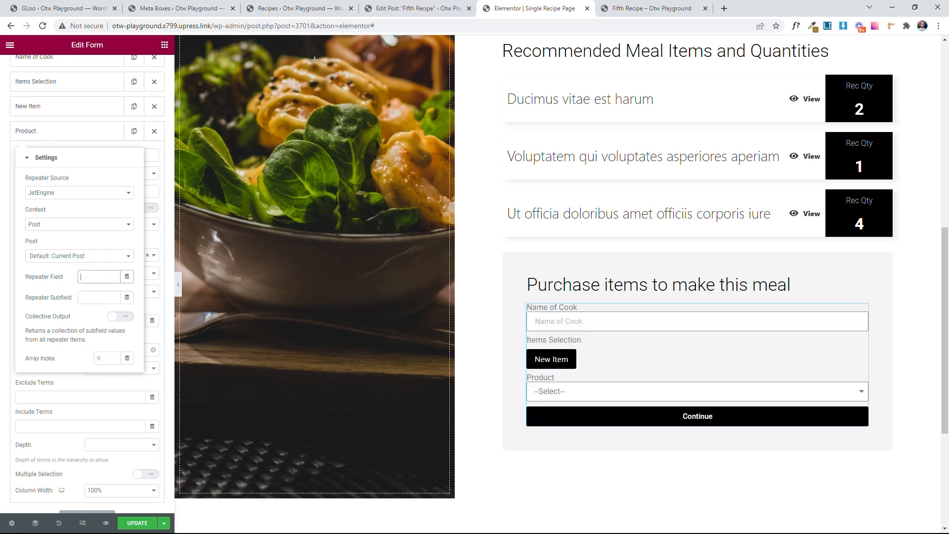
{"action": "left_click", "coordinate": [96, 297]}
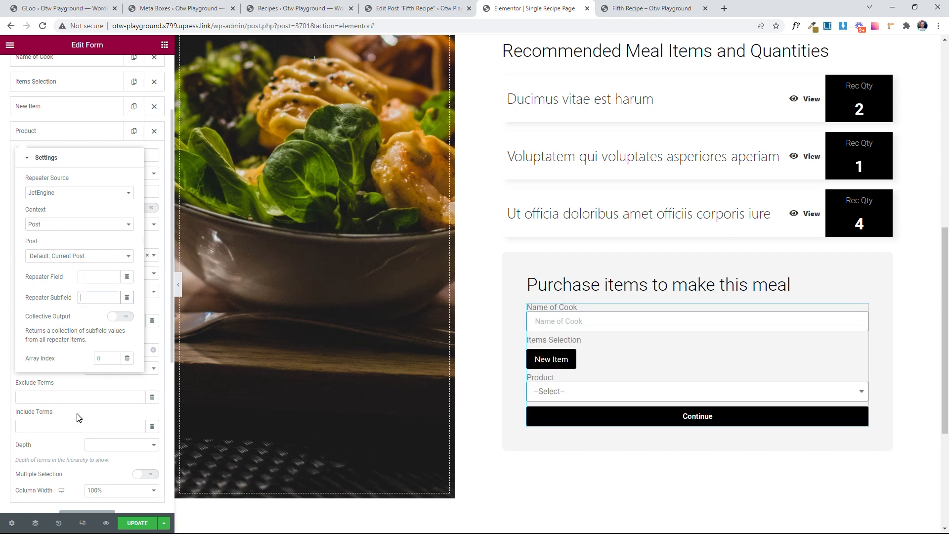
{"action": "left_click", "coordinate": [416, 8]}
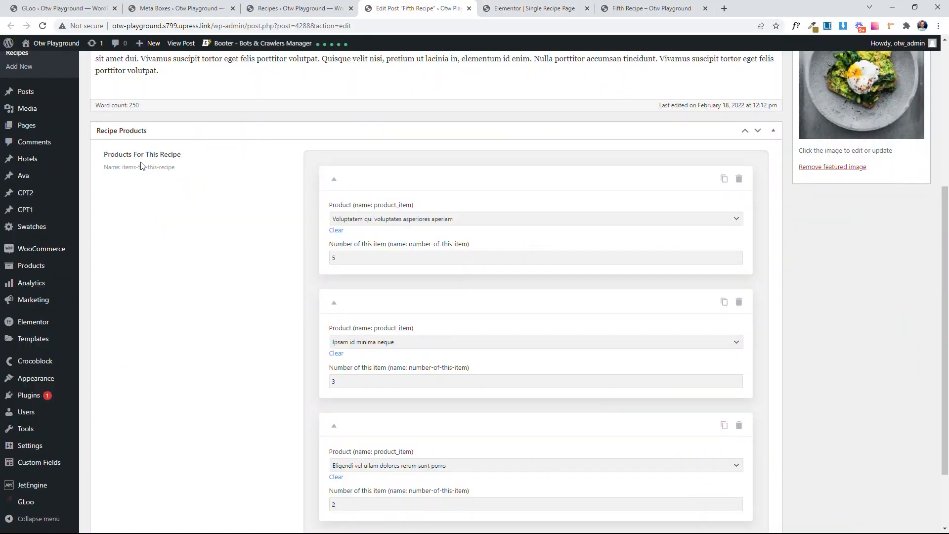
- Copy the repeater name items-for-this-recipe and subfield product_item from the Fifth Recipe post
{"action": "double_click", "coordinate": [147, 167]}
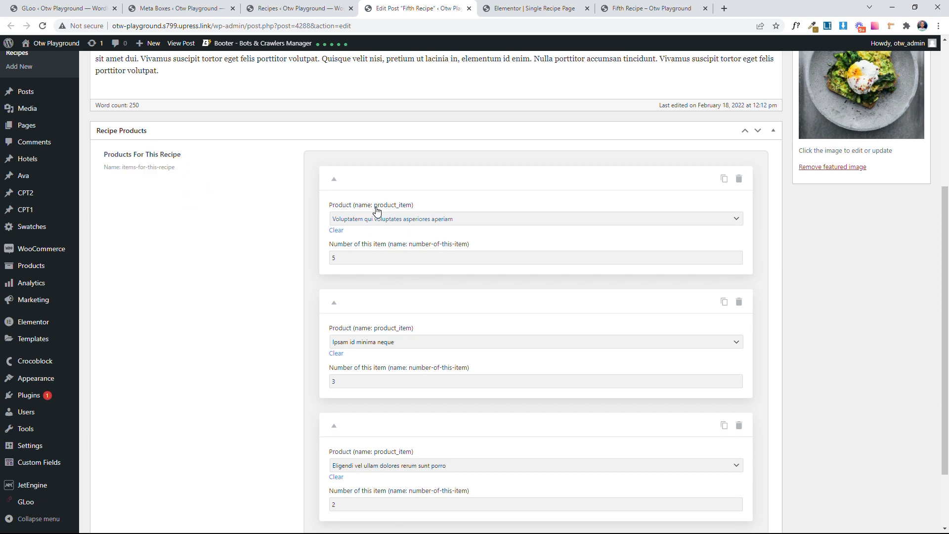
{"action": "double_click", "coordinate": [392, 204]}
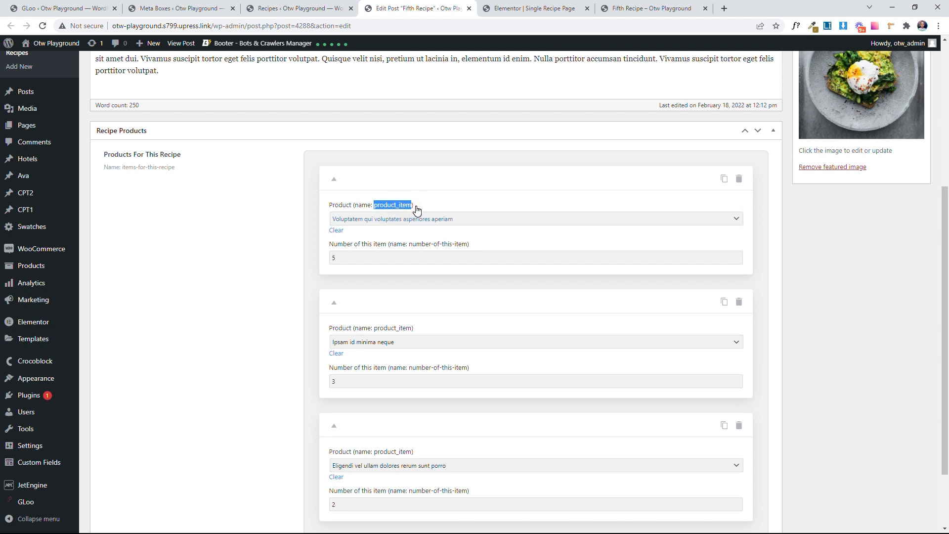
{"action": "left_click", "coordinate": [535, 7]}
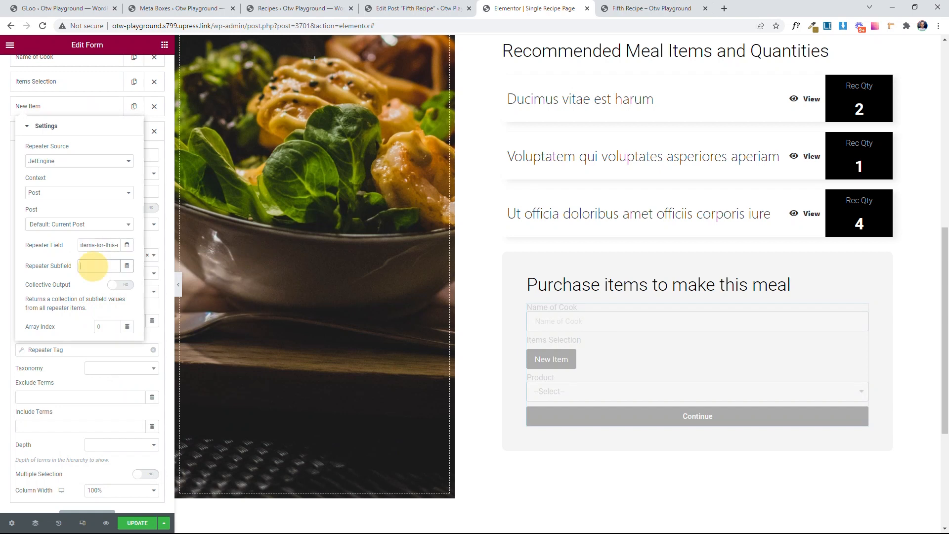
- Read subfield product_item with Collective Output as comma-delimited values
{"action": "type", "text": "product_item"}
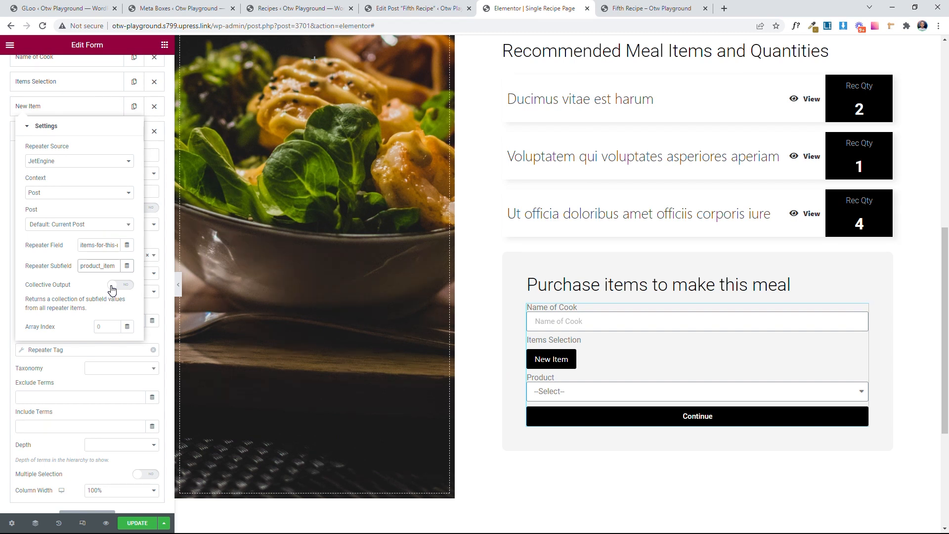
{"action": "left_click", "coordinate": [120, 285]}
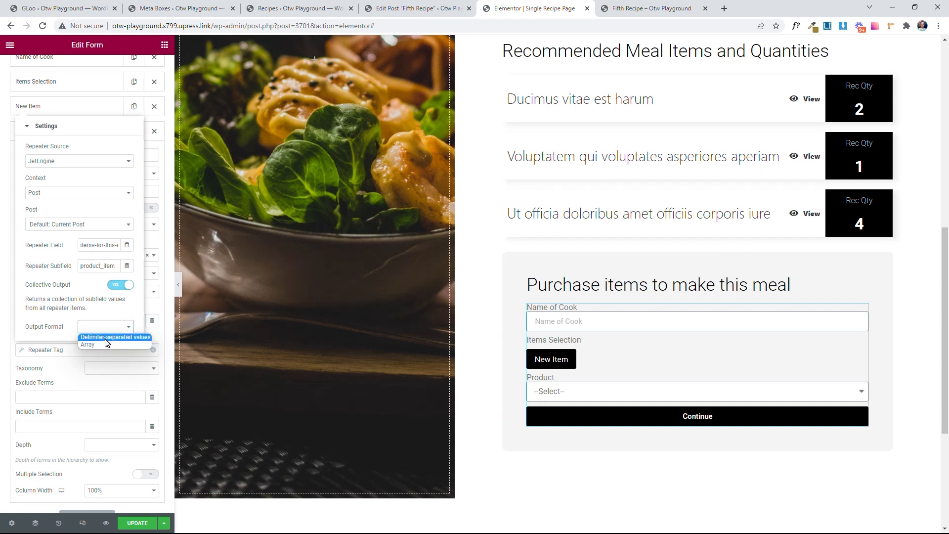
{"action": "left_click", "coordinate": [114, 337]}
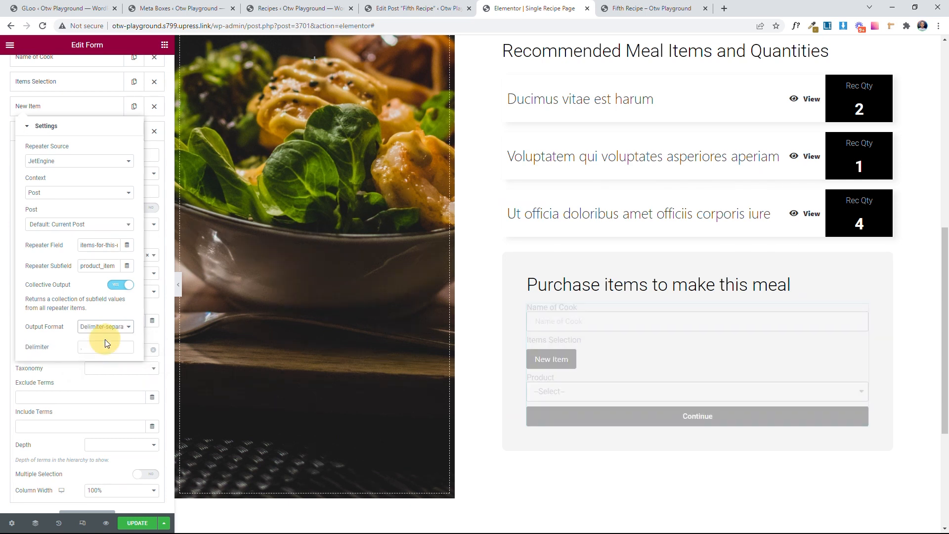
{"action": "left_click", "coordinate": [105, 347]}
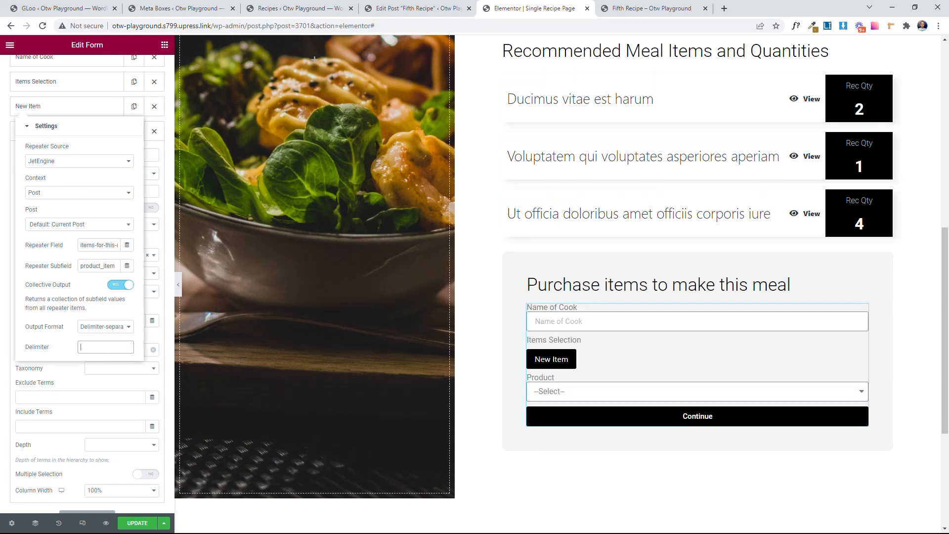
{"action": "type", "text": ","}
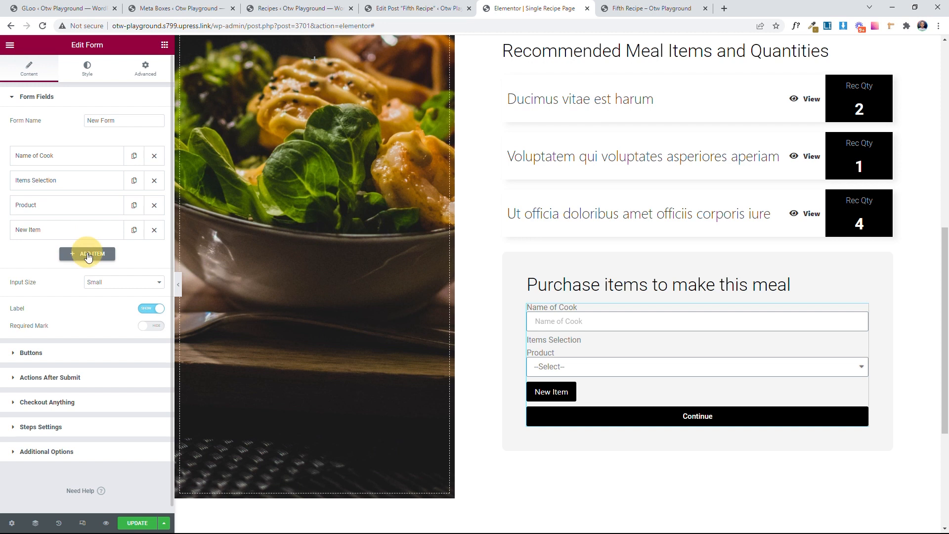
- Add a Number field labelled Number of Item to the form
{"action": "left_click", "coordinate": [87, 254]}
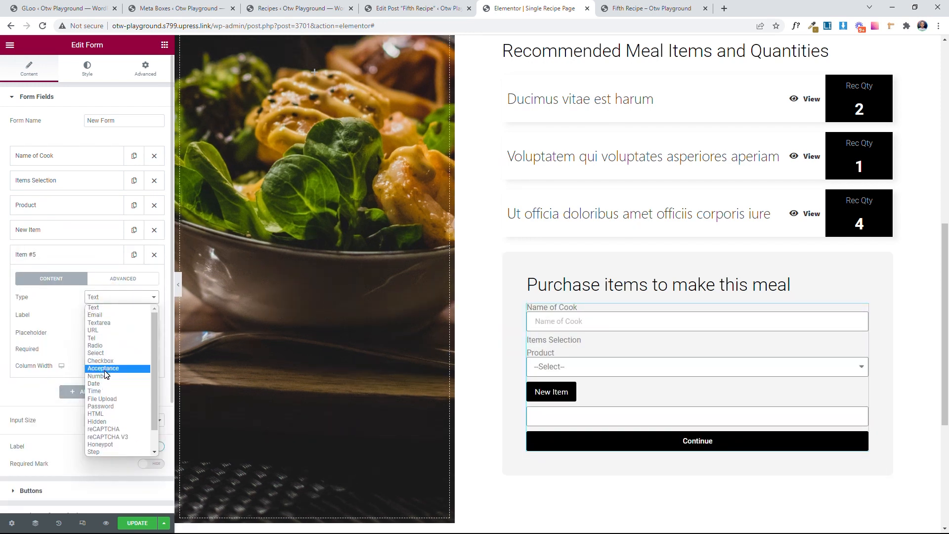
{"action": "left_click", "coordinate": [97, 375]}
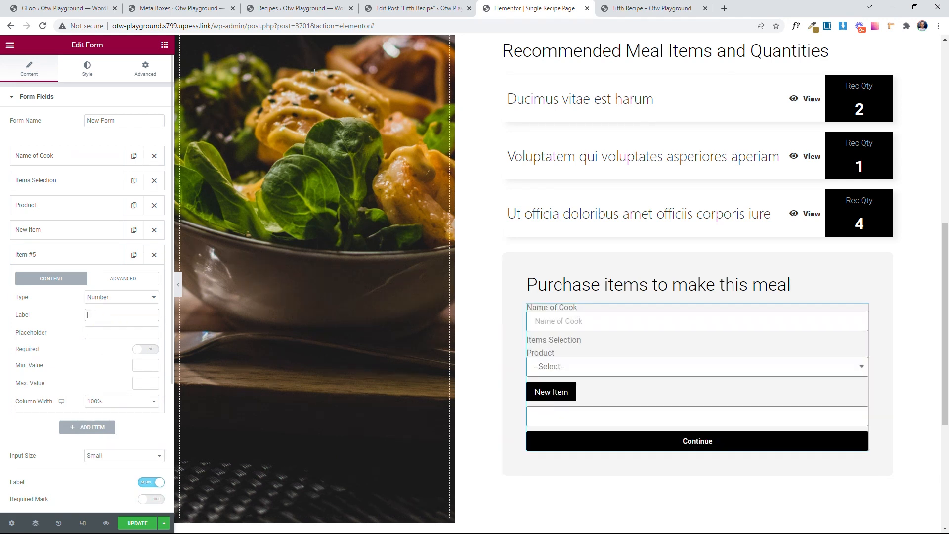
{"action": "type", "text": "Number of Item"}
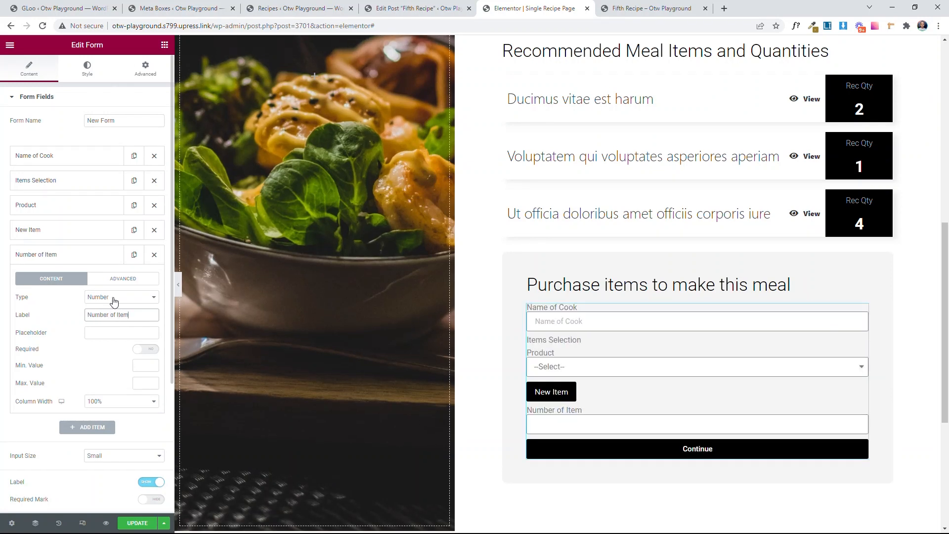
{"action": "left_click", "coordinate": [123, 279]}
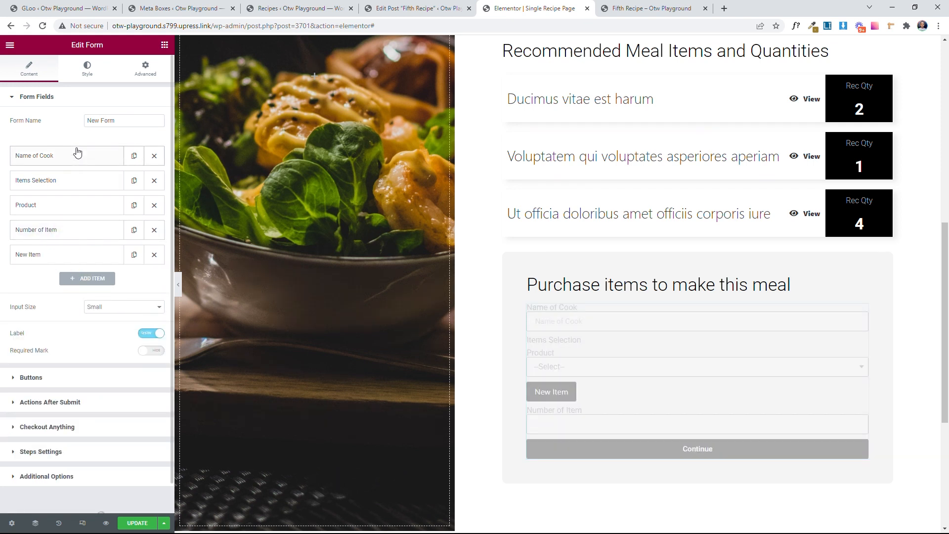
- Copy the numberOfItem field ID from the field's Advanced settings
{"action": "left_click", "coordinate": [42, 155]}
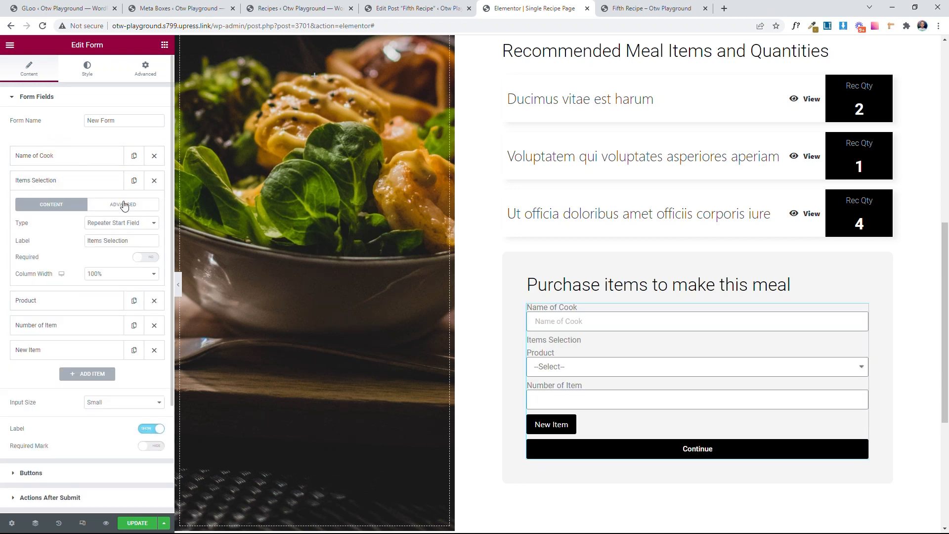
{"action": "left_click", "coordinate": [122, 204]}
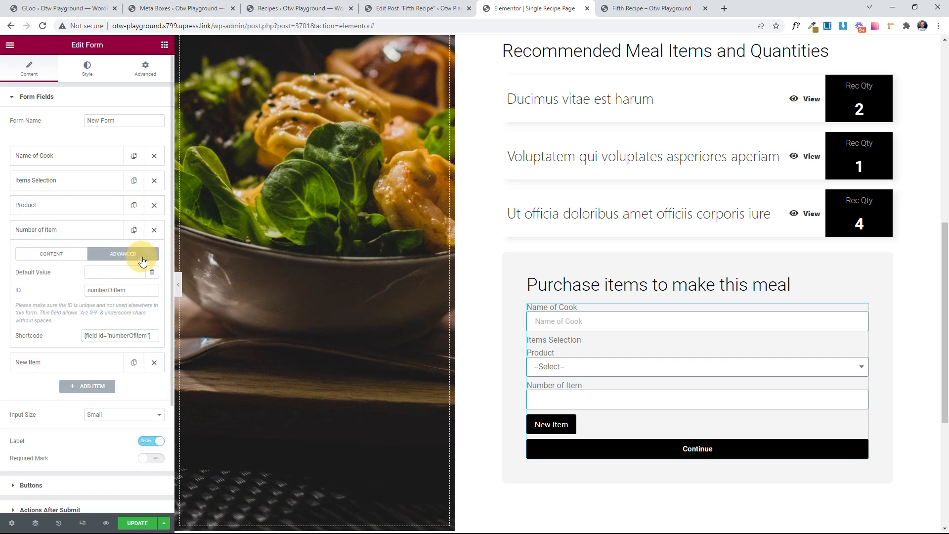
{"action": "triple_click", "coordinate": [120, 289]}
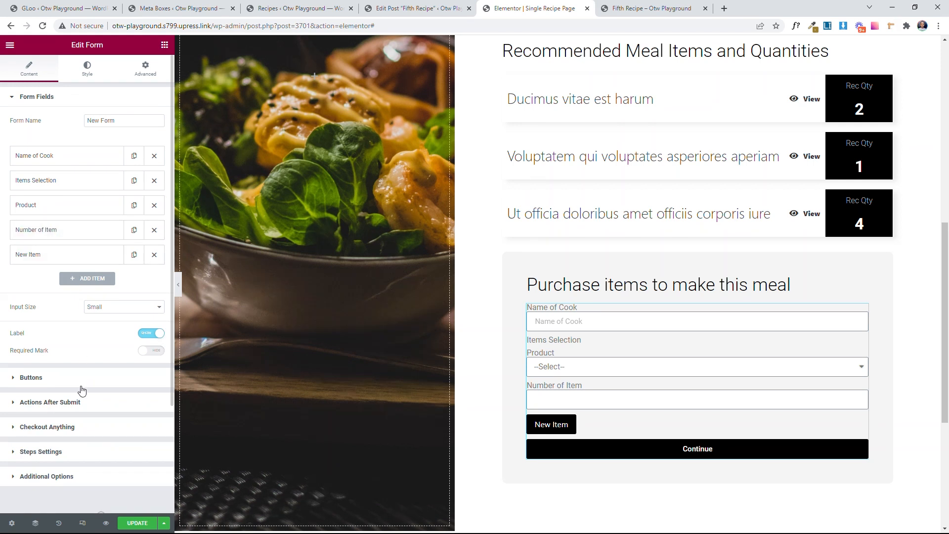
- In Checkout Anything, keep Redirect on Checkout and set Source to Form Repeater Field
{"action": "left_click", "coordinate": [50, 402]}
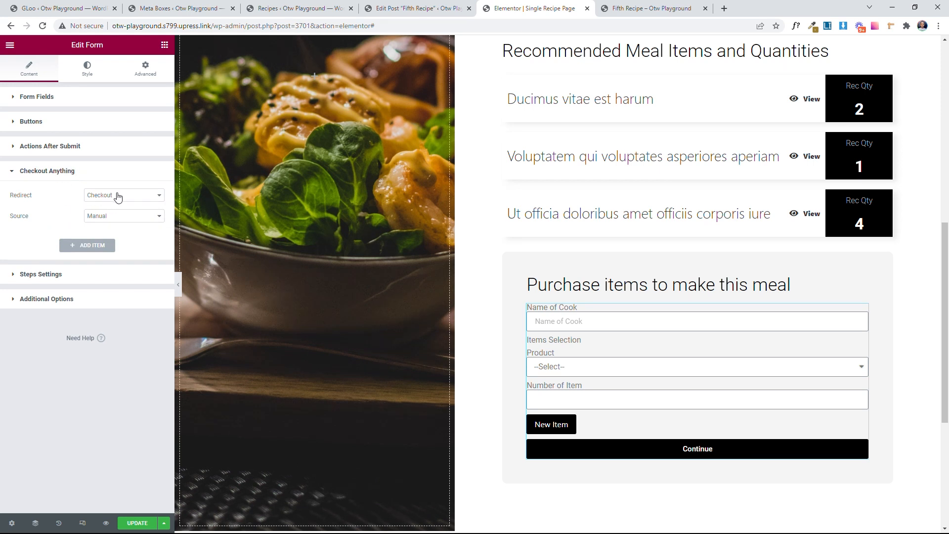
{"action": "left_click", "coordinate": [124, 194]}
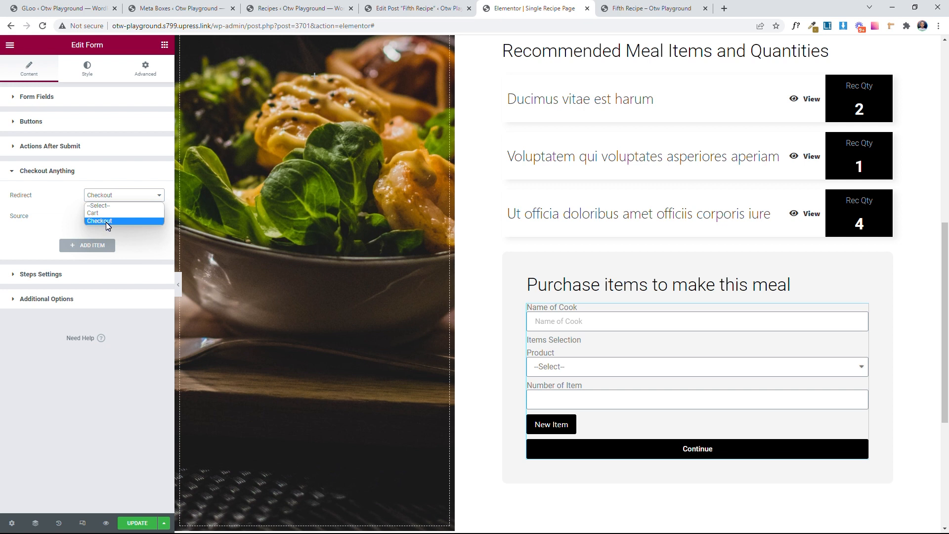
{"action": "left_click", "coordinate": [123, 216]}
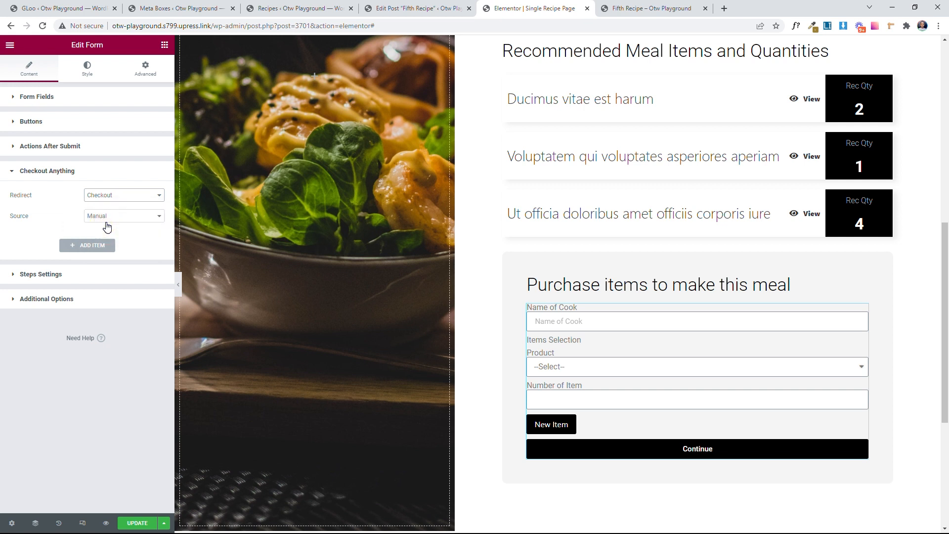
{"action": "left_click", "coordinate": [123, 216]}
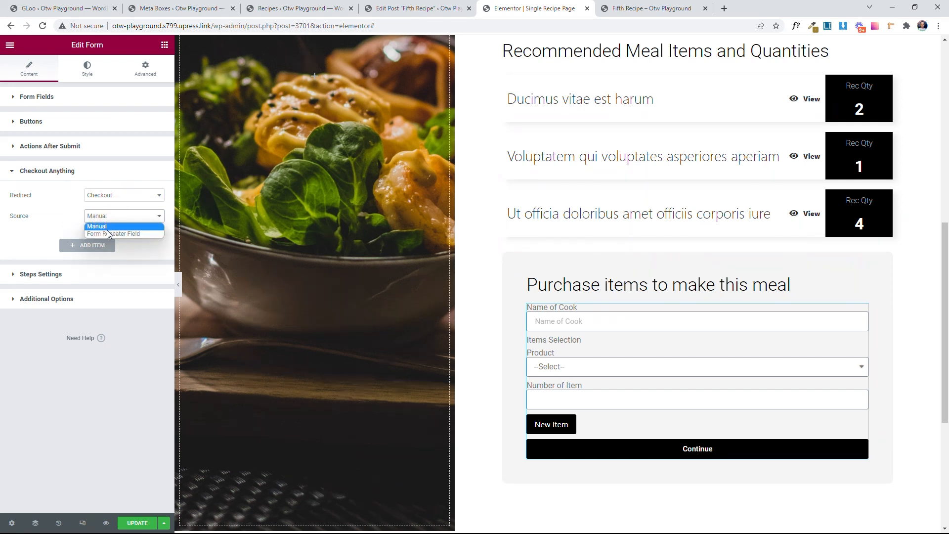
{"action": "mouse_move", "coordinate": [125, 234]}
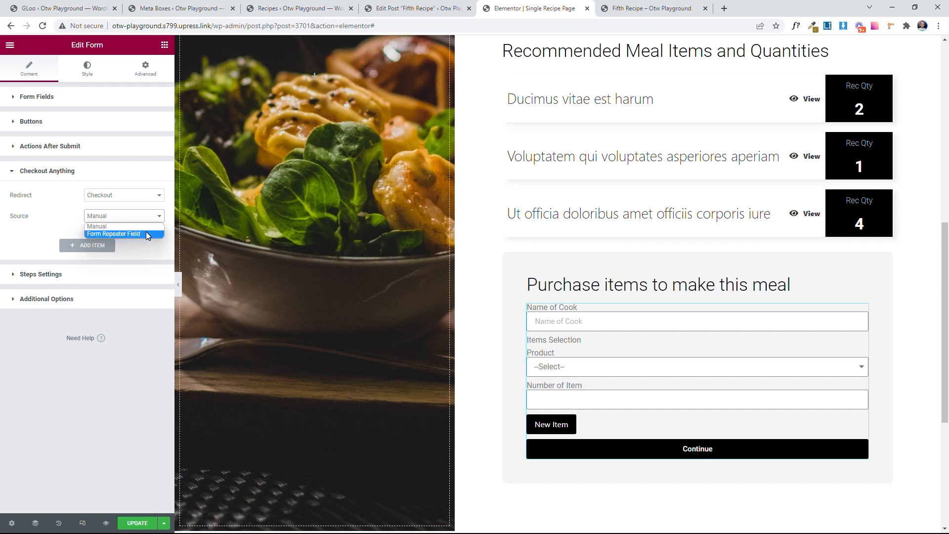
{"action": "left_click", "coordinate": [114, 233]}
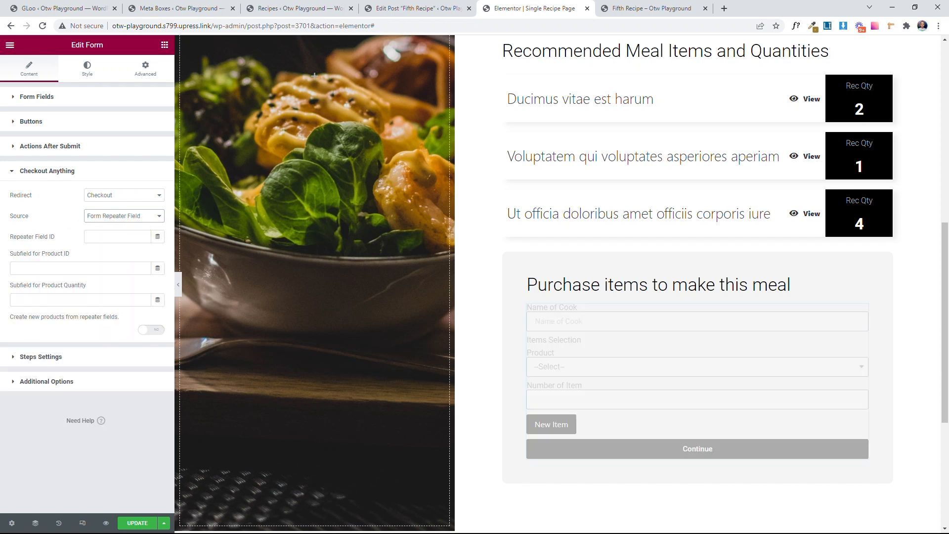
- Map repeater repstart, product subfield product and quantity numberOfItem, then Update
{"action": "left_click", "coordinate": [117, 236]}
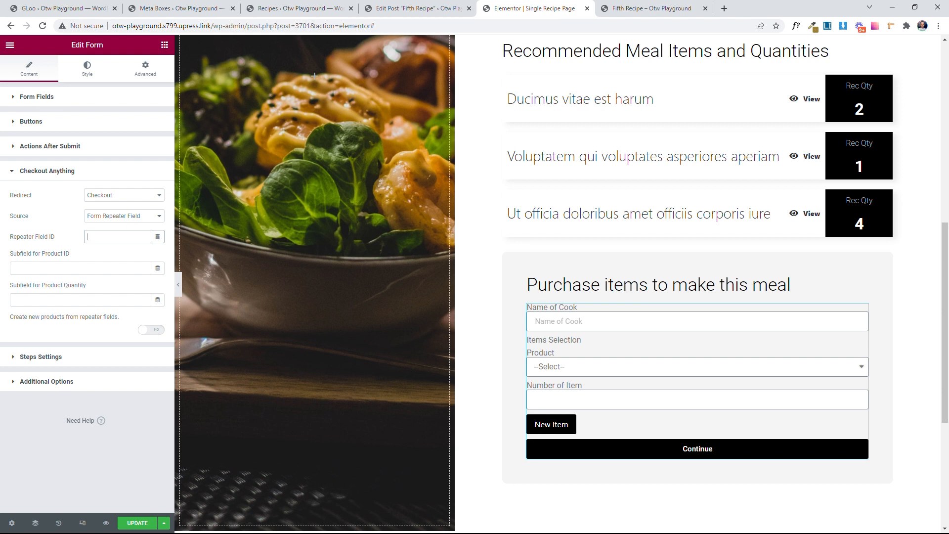
{"action": "left_click", "coordinate": [117, 236]}
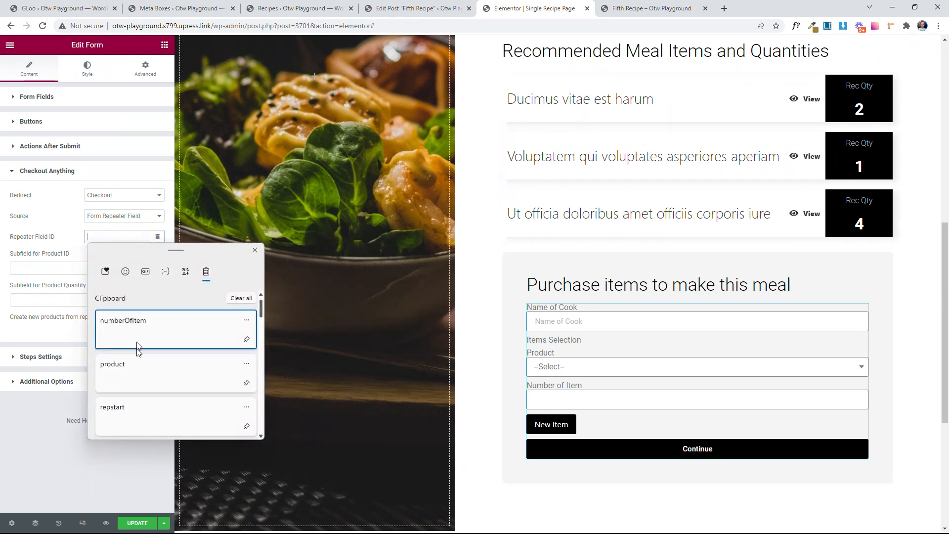
{"action": "left_click", "coordinate": [112, 406]}
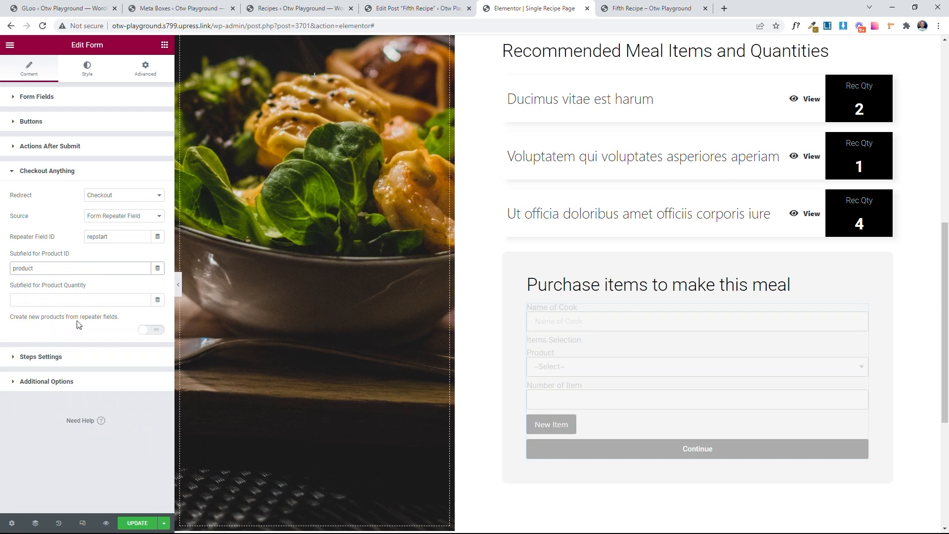
{"action": "left_click", "coordinate": [82, 300]}
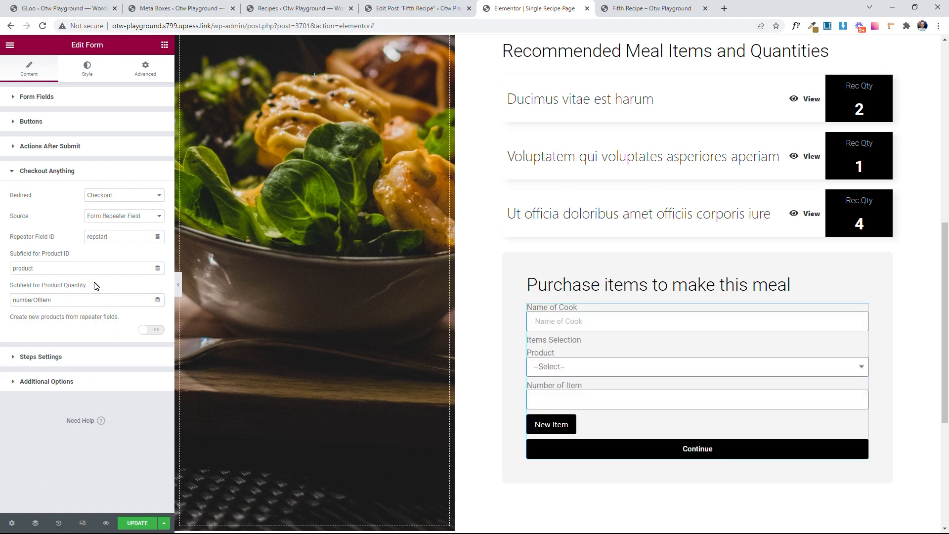
{"action": "mouse_move", "coordinate": [128, 483]}
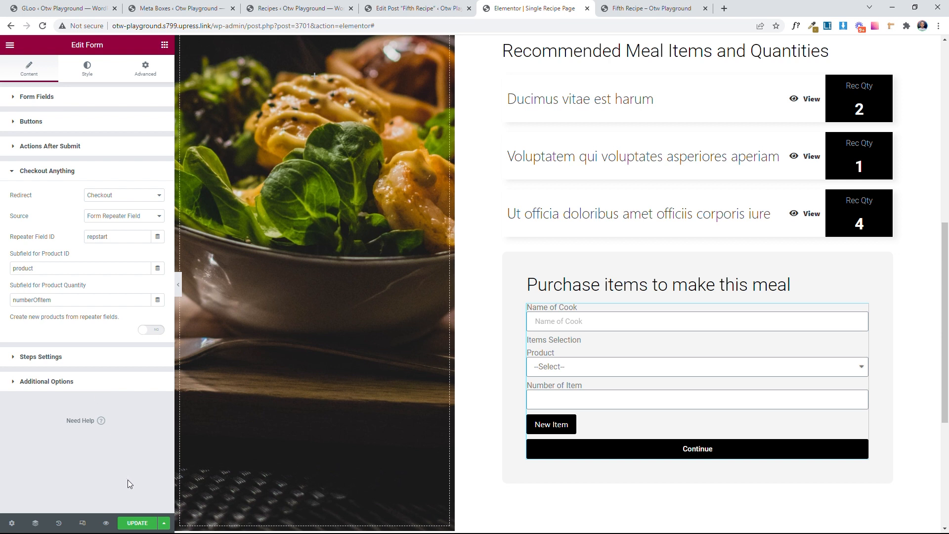
{"action": "left_click", "coordinate": [136, 522]}
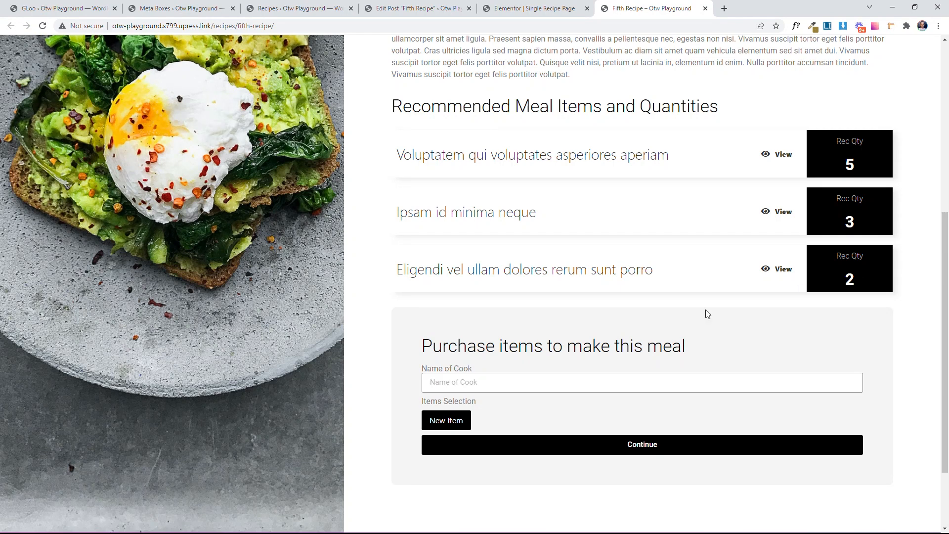
- Enter cook name You and a first row of Voluptatem qui voluptates with quantity 3
{"action": "left_click", "coordinate": [641, 381]}
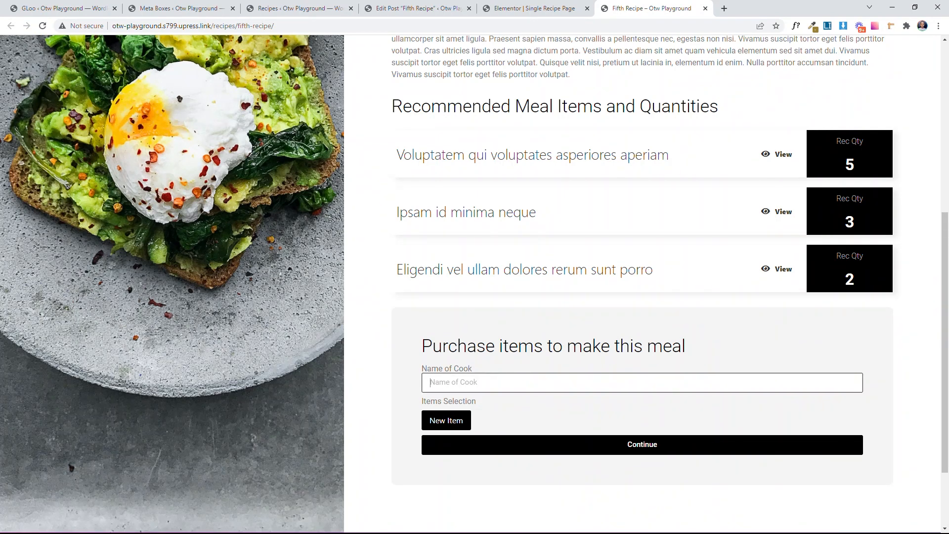
{"action": "type", "text": "You"}
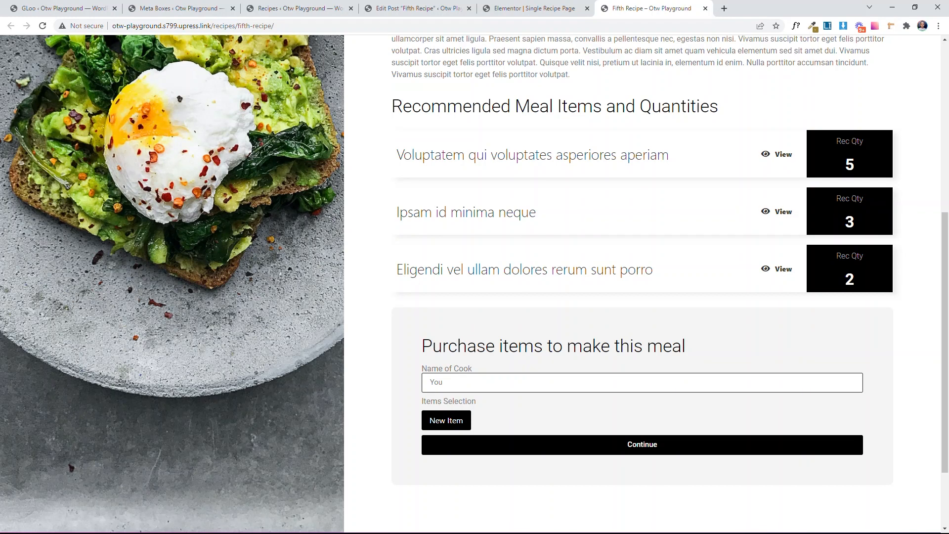
{"action": "left_click", "coordinate": [446, 420]}
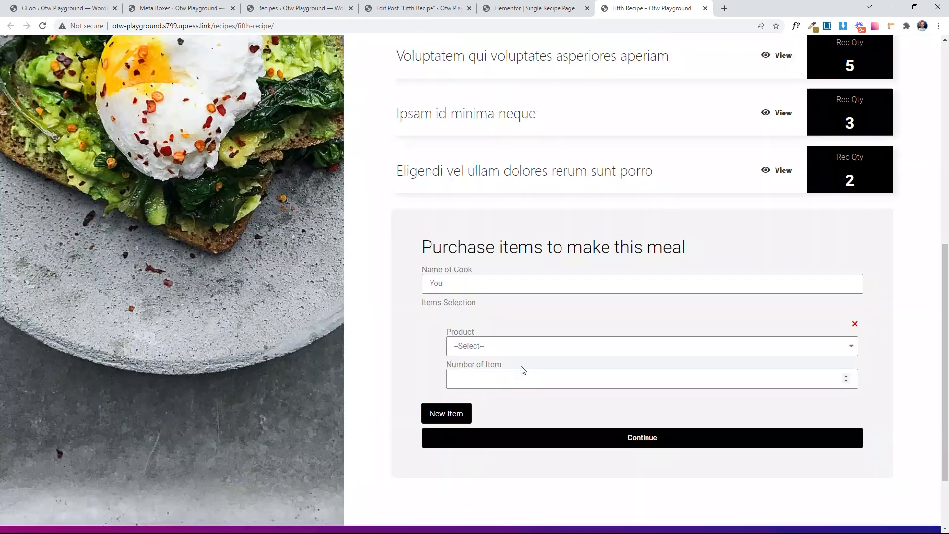
{"action": "left_click", "coordinate": [651, 346]}
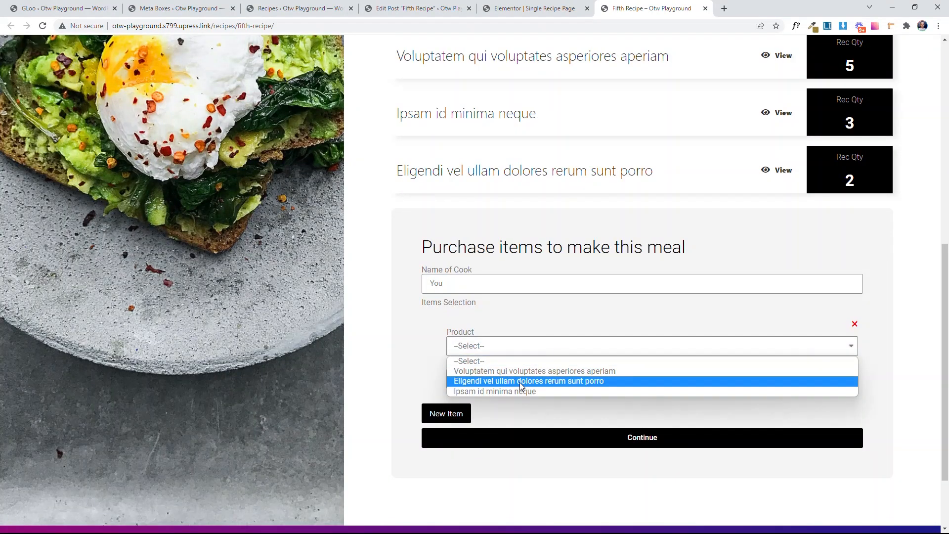
{"action": "mouse_move", "coordinate": [533, 371]}
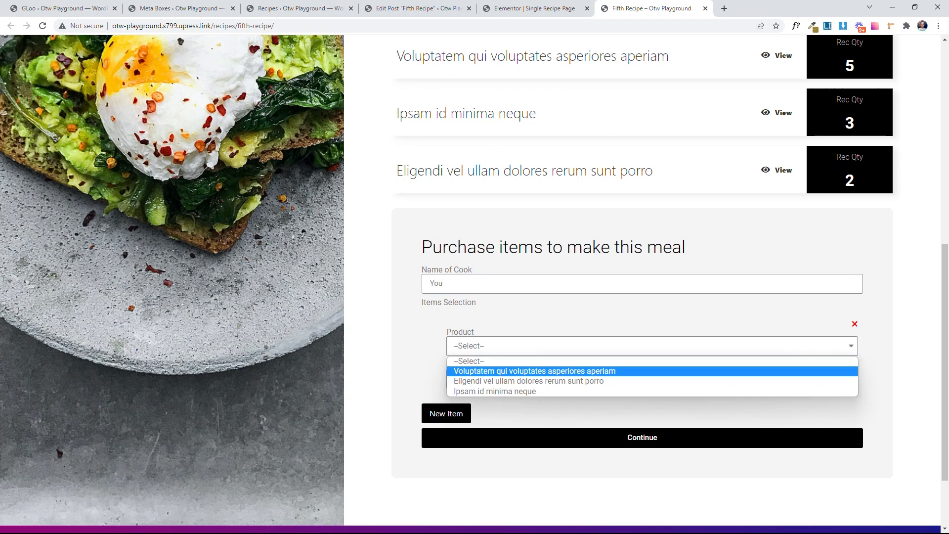
{"action": "left_click", "coordinate": [534, 371]}
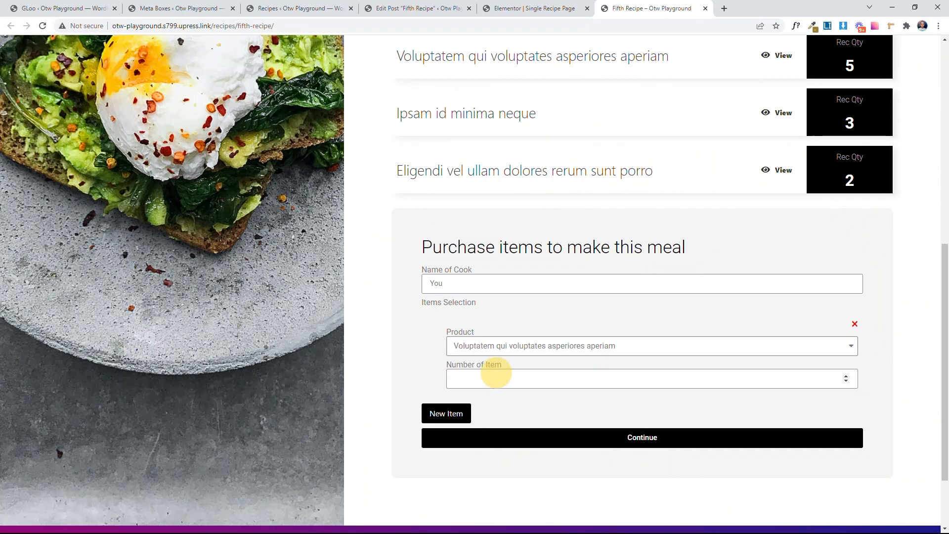
{"action": "type", "text": "3"}
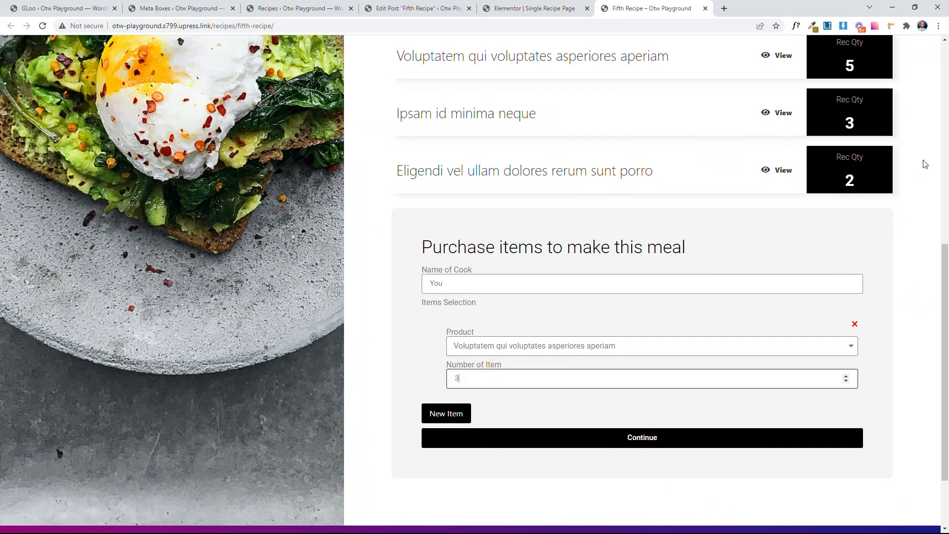
- Add second and third rows (quantity 2, Ipsam id minima neque ×5) and submit via Continue
{"action": "left_click", "coordinate": [445, 413]}
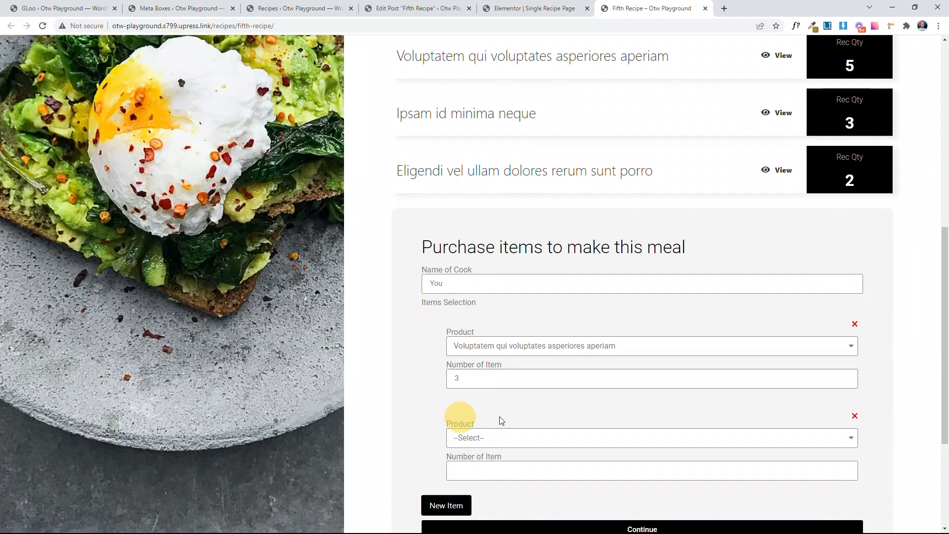
{"action": "scroll", "scroll_direction": "down", "scroll_amount": 3}
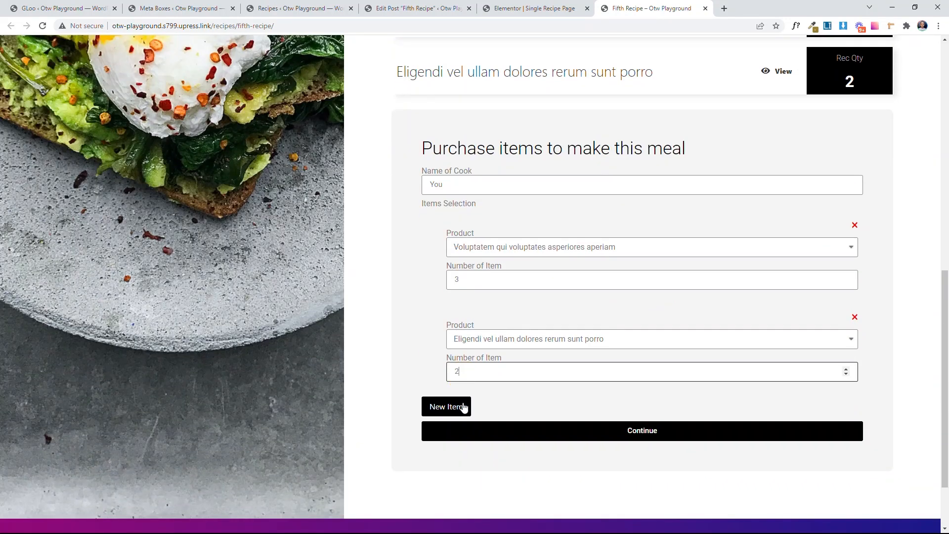
{"action": "left_click", "coordinate": [445, 406]}
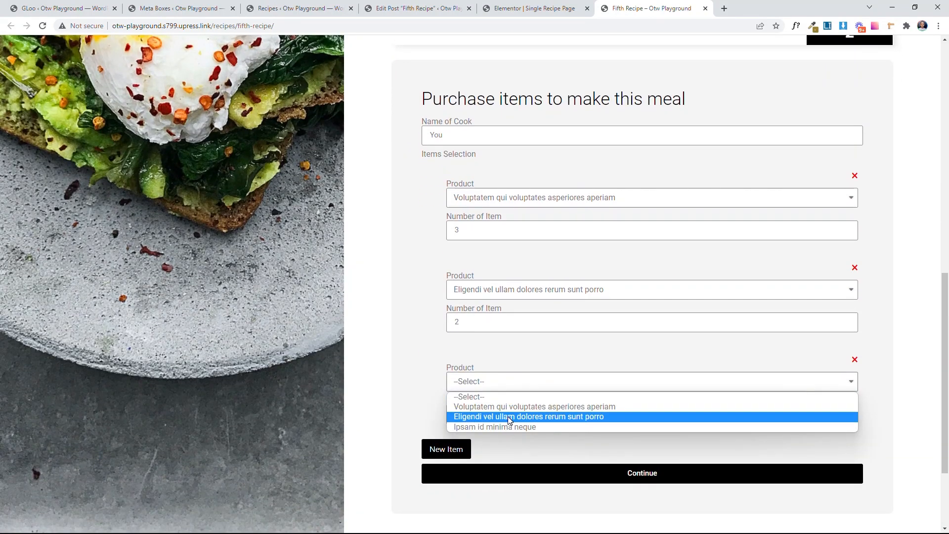
{"action": "left_click", "coordinate": [528, 416]}
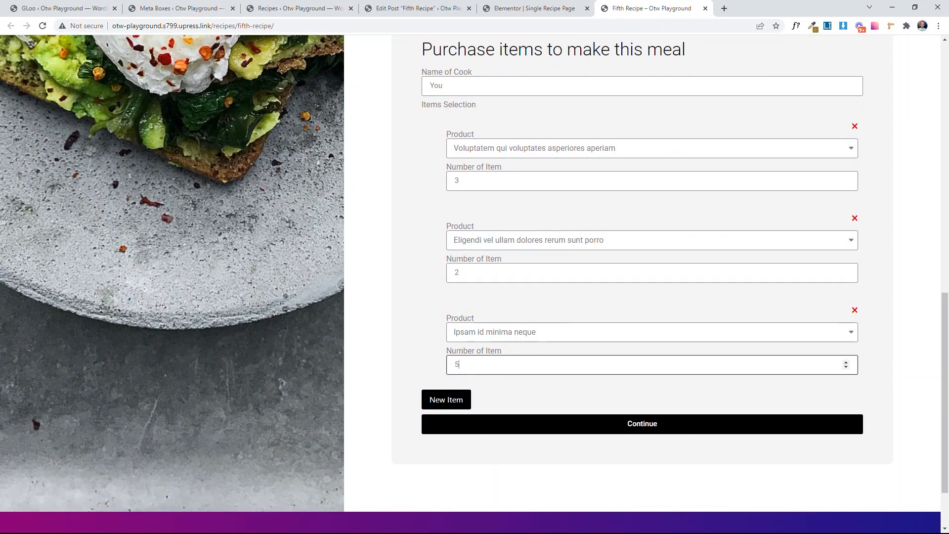
{"action": "left_click", "coordinate": [641, 423]}
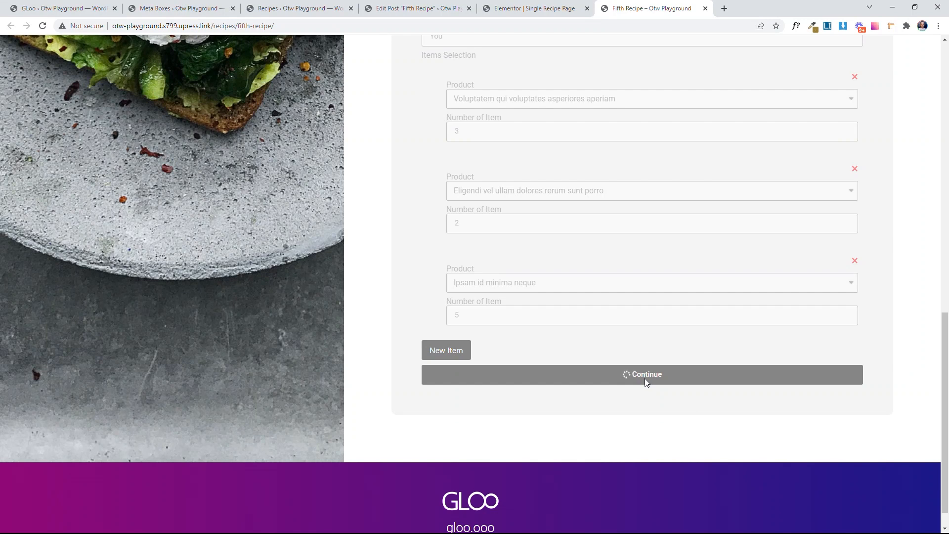
- Land on WooCommerce checkout listing Voluptatem ×3, Eligendi ×2 and The Book ×2, total $1,368.00
{"action": "left_click", "coordinate": [642, 373]}
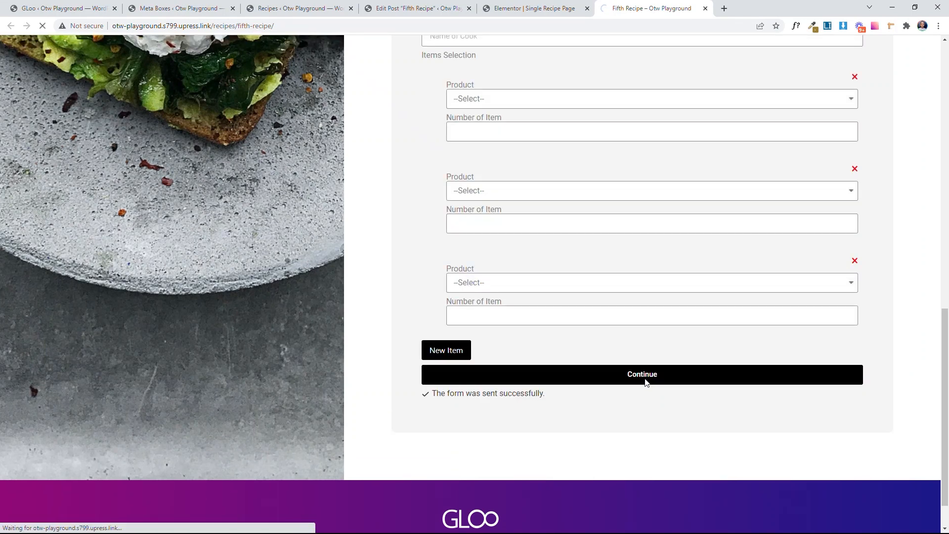
{"action": "left_click", "coordinate": [640, 374]}
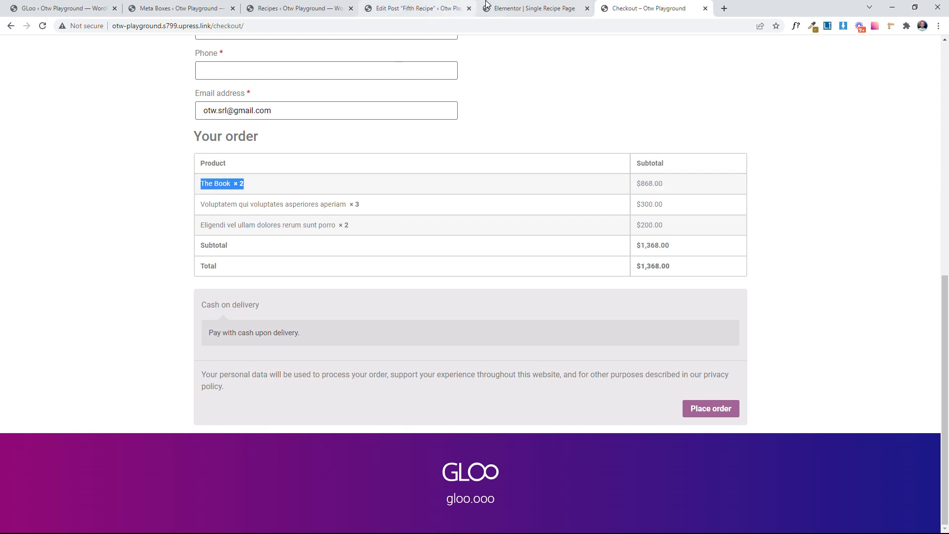
- In Checkout Anything, enable 'Create new products from repeater fields'
{"action": "left_click", "coordinate": [534, 8]}
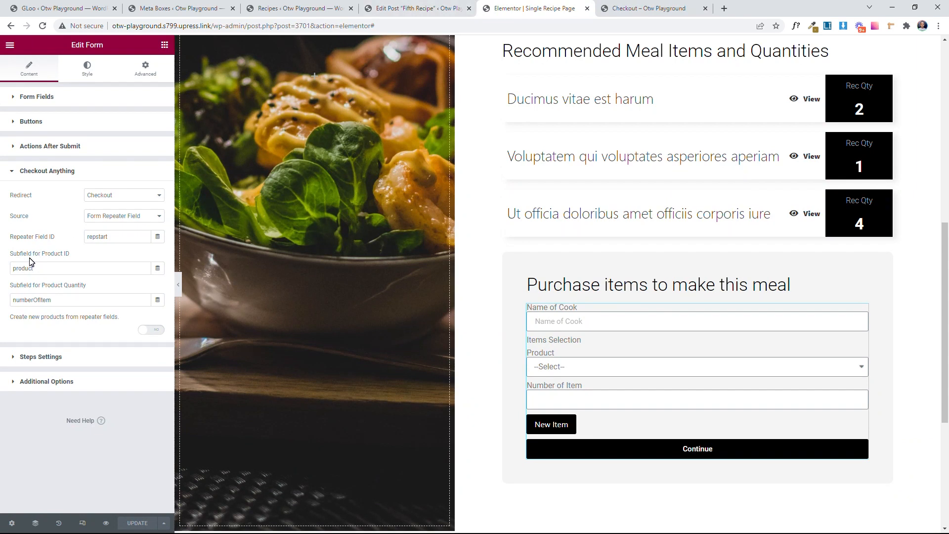
{"action": "mouse_move", "coordinate": [94, 322]}
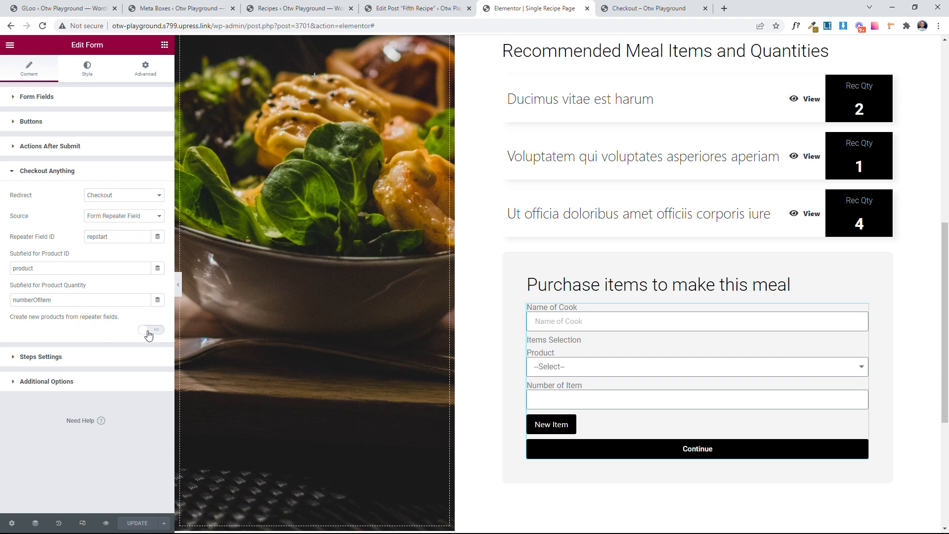
{"action": "left_click", "coordinate": [150, 330]}
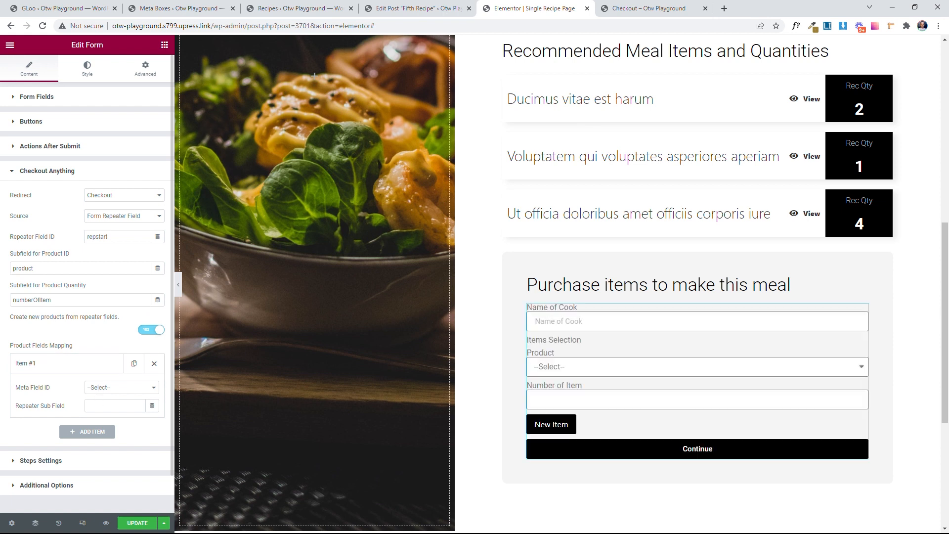
{"action": "left_click", "coordinate": [115, 406]}
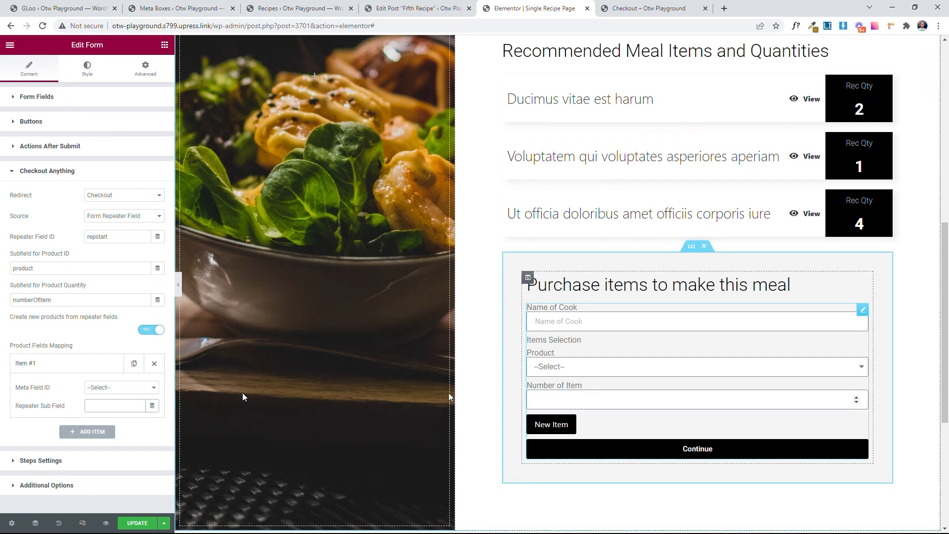
- Map mapping item #1's Meta Field ID to Title and add a second mapping item
{"action": "left_click", "coordinate": [121, 388]}
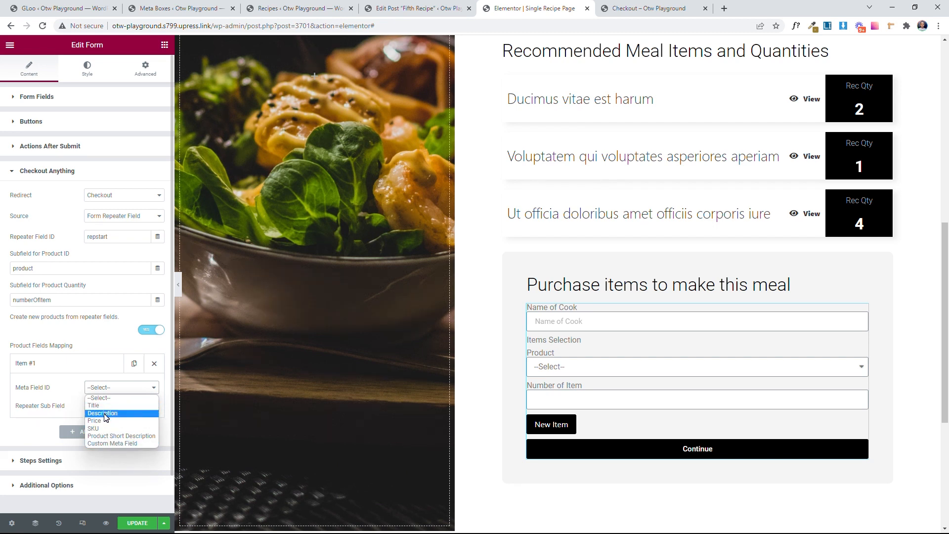
{"action": "mouse_move", "coordinate": [94, 428]}
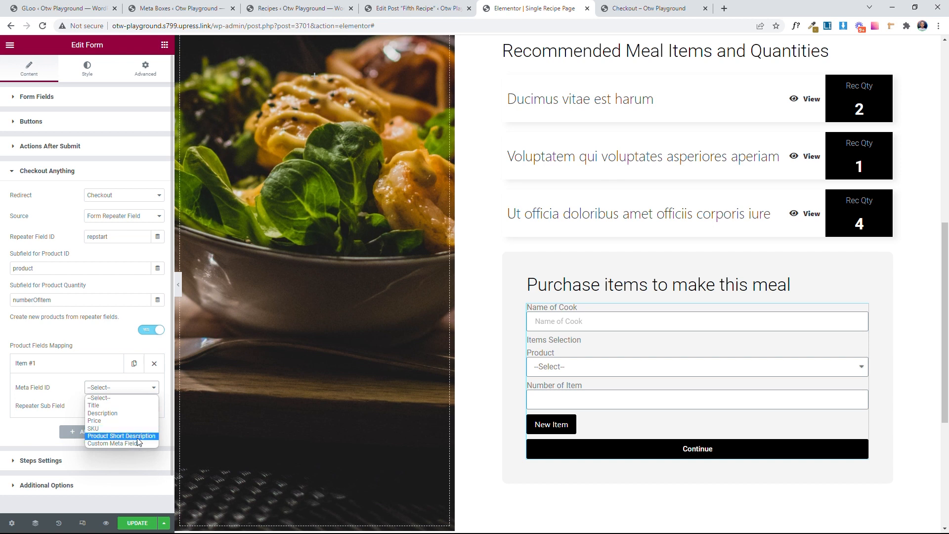
{"action": "mouse_move", "coordinate": [103, 405]}
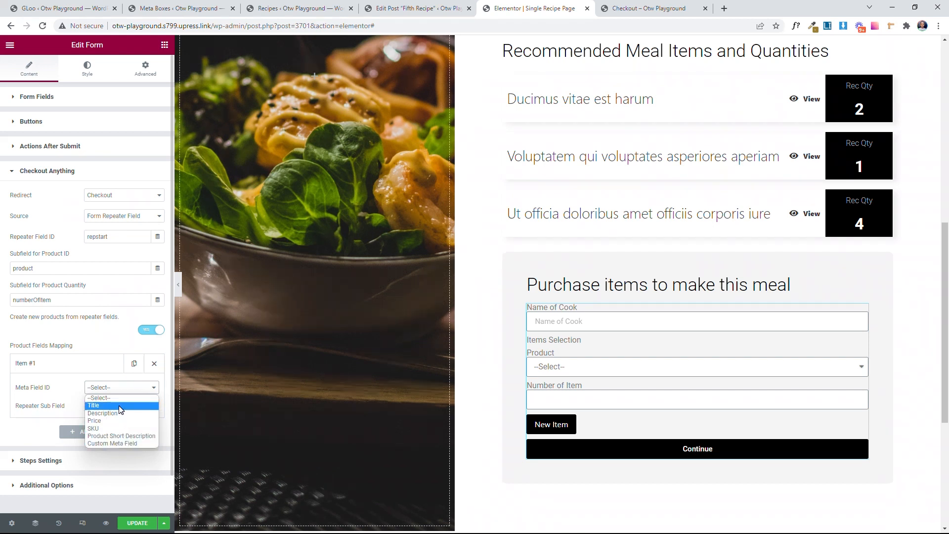
{"action": "left_click", "coordinate": [94, 405]}
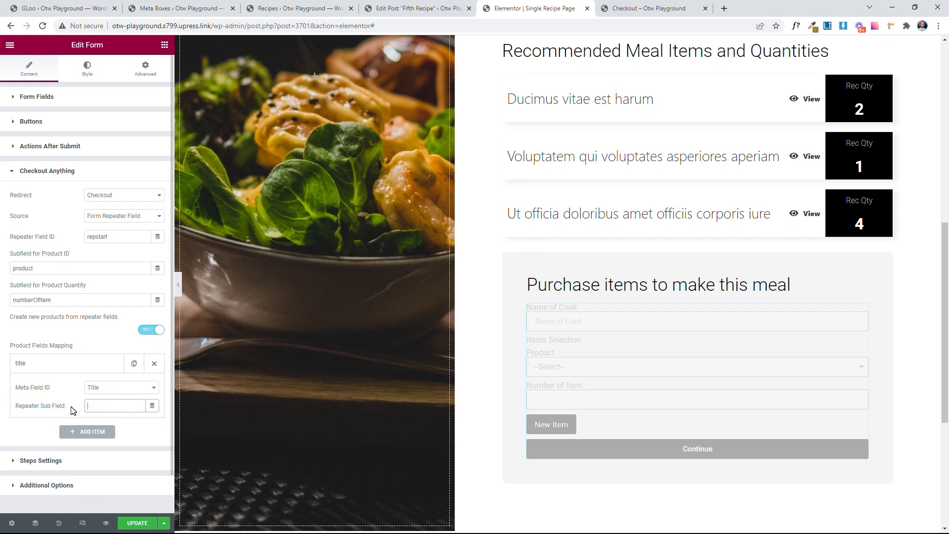
{"action": "left_click", "coordinate": [87, 431]}
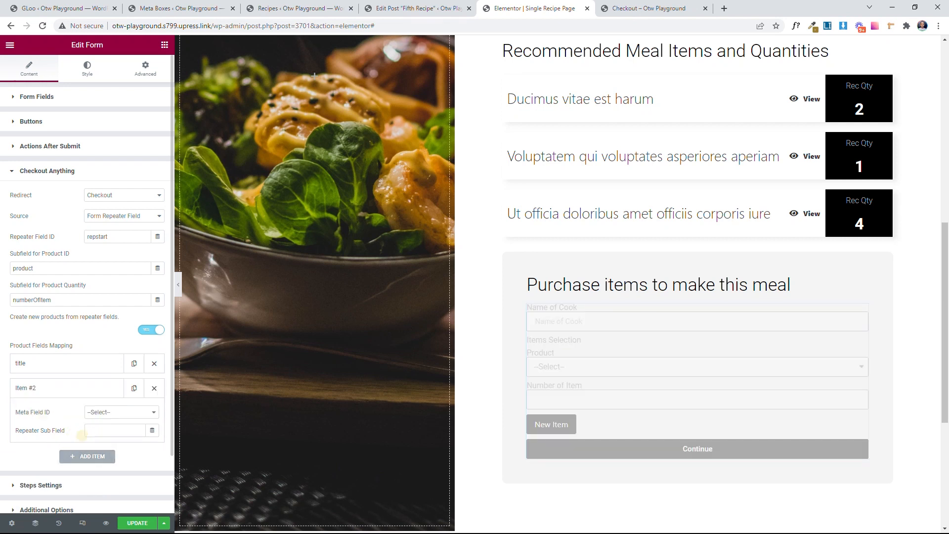
- Set the Title mapping's repeater sub field to 'enternameoftitel'
{"action": "left_click", "coordinate": [120, 412]}
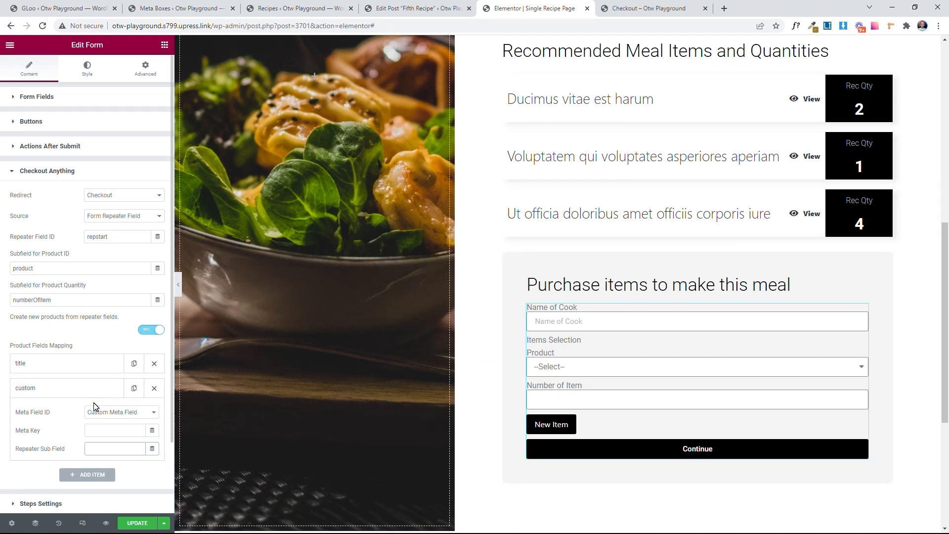
{"action": "left_click", "coordinate": [66, 363]}
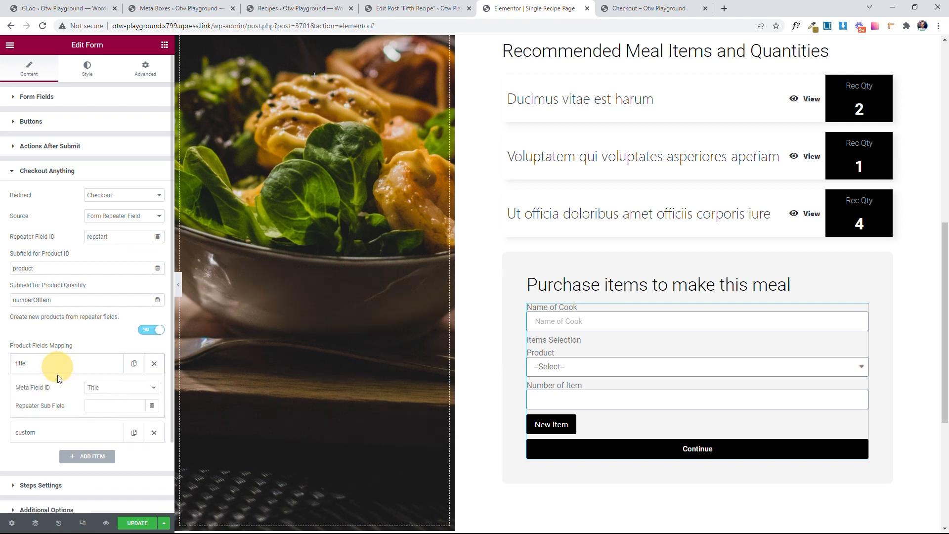
{"action": "left_click", "coordinate": [115, 406]}
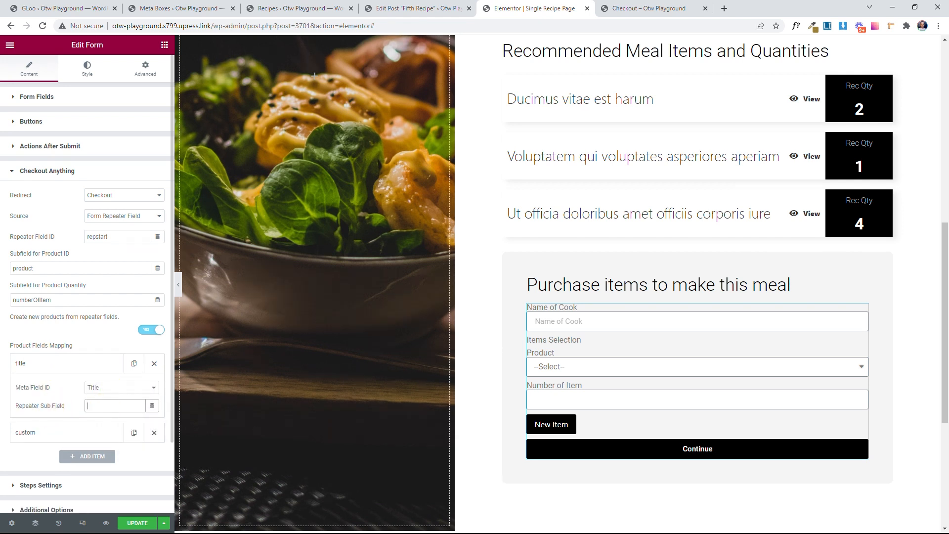
{"action": "type", "text": "enternameoftitel"}
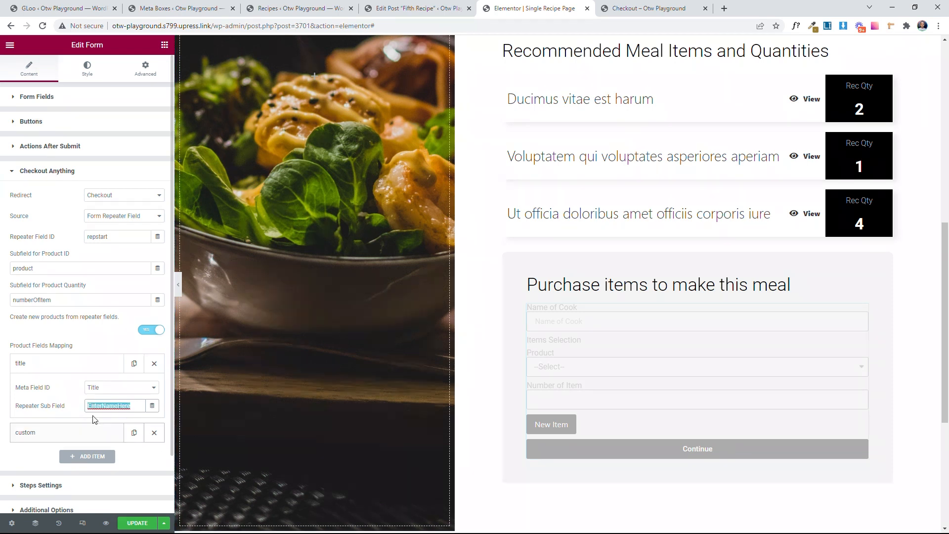
- Map the second item to Description and a third item to Price
{"action": "left_click", "coordinate": [120, 412]}
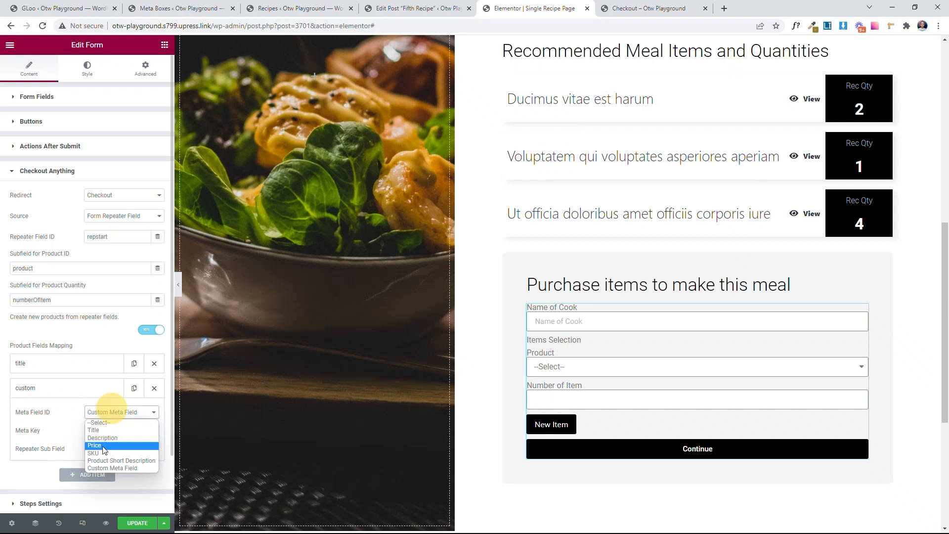
{"action": "left_click", "coordinate": [103, 437]}
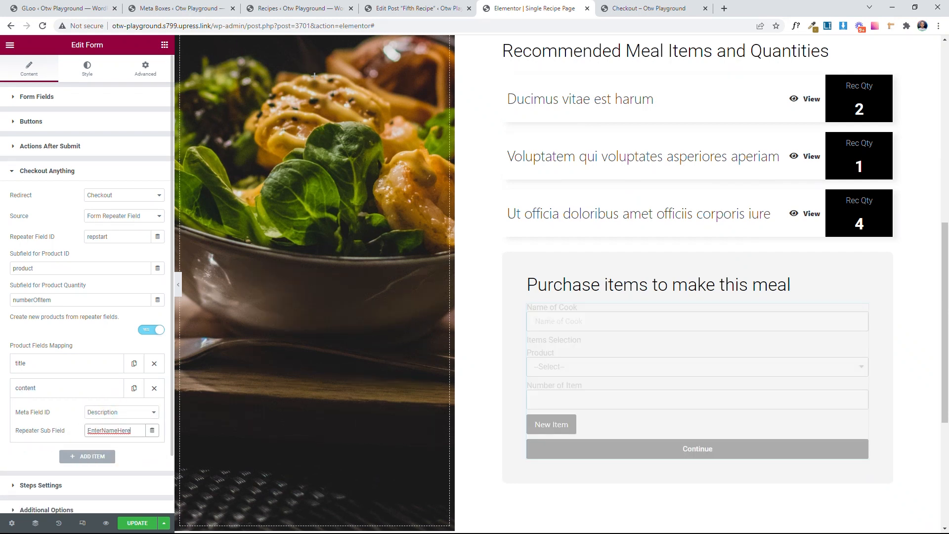
{"action": "left_click", "coordinate": [120, 436]}
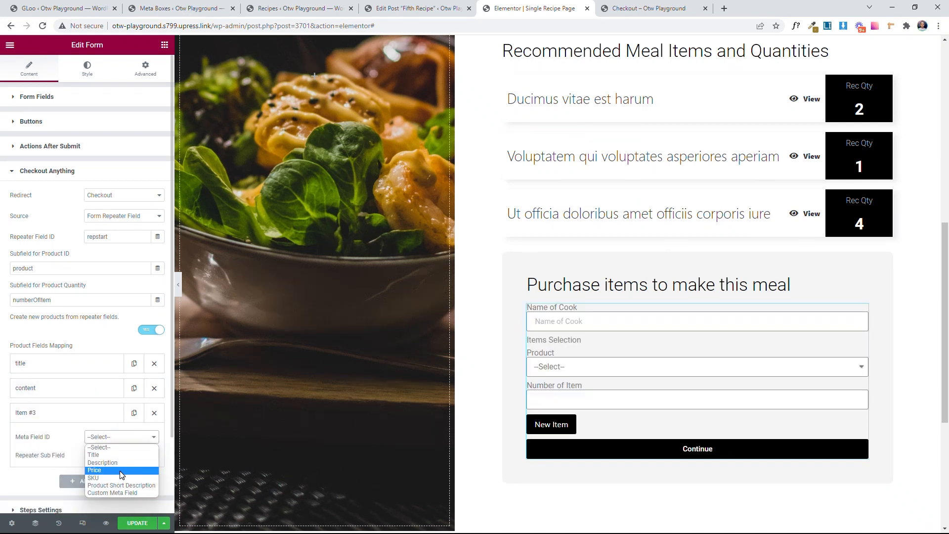
{"action": "left_click", "coordinate": [94, 470]}
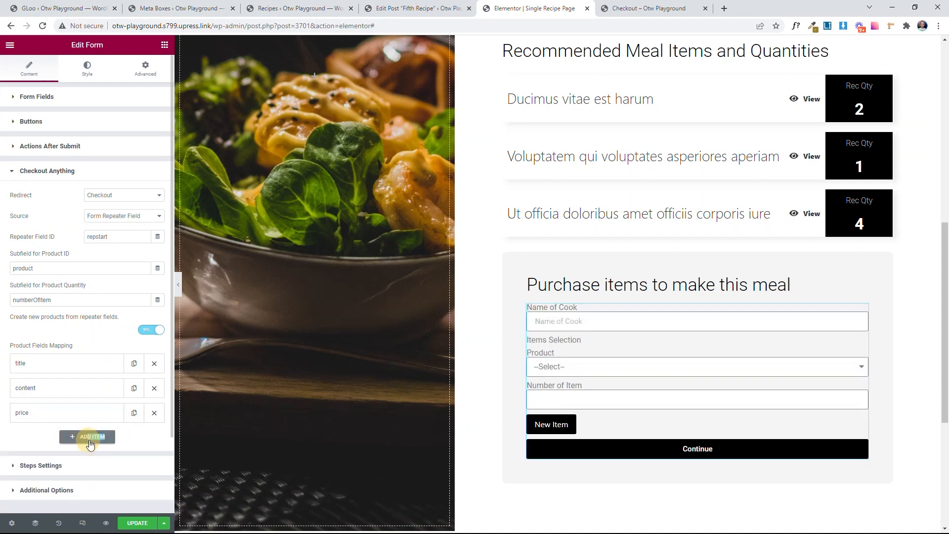
- Add mappings for SKU, Product Short Description and Custom Meta Field, then view the live recipe page
{"action": "left_click", "coordinate": [87, 436]}
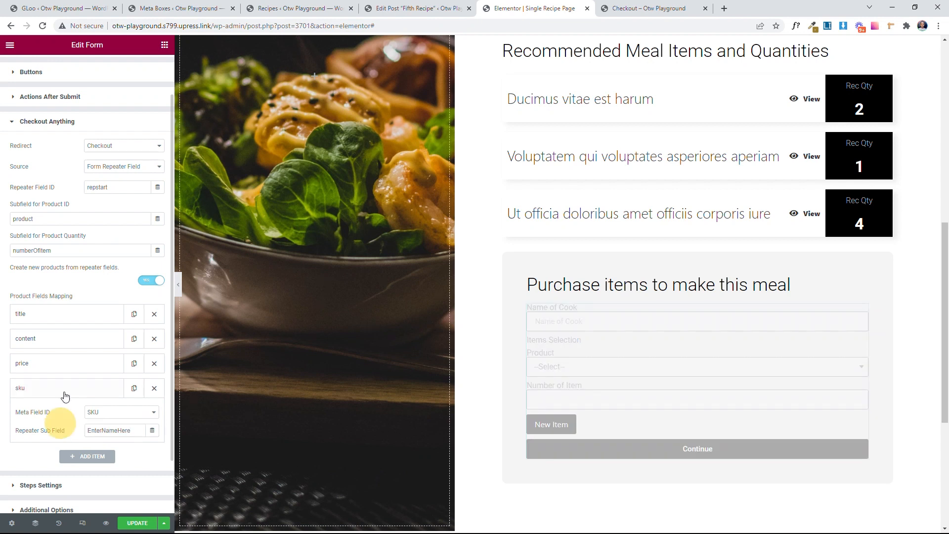
{"action": "left_click", "coordinate": [87, 456]}
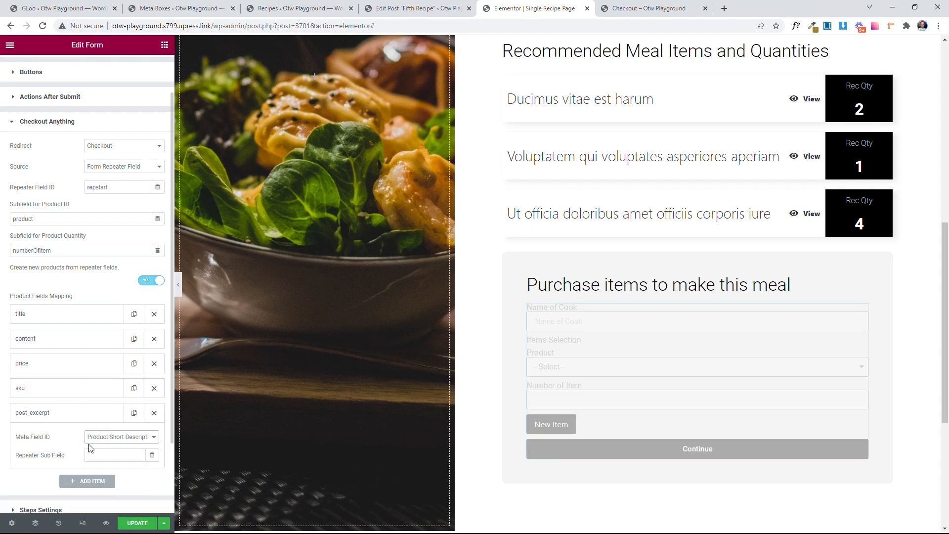
{"action": "left_click", "coordinate": [117, 455]}
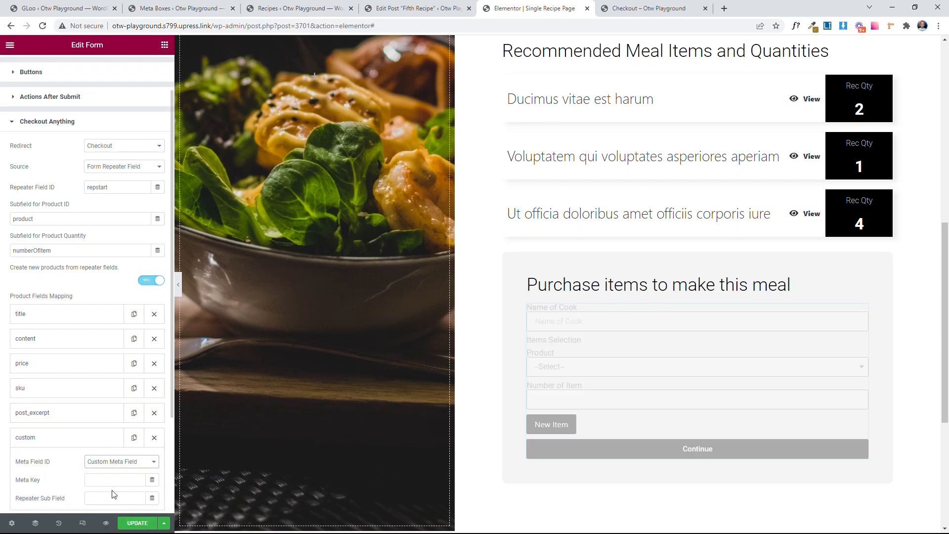
{"action": "left_click", "coordinate": [650, 9]}
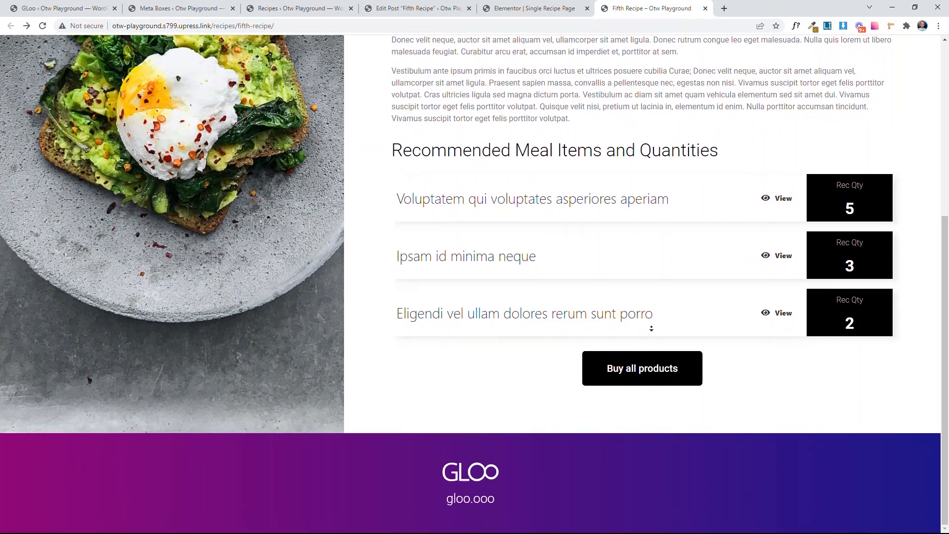
{"action": "mouse_move", "coordinate": [742, 378]}
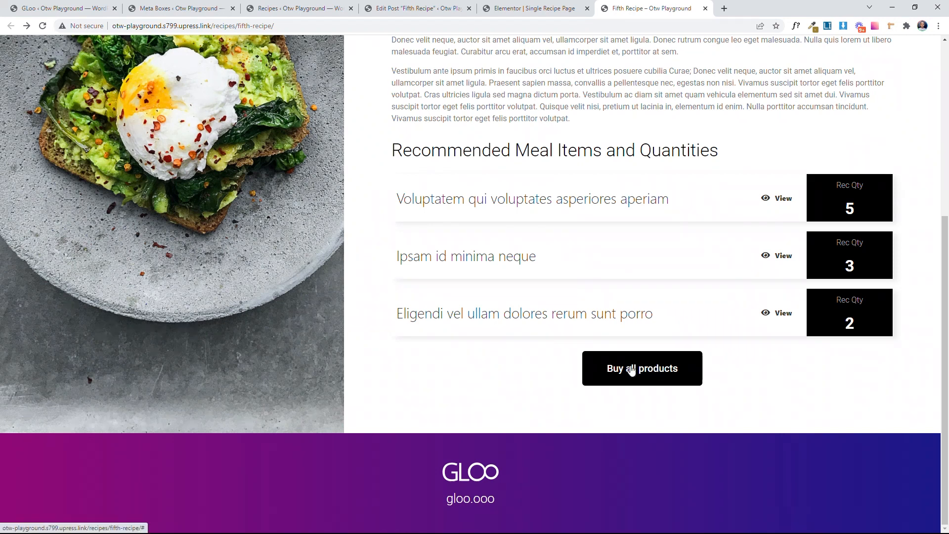
{"action": "mouse_move", "coordinate": [722, 309]}
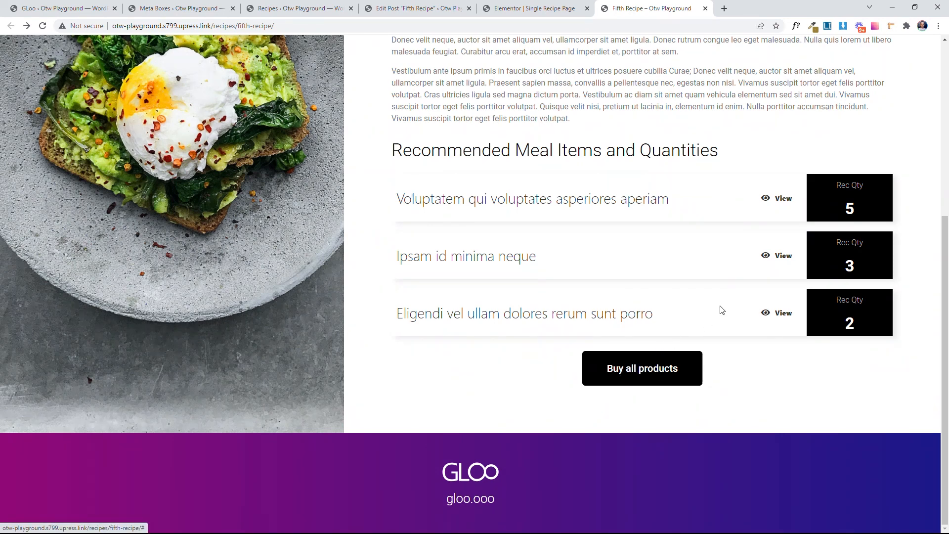